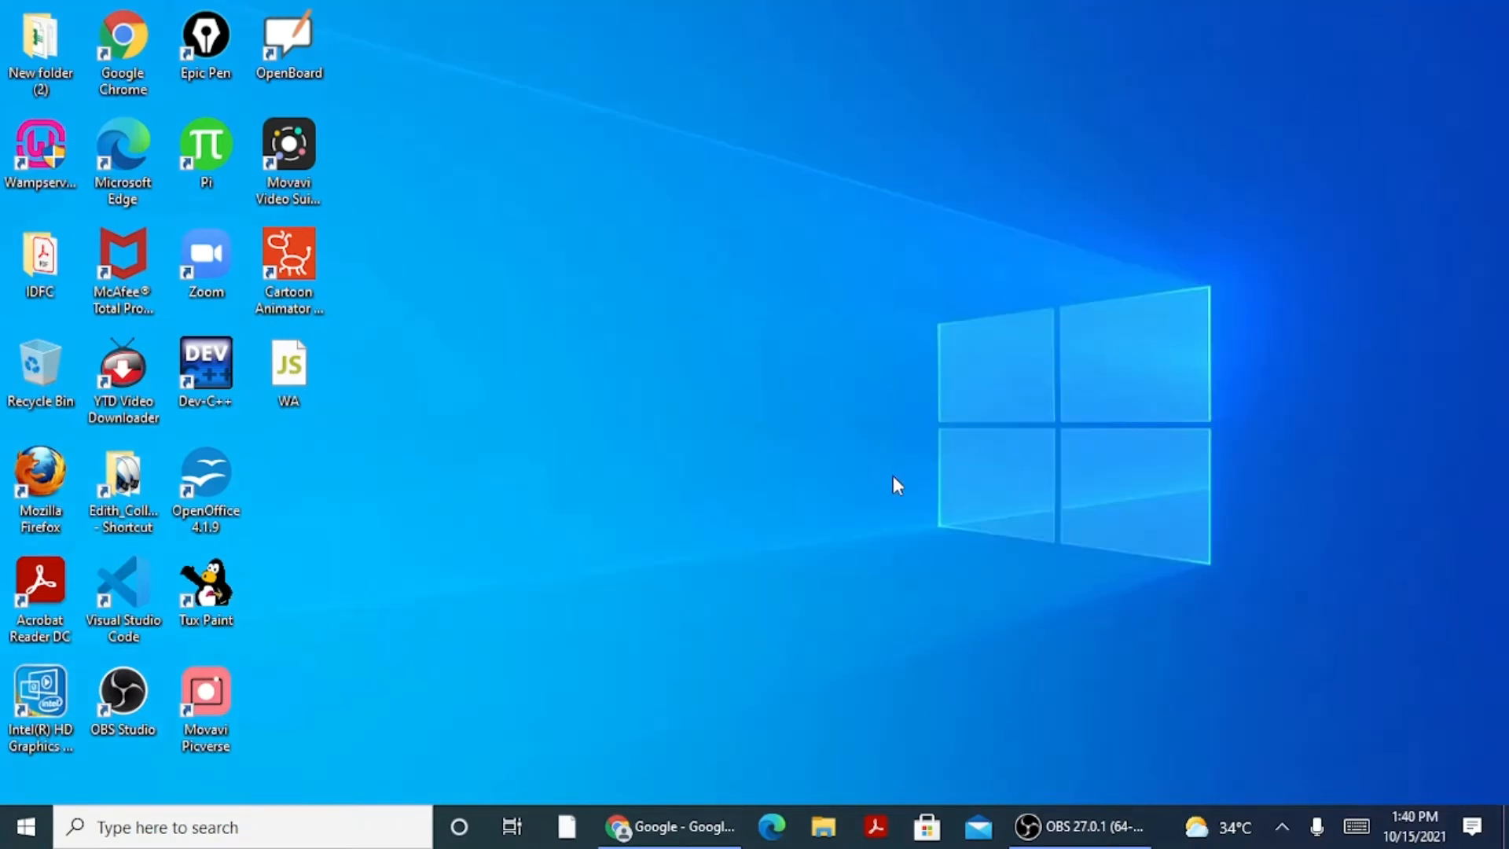
Launch Chrome and search Google for 'android studio'.
click(669, 826)
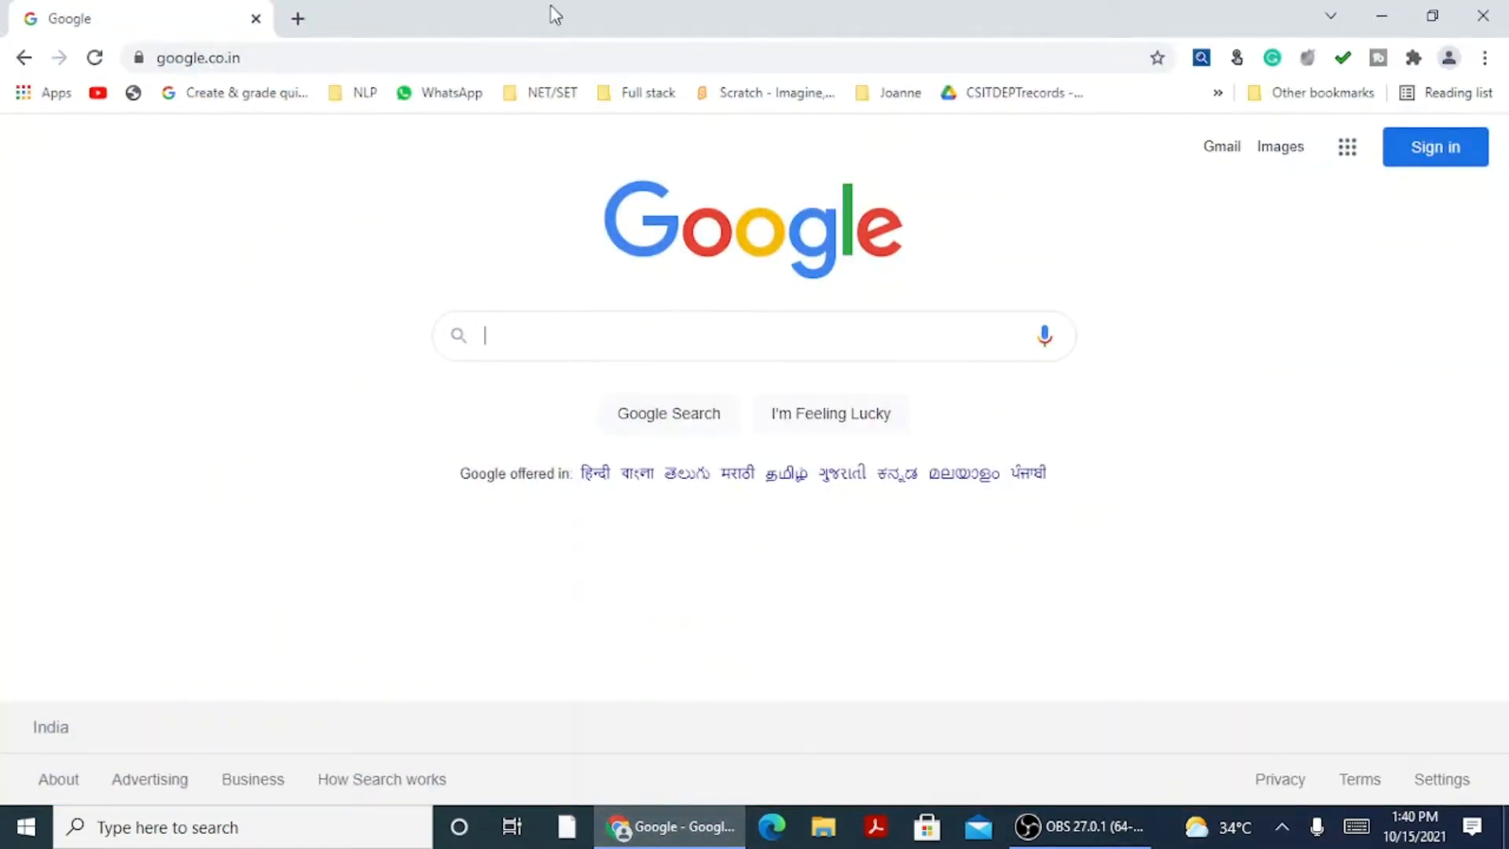
click(753, 335)
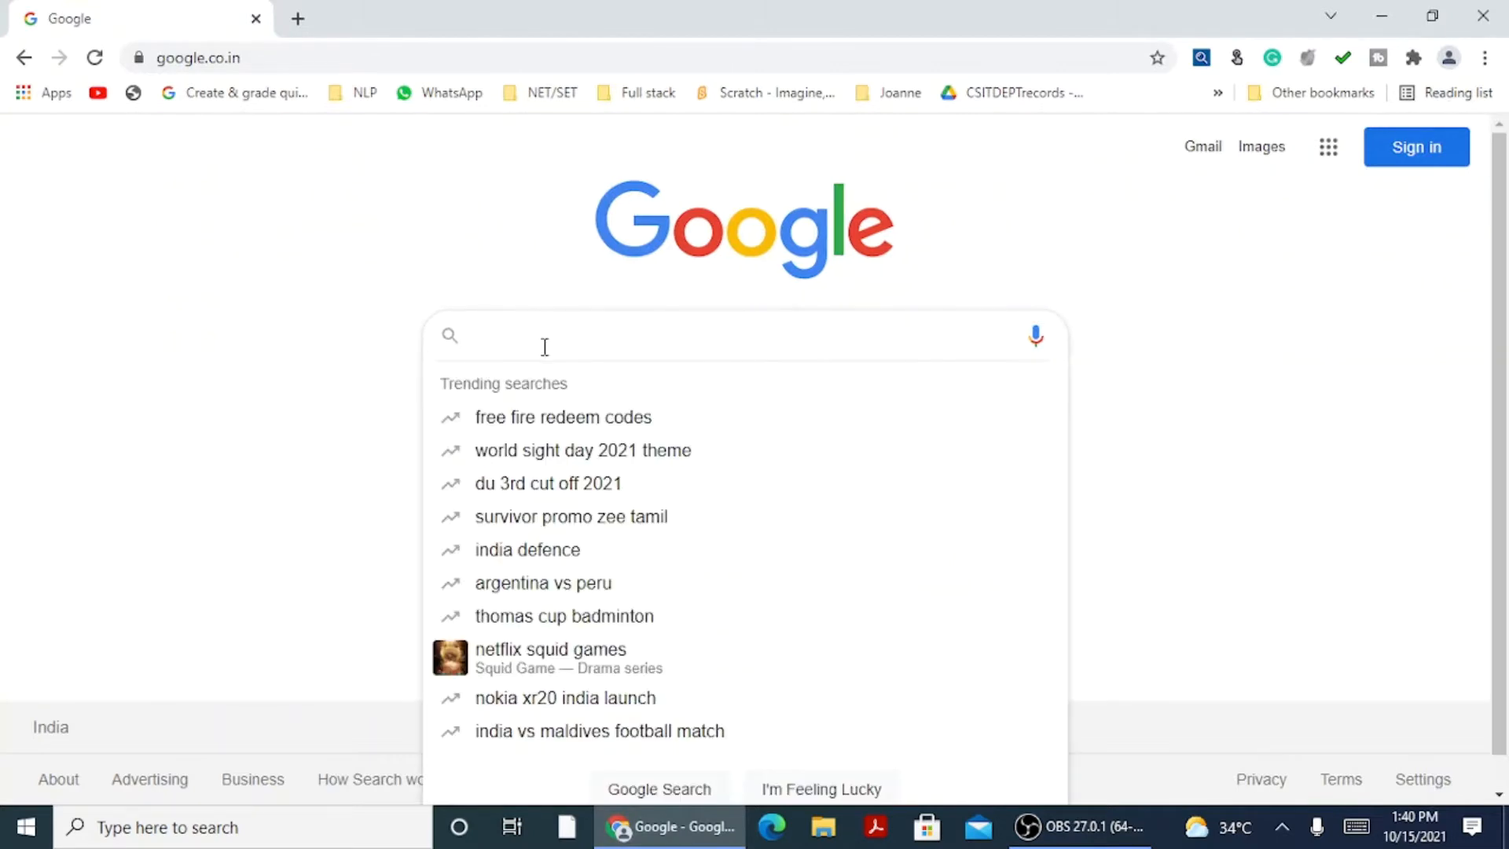
text(android studio)
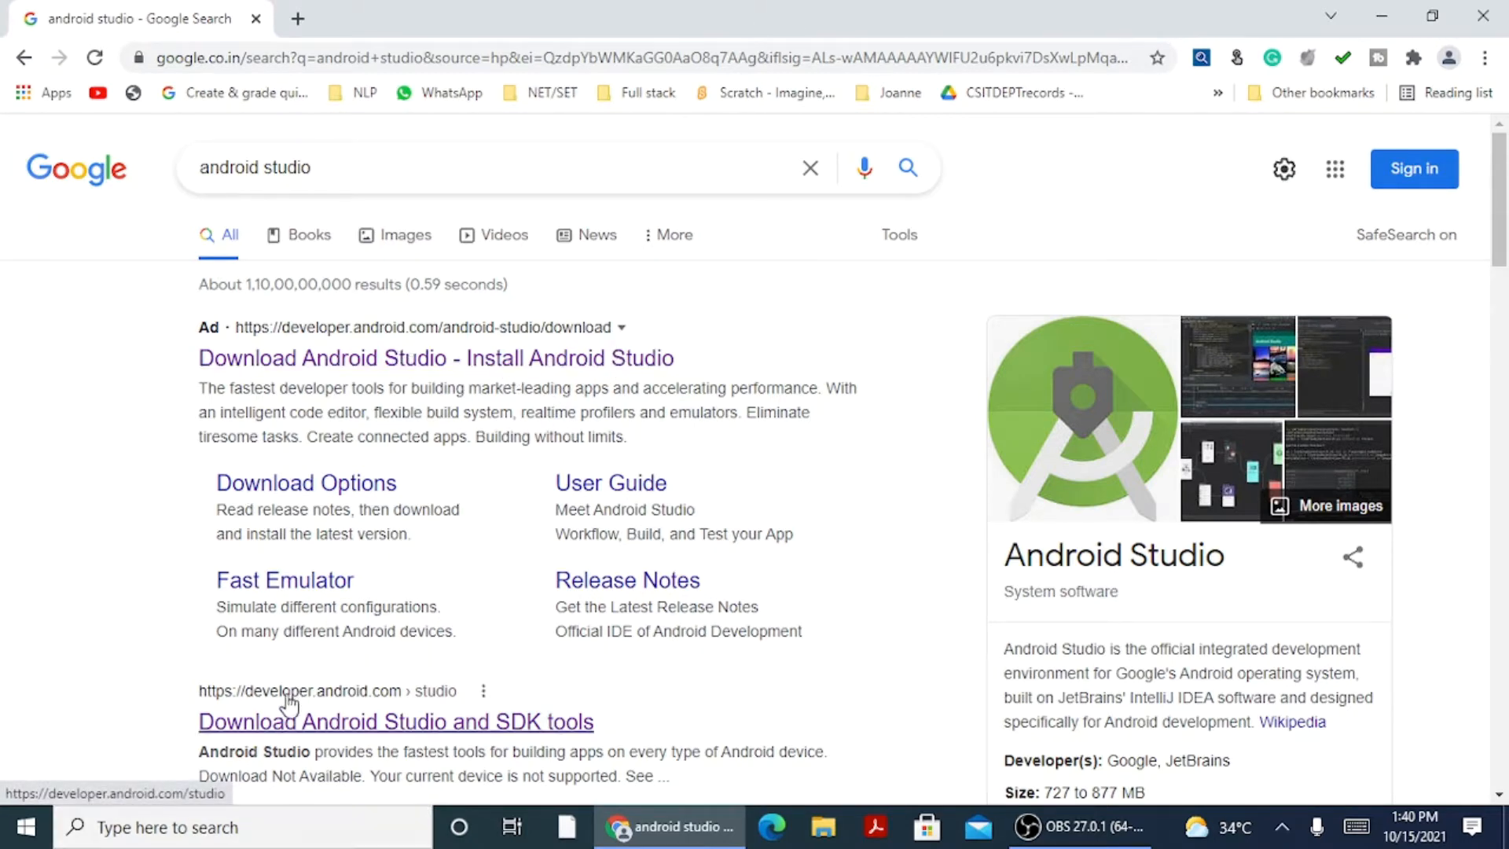
mouse_move(479, 733)
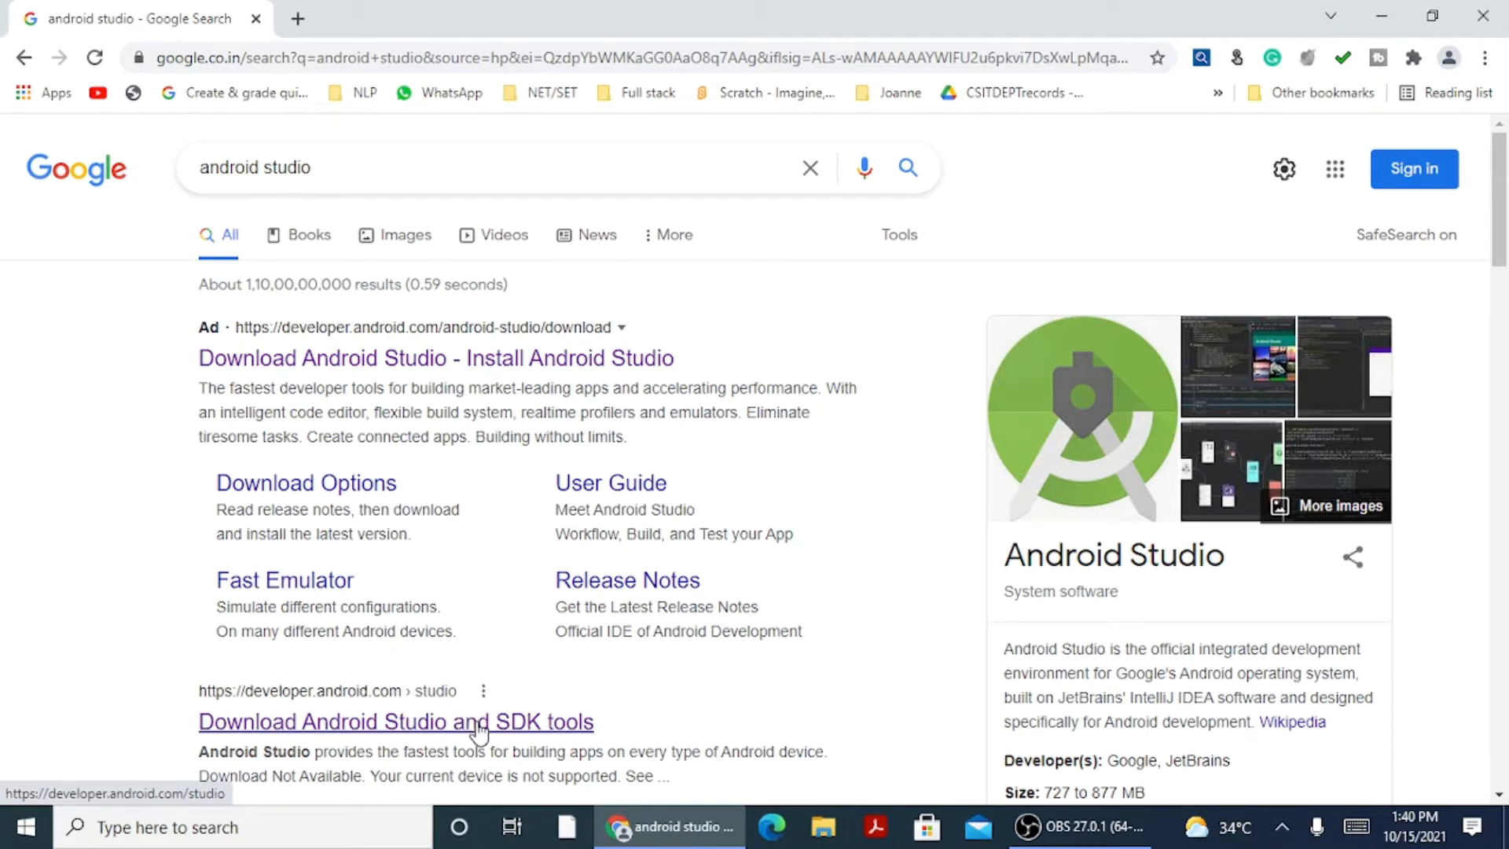
mouse_move(373, 682)
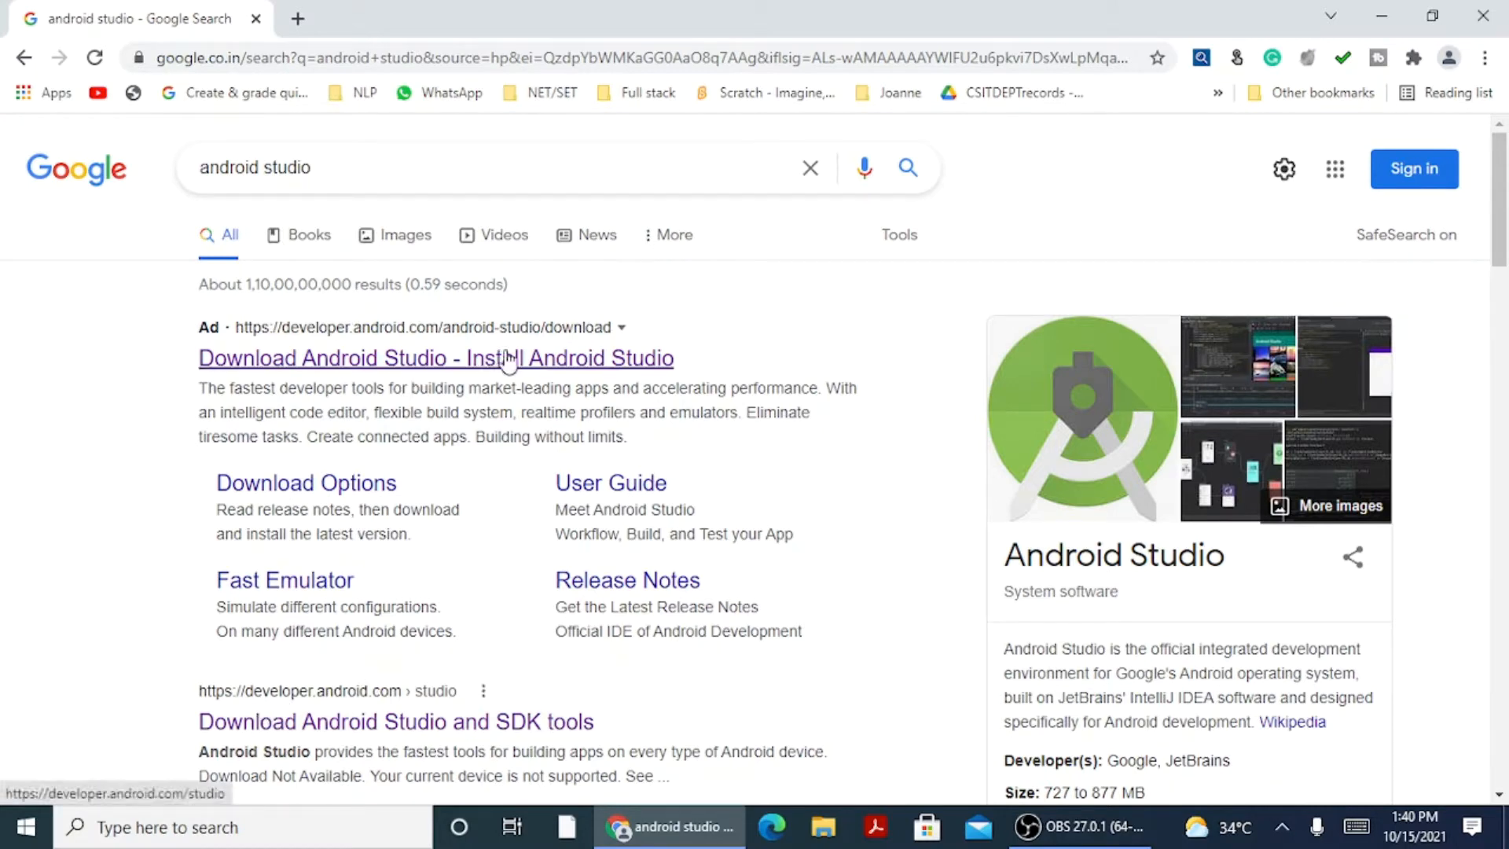
Open the official Android Studio download page and jump to its installer packages table.
click(436, 357)
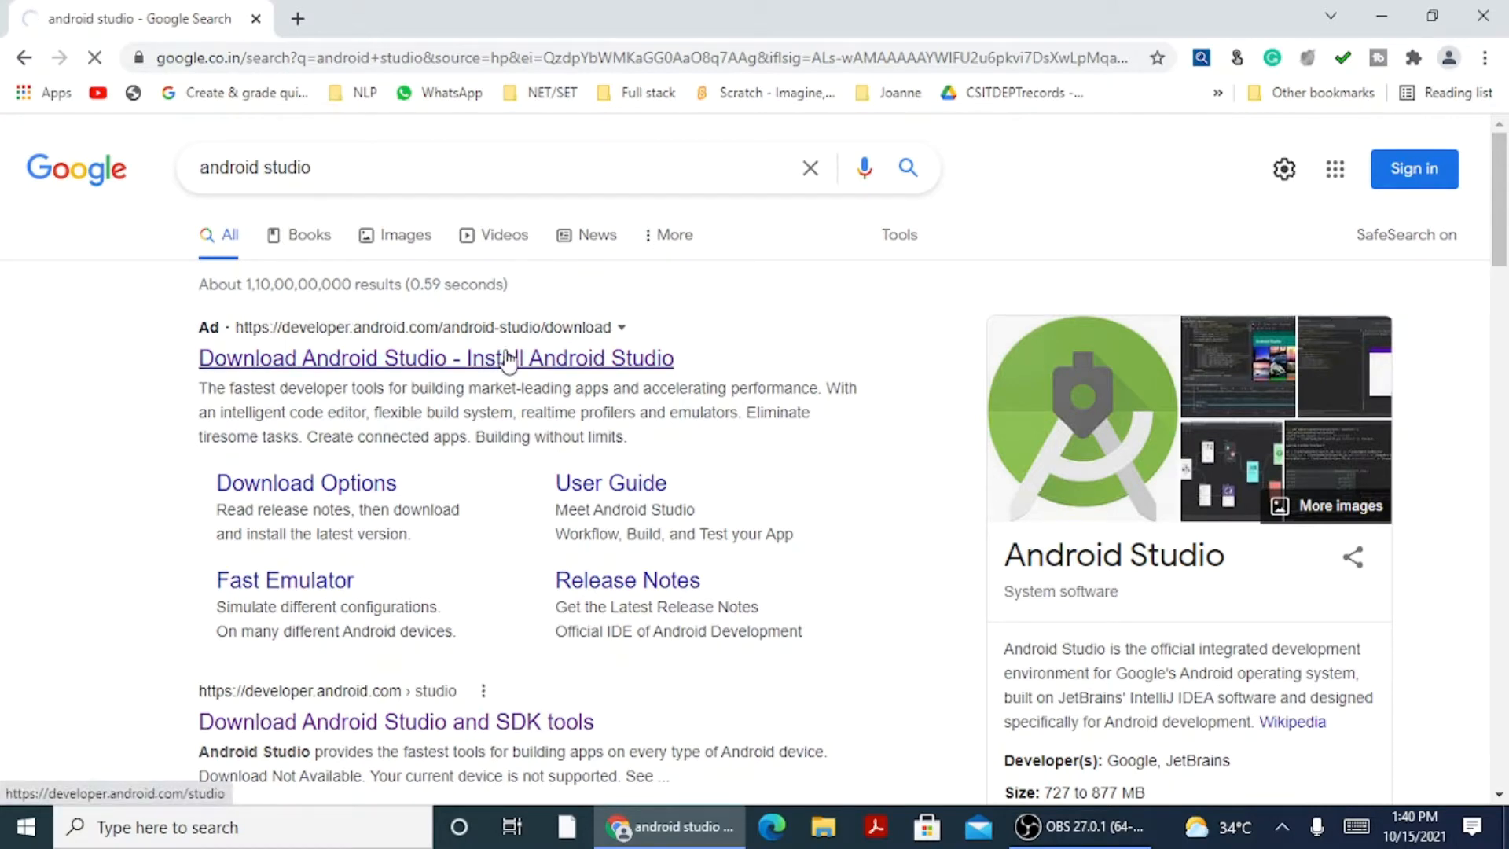
click(434, 359)
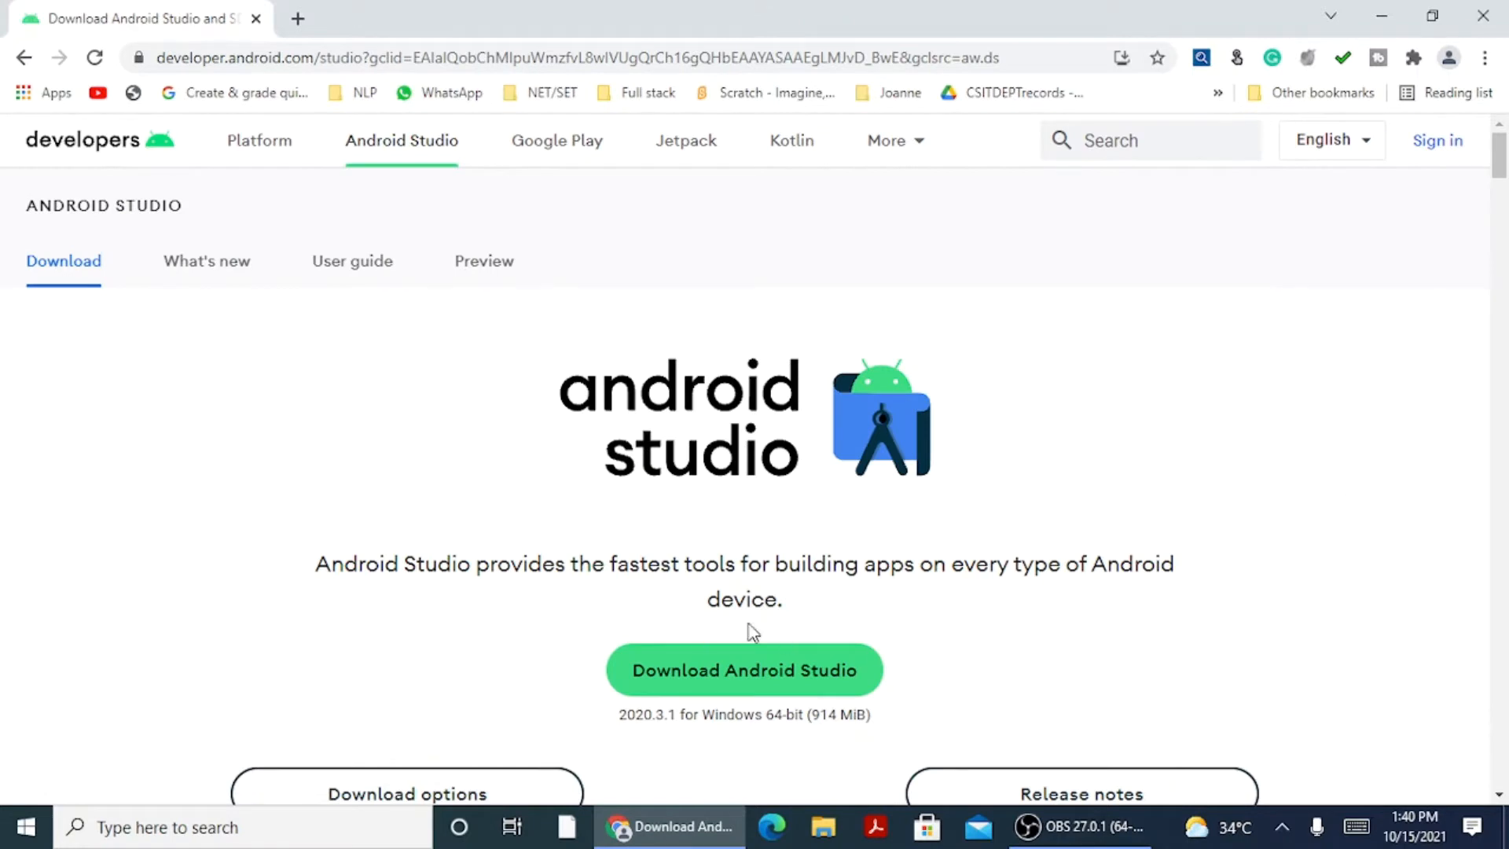
mouse_move(116, 134)
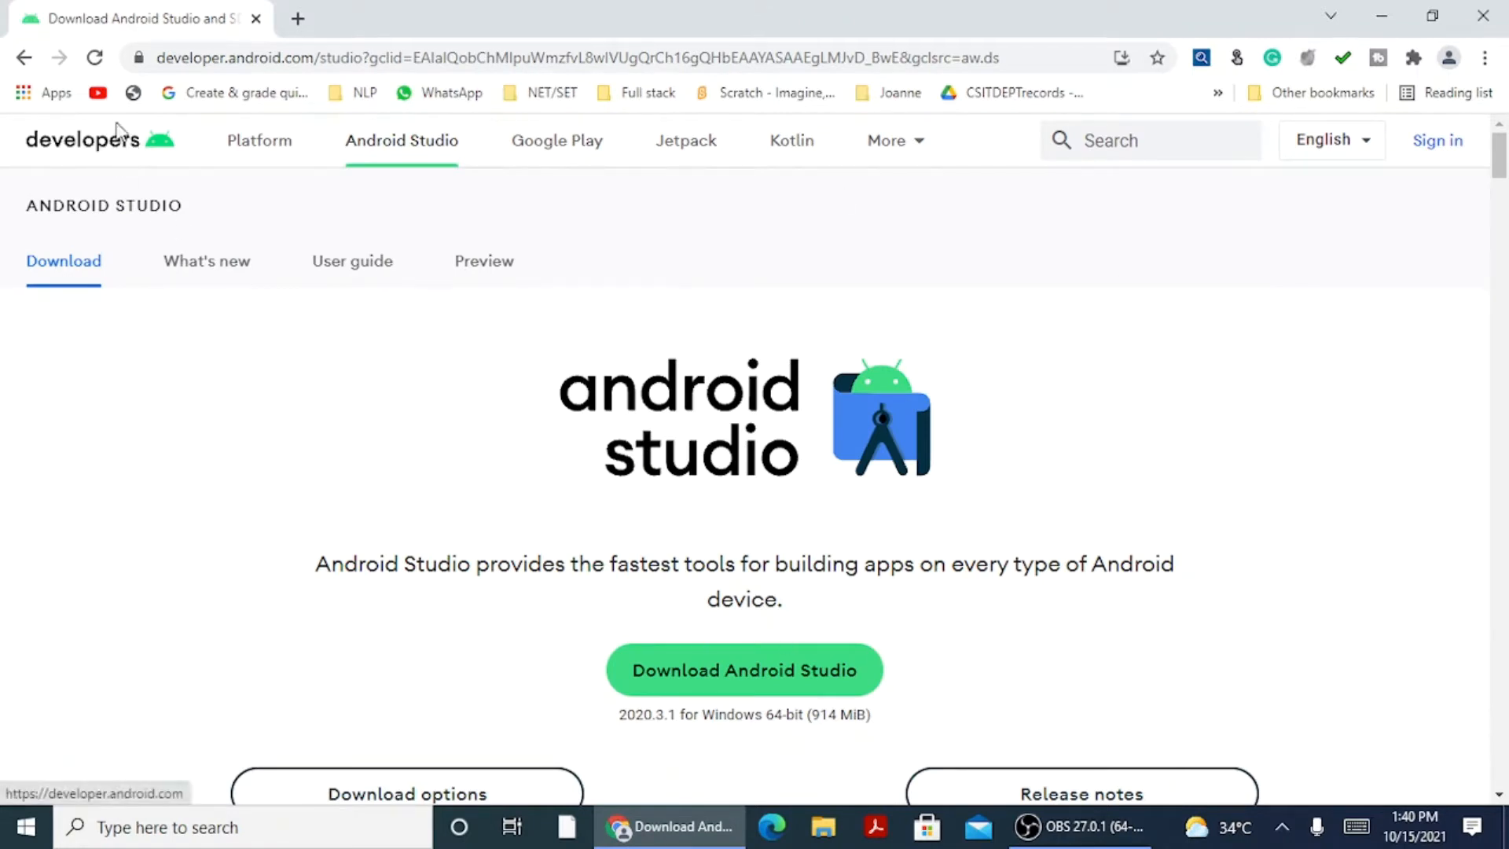
mouse_move(502, 510)
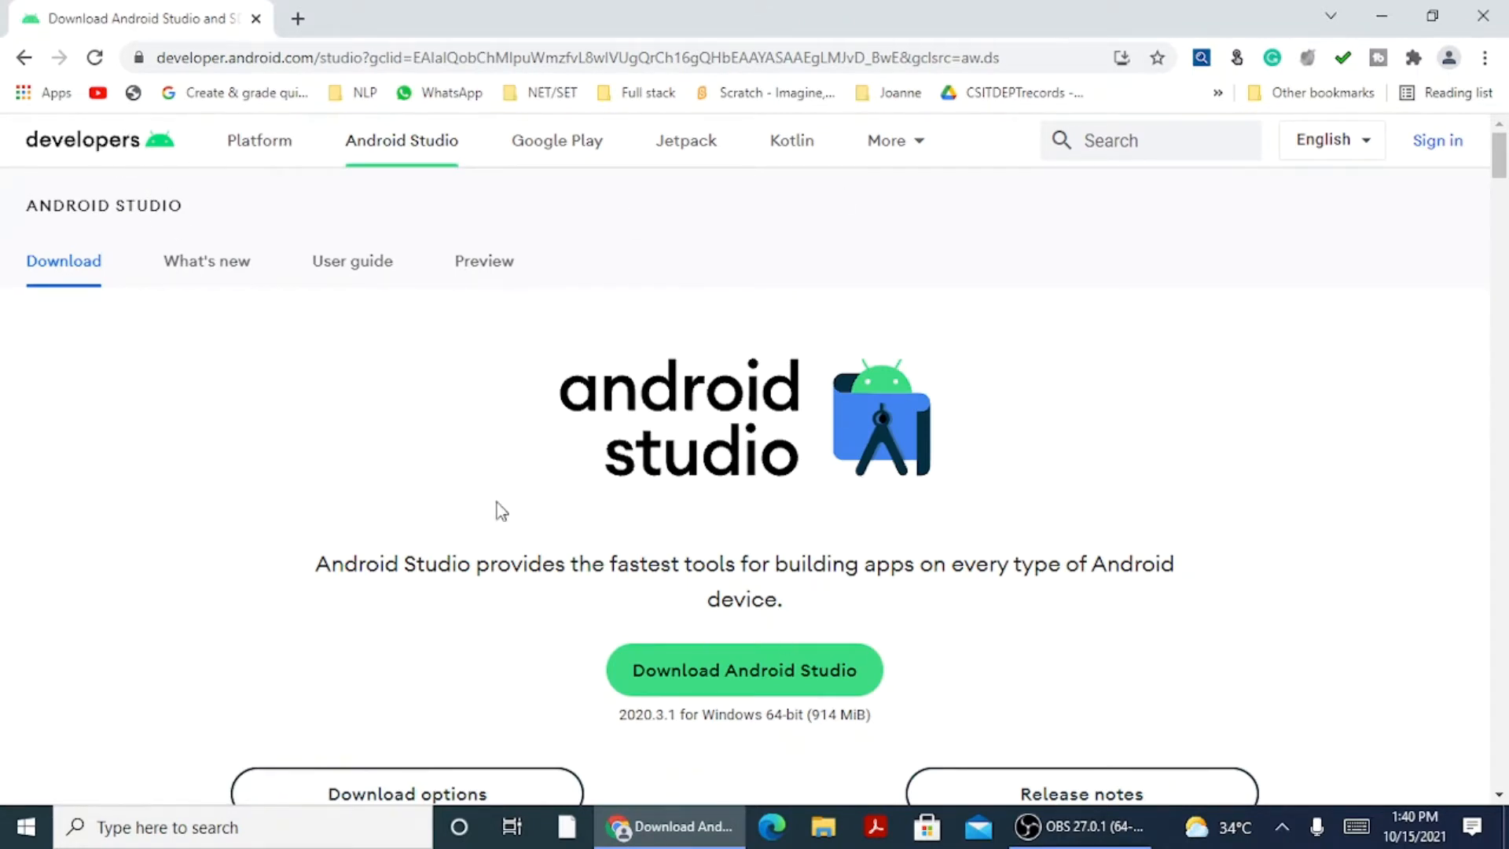
mouse_move(659, 606)
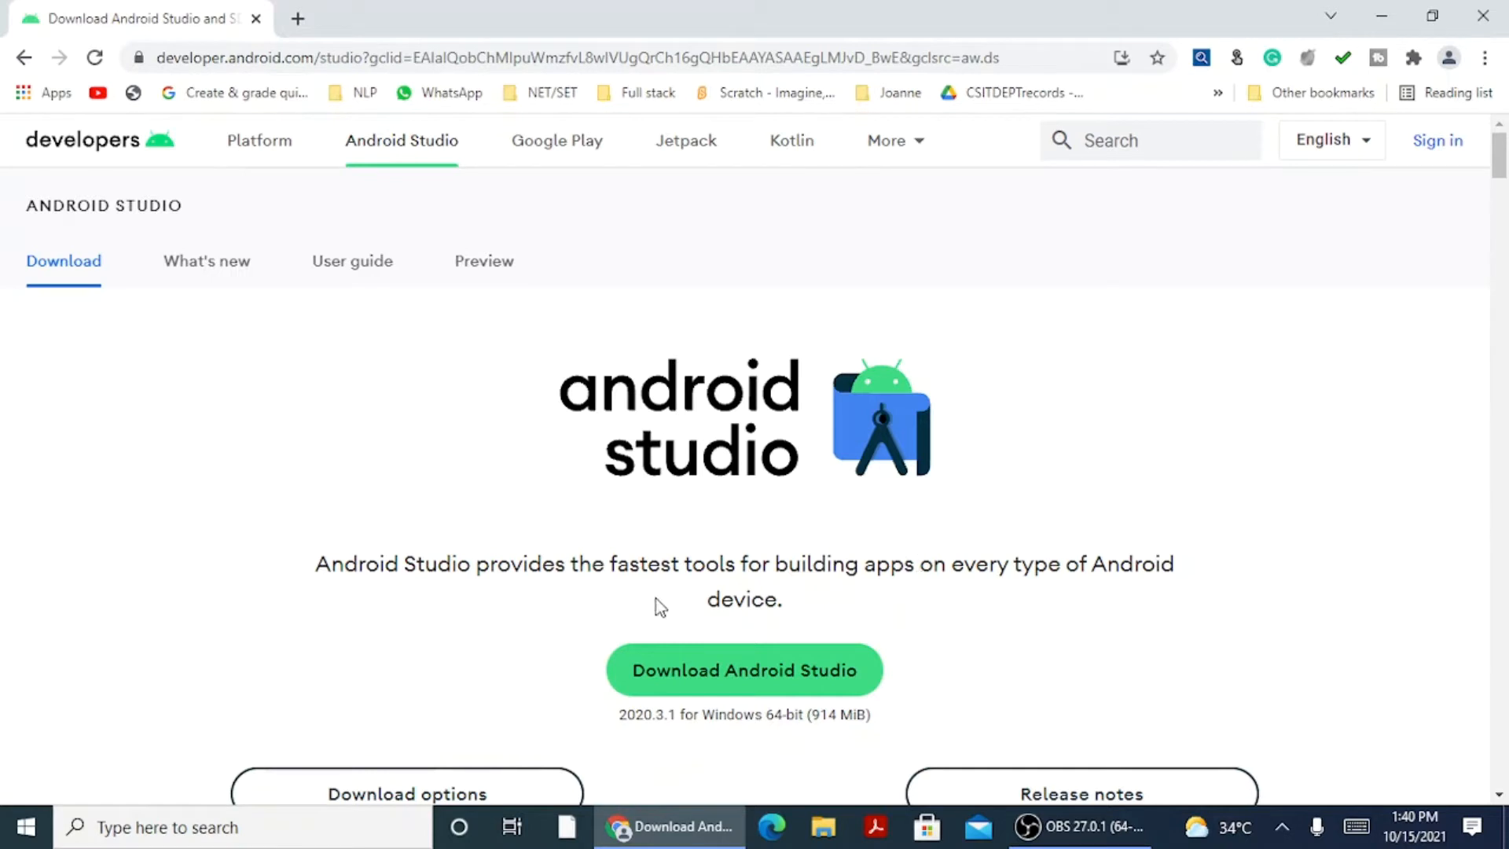
mouse_move(1020, 606)
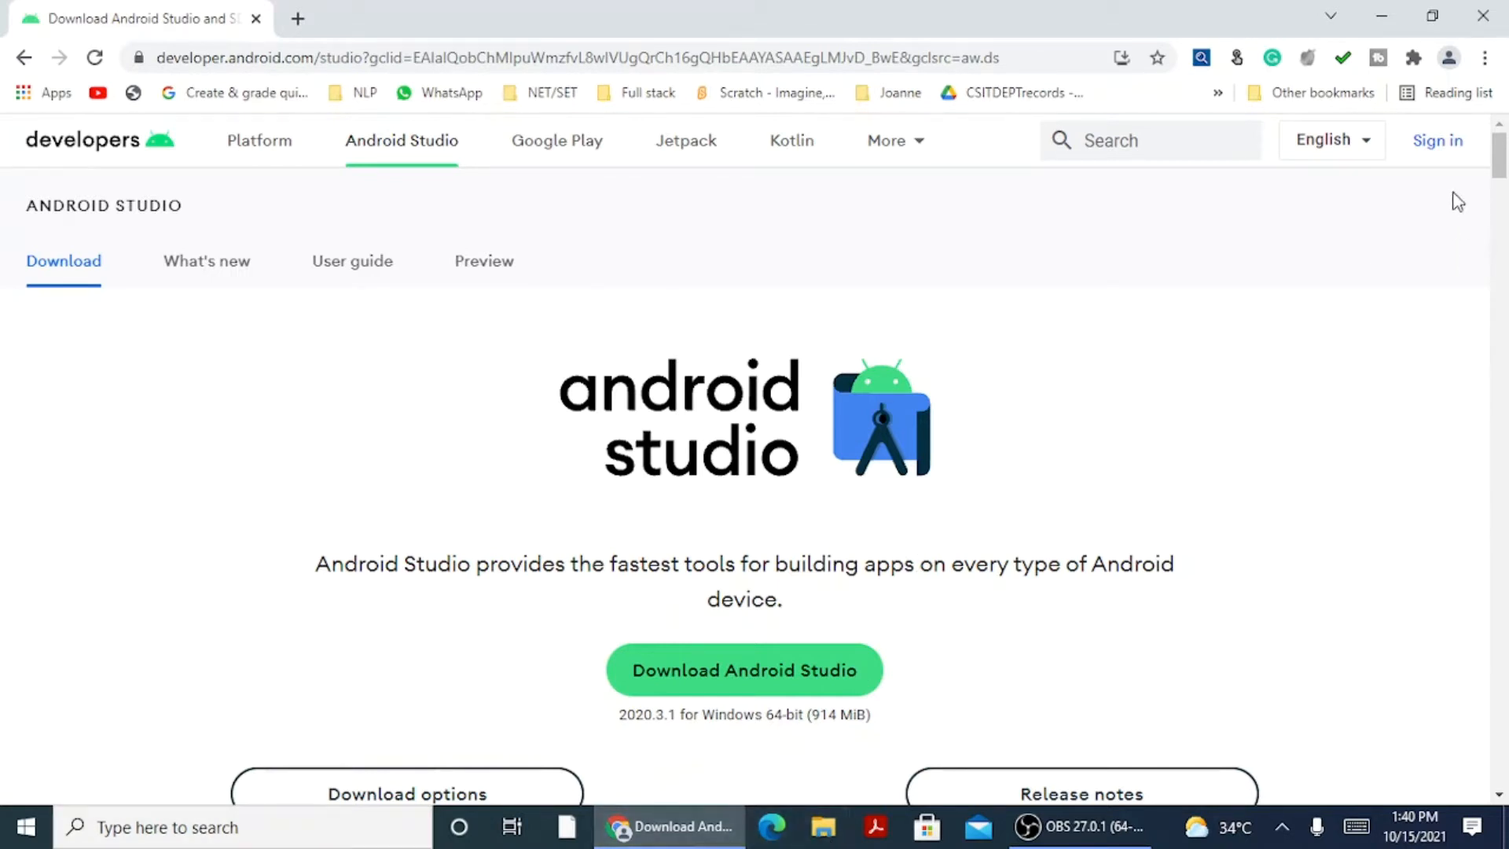
mouse_move(744, 670)
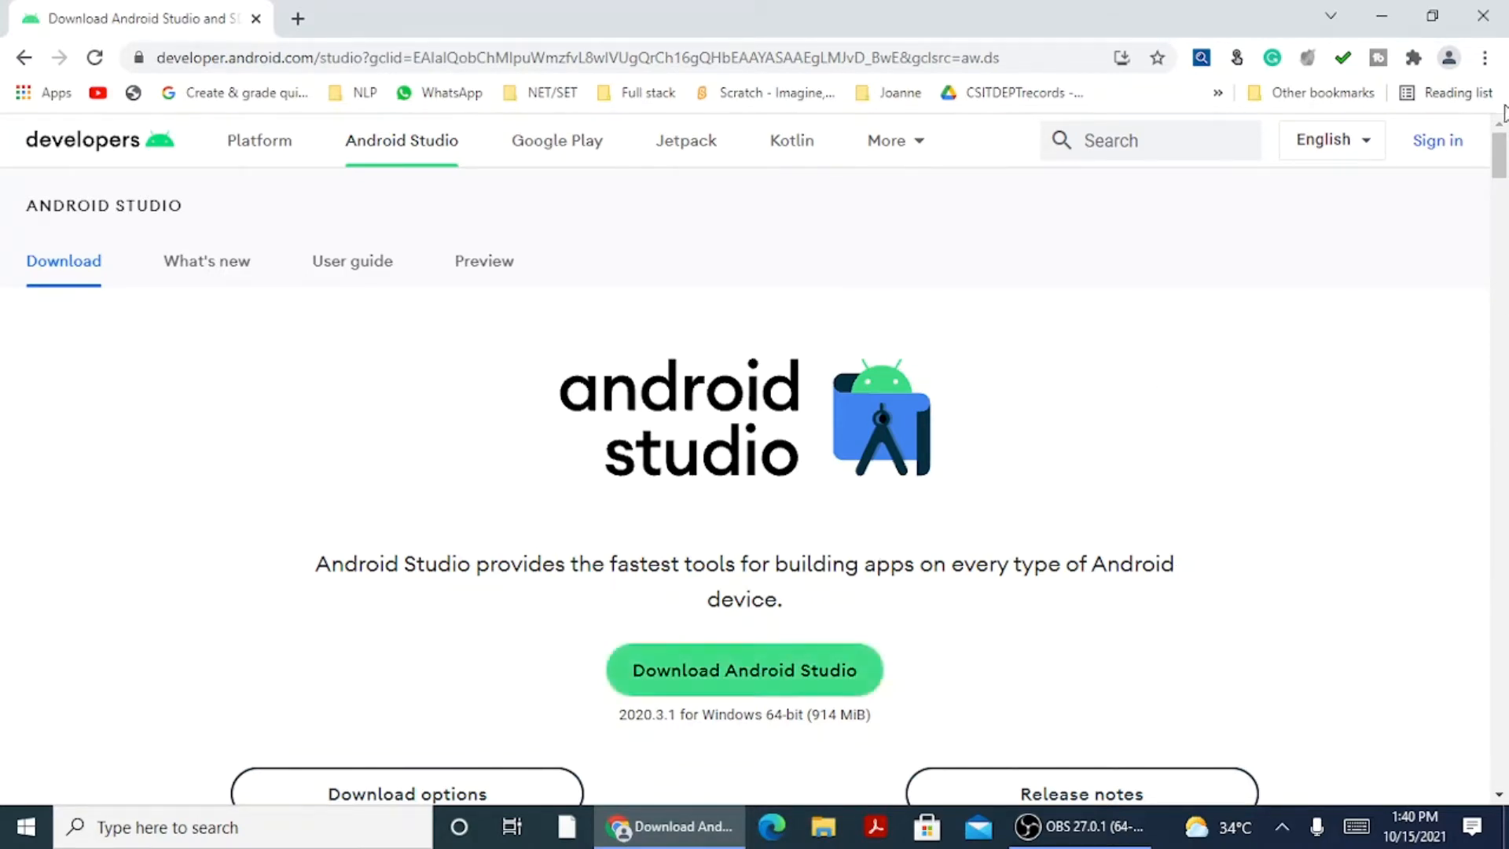
scroll(down, 3)
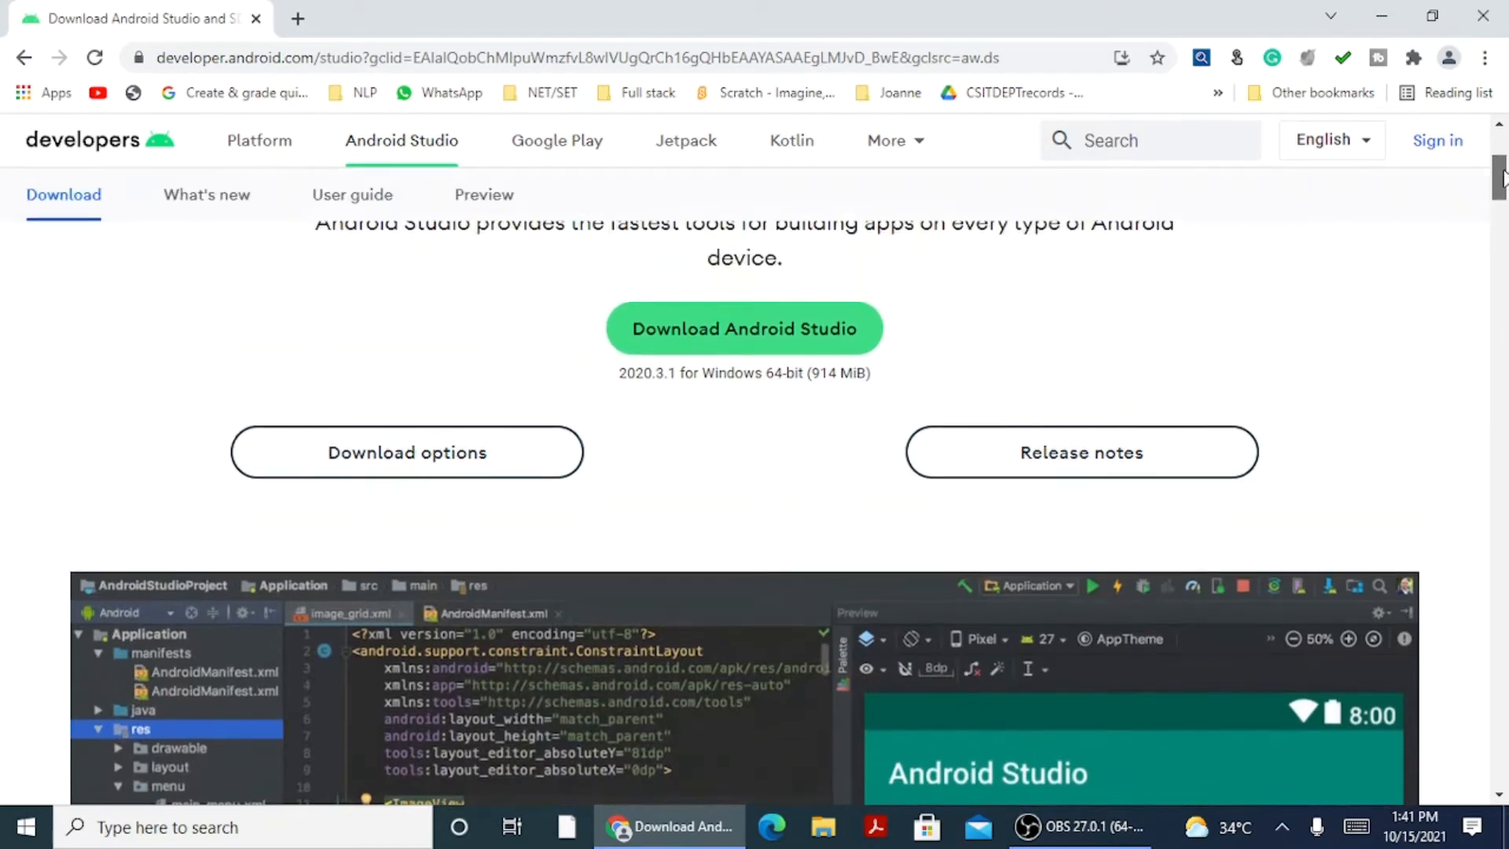
mouse_move(1080, 431)
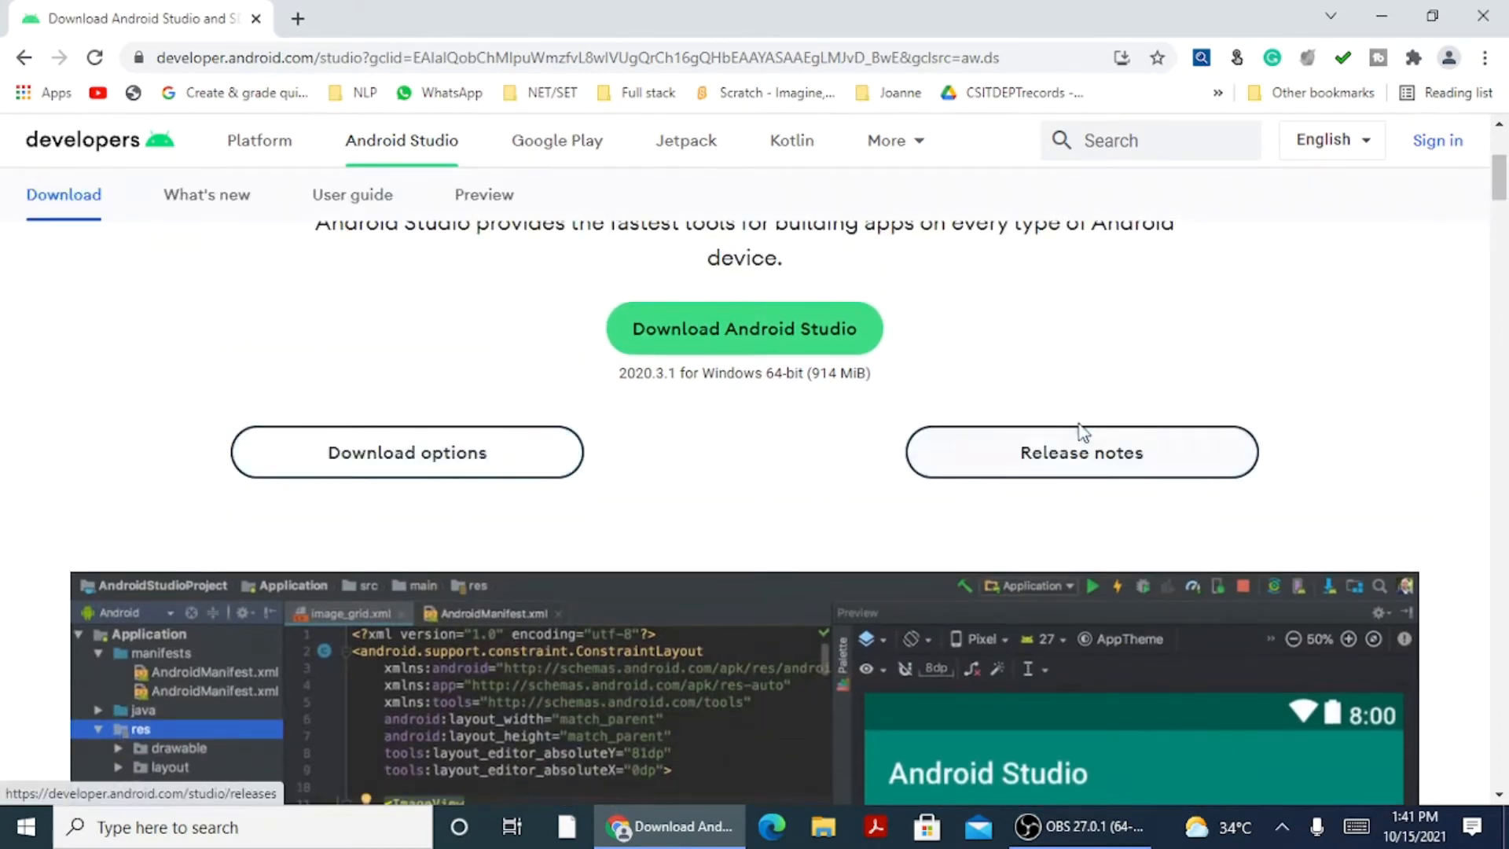
click(406, 452)
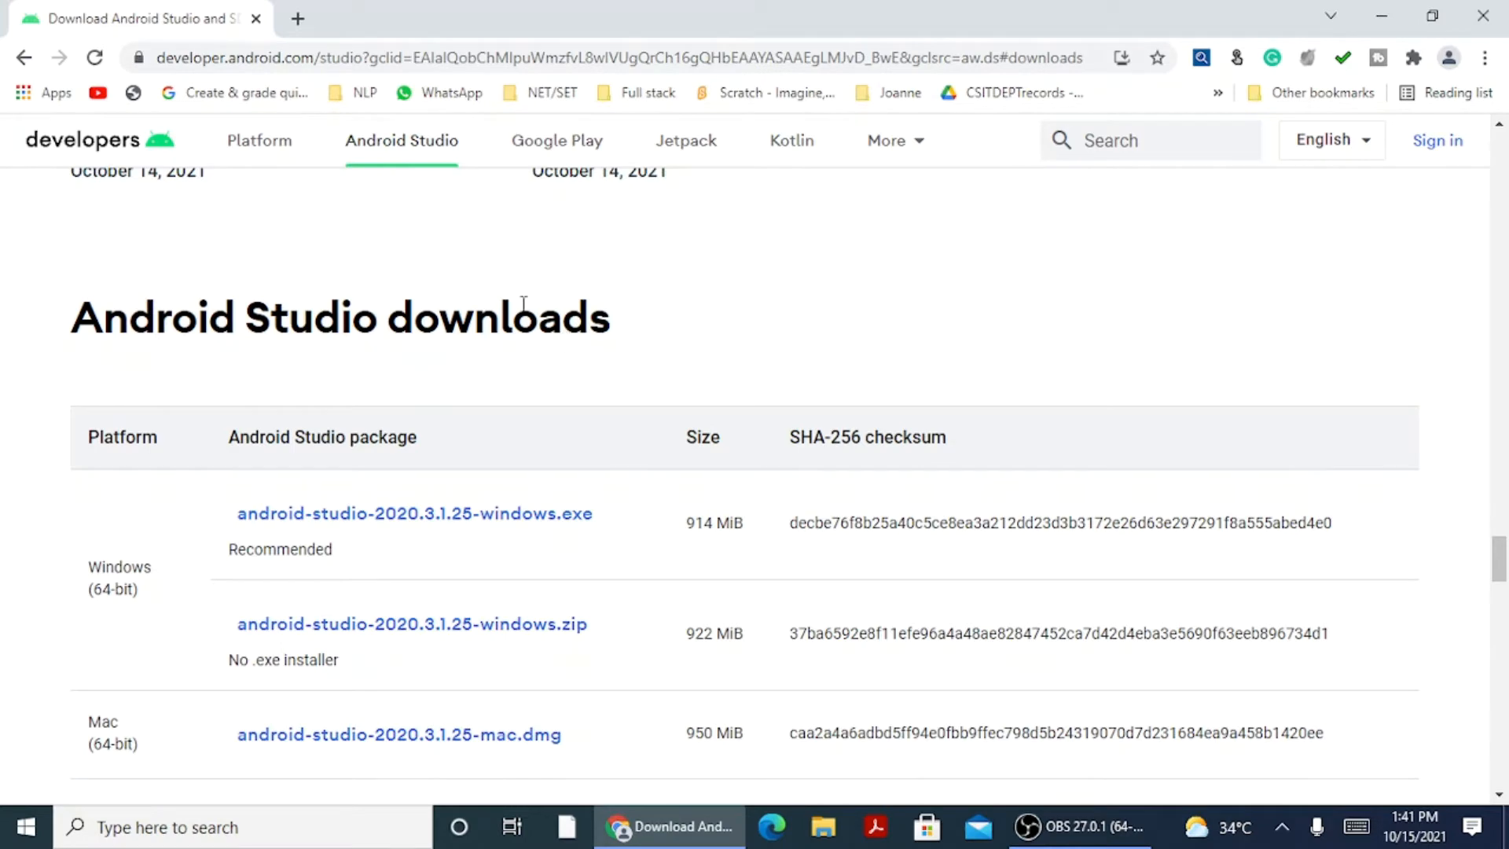
mouse_move(605, 526)
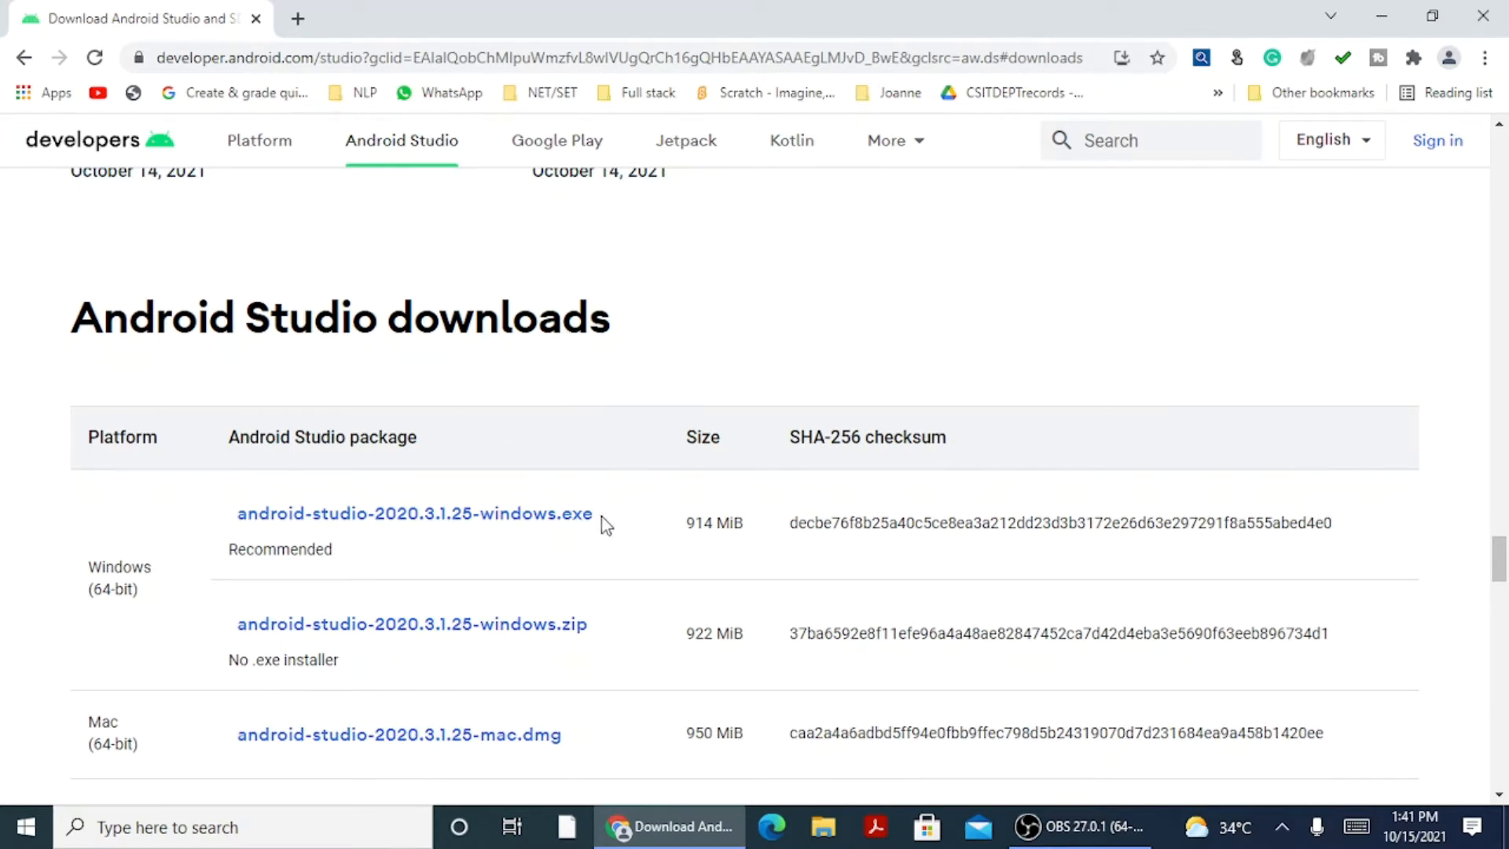
scroll(down, 3)
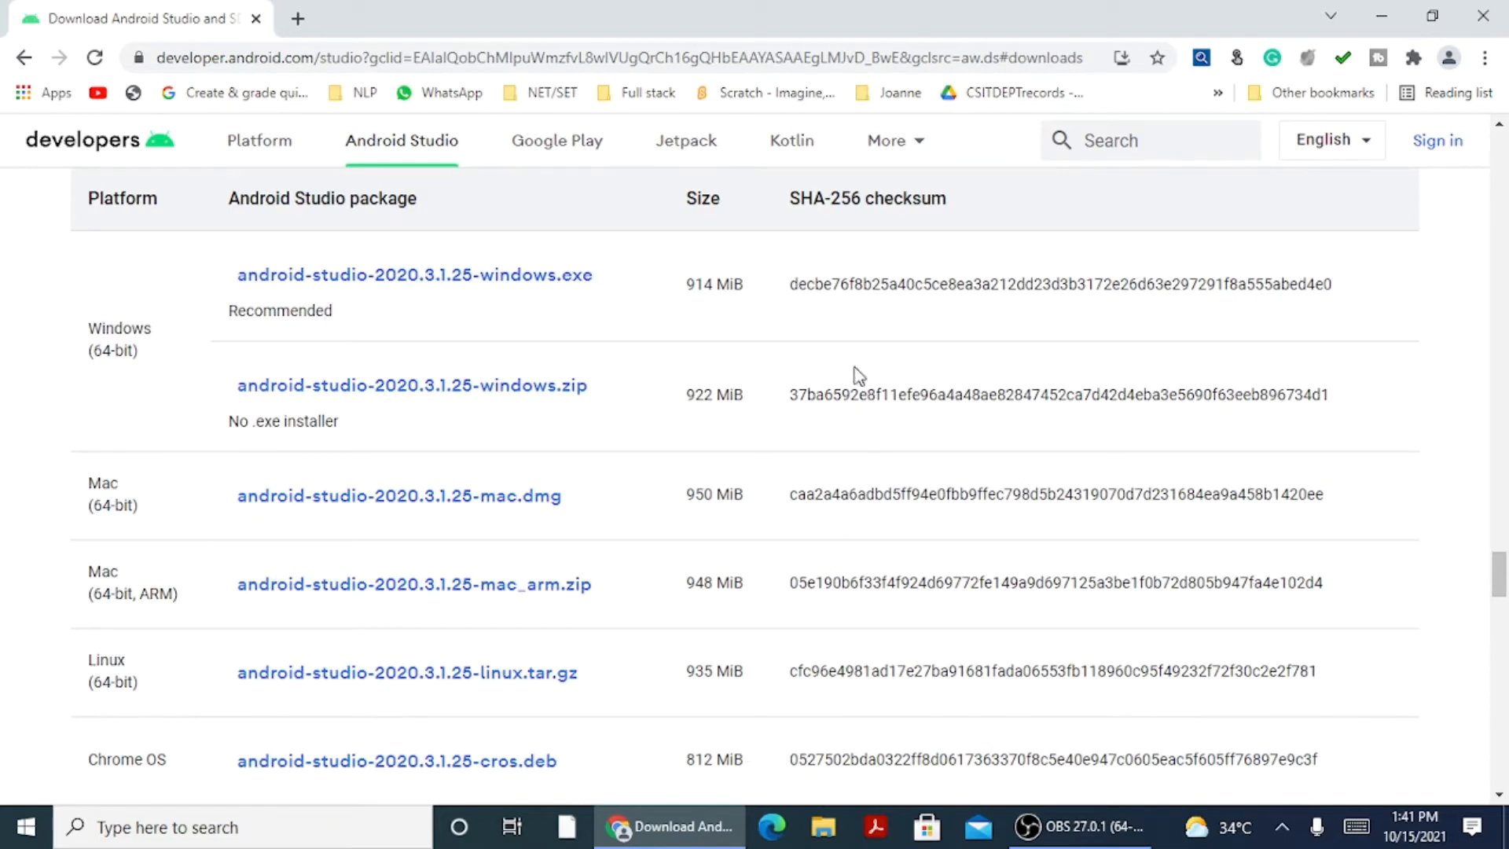
mouse_move(827, 317)
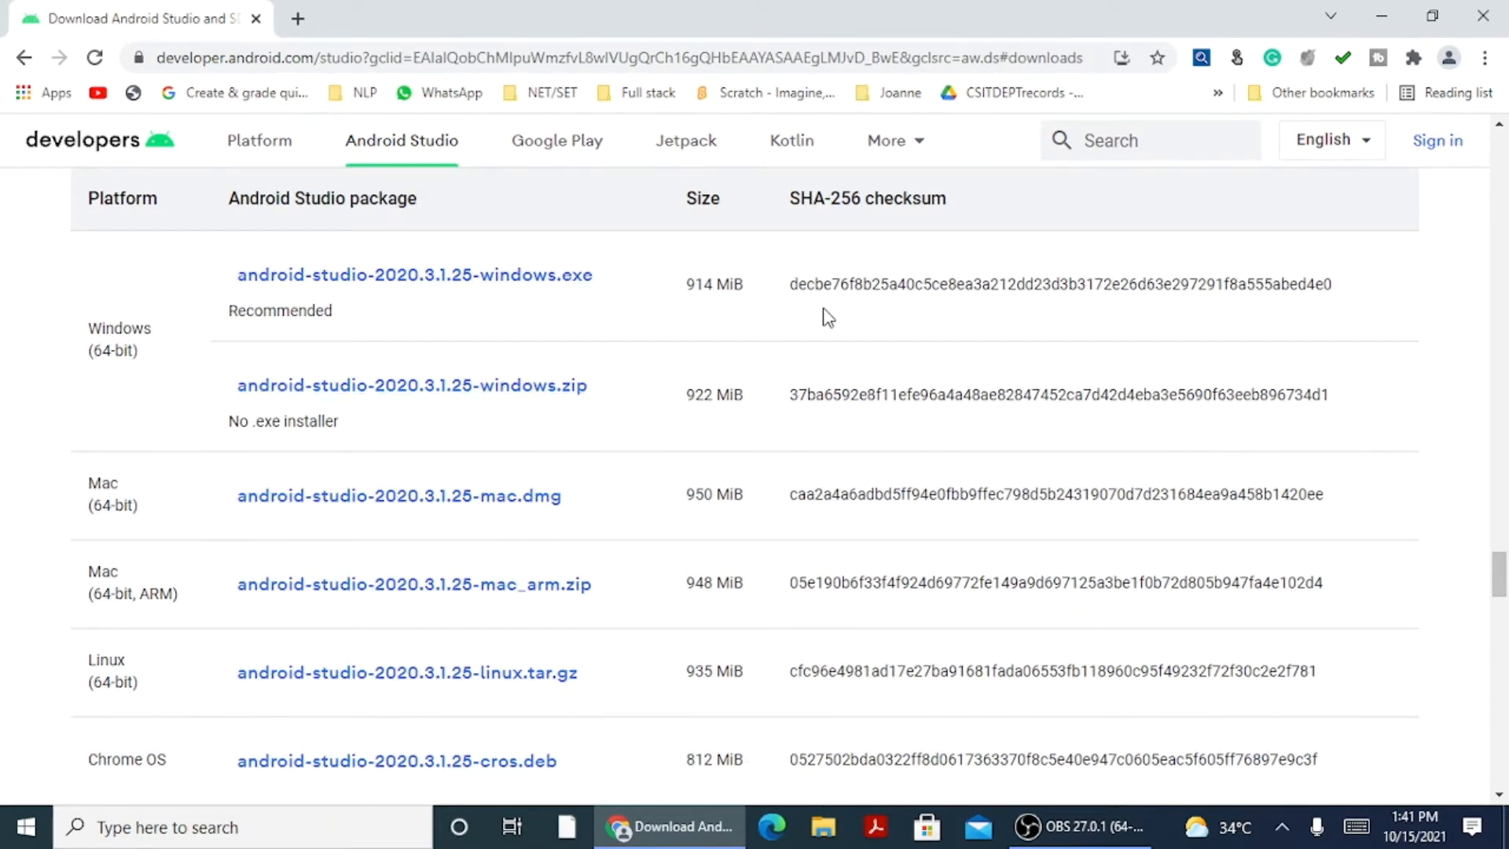
mouse_move(419, 325)
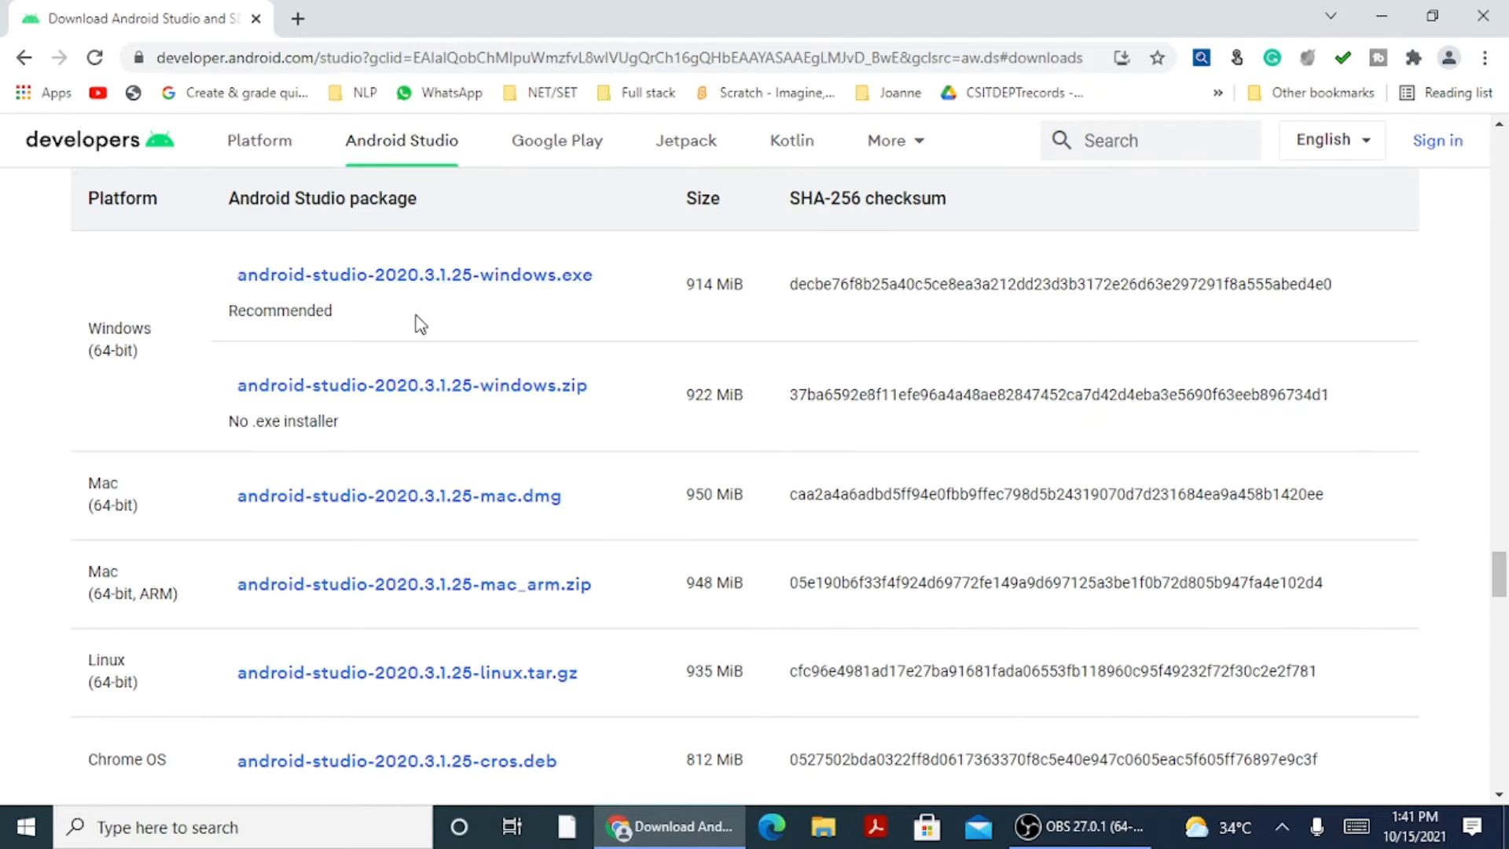
mouse_move(1462, 480)
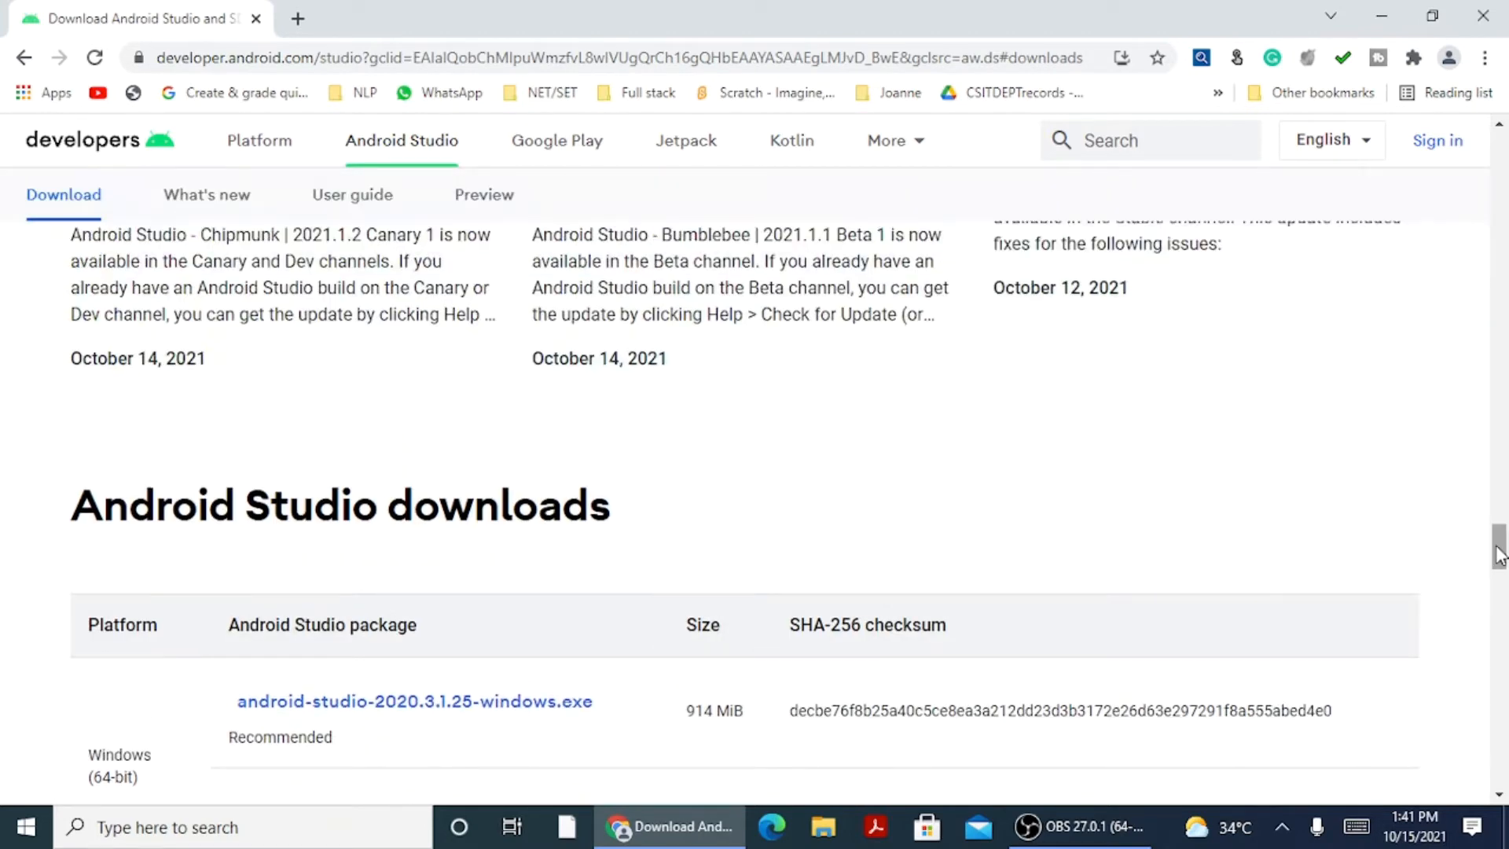
click(258, 141)
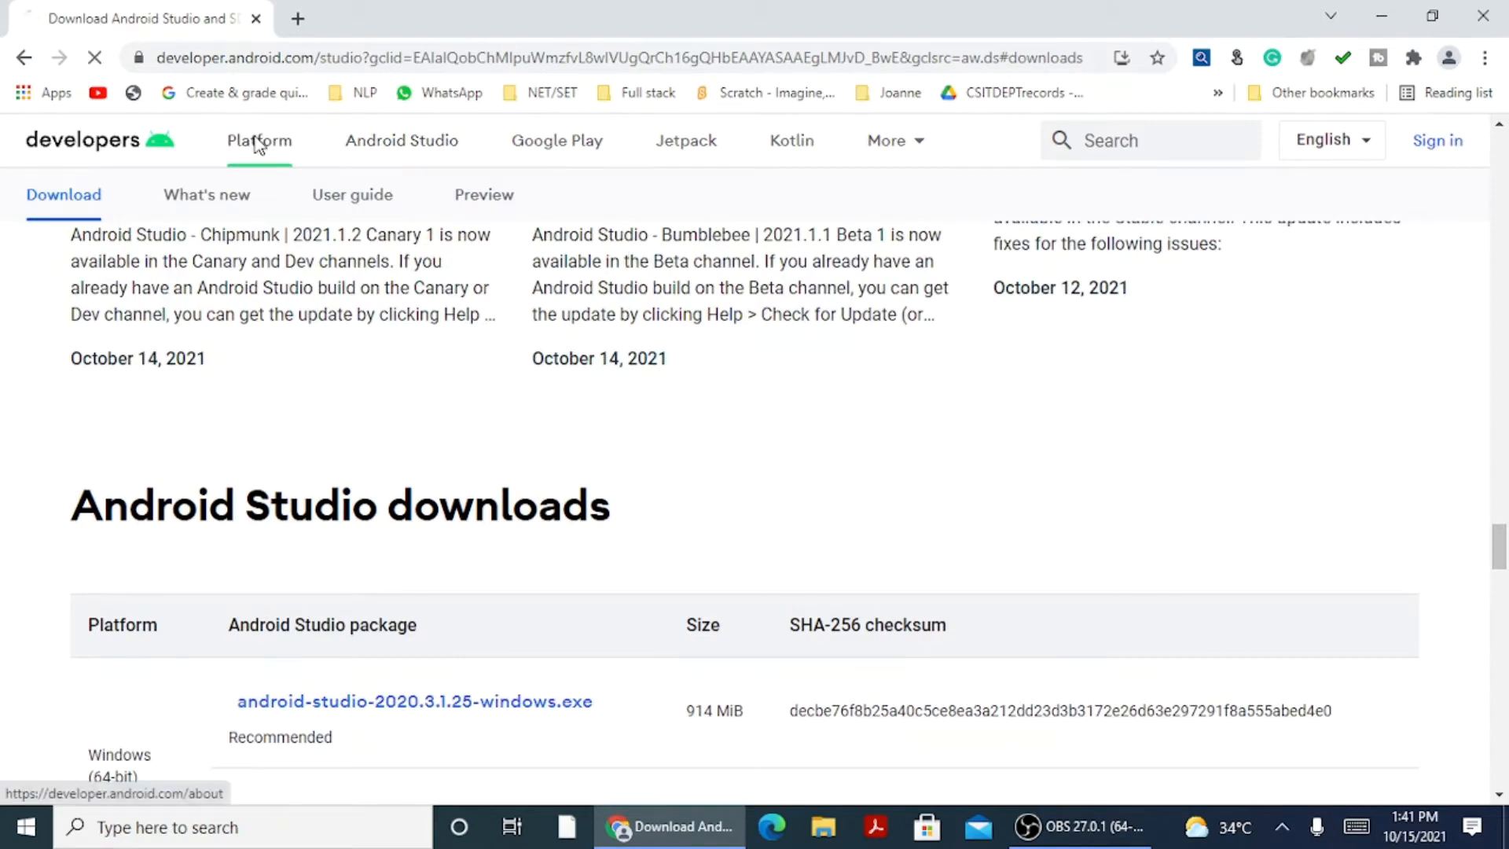
Pick the Windows .exe package, accept the license, and download Android Studio 2020.3.1.
click(415, 702)
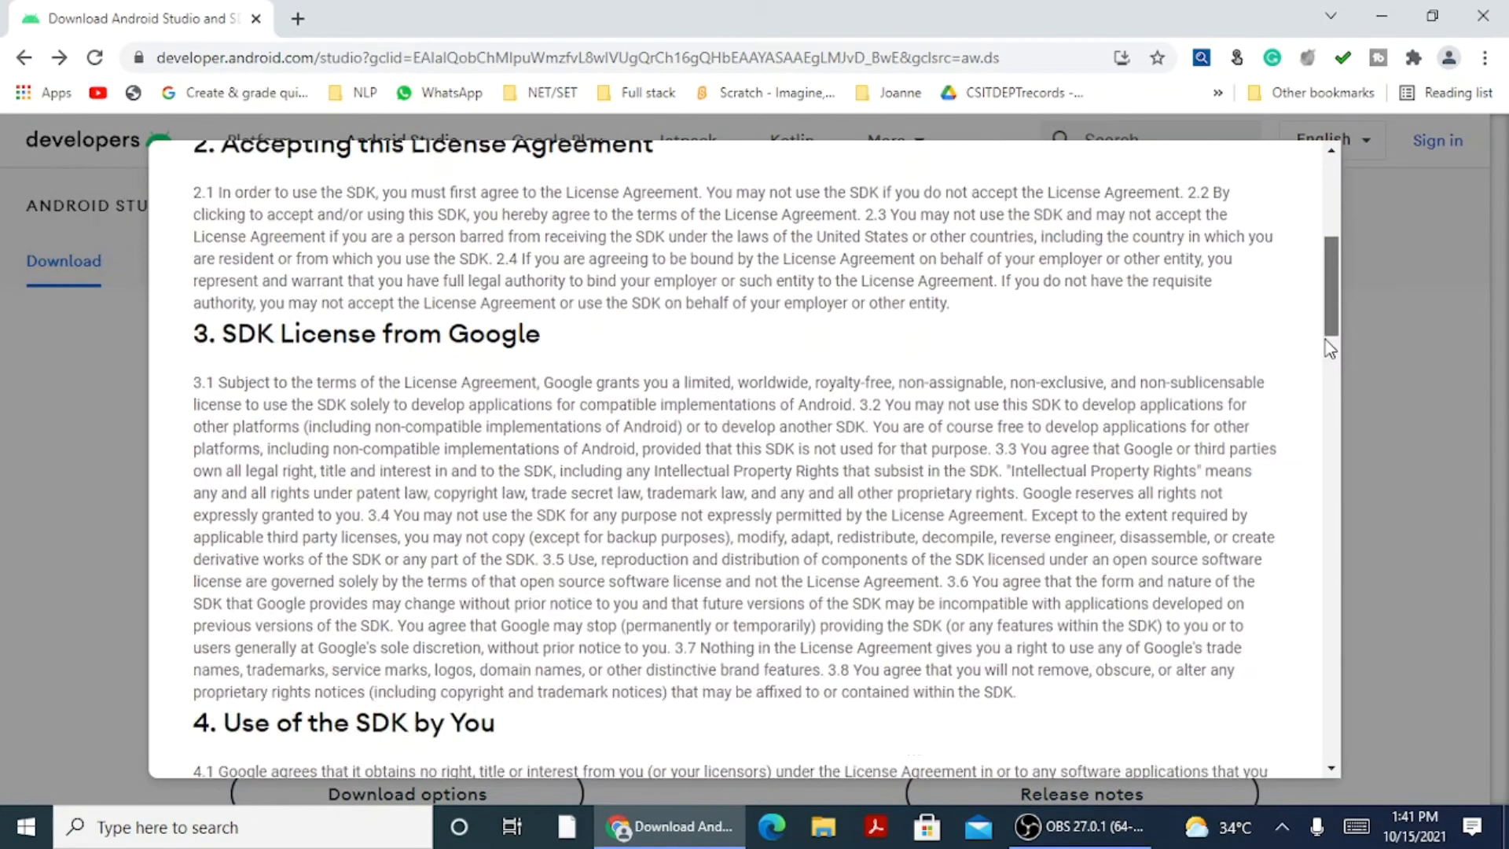
scroll(down, 3)
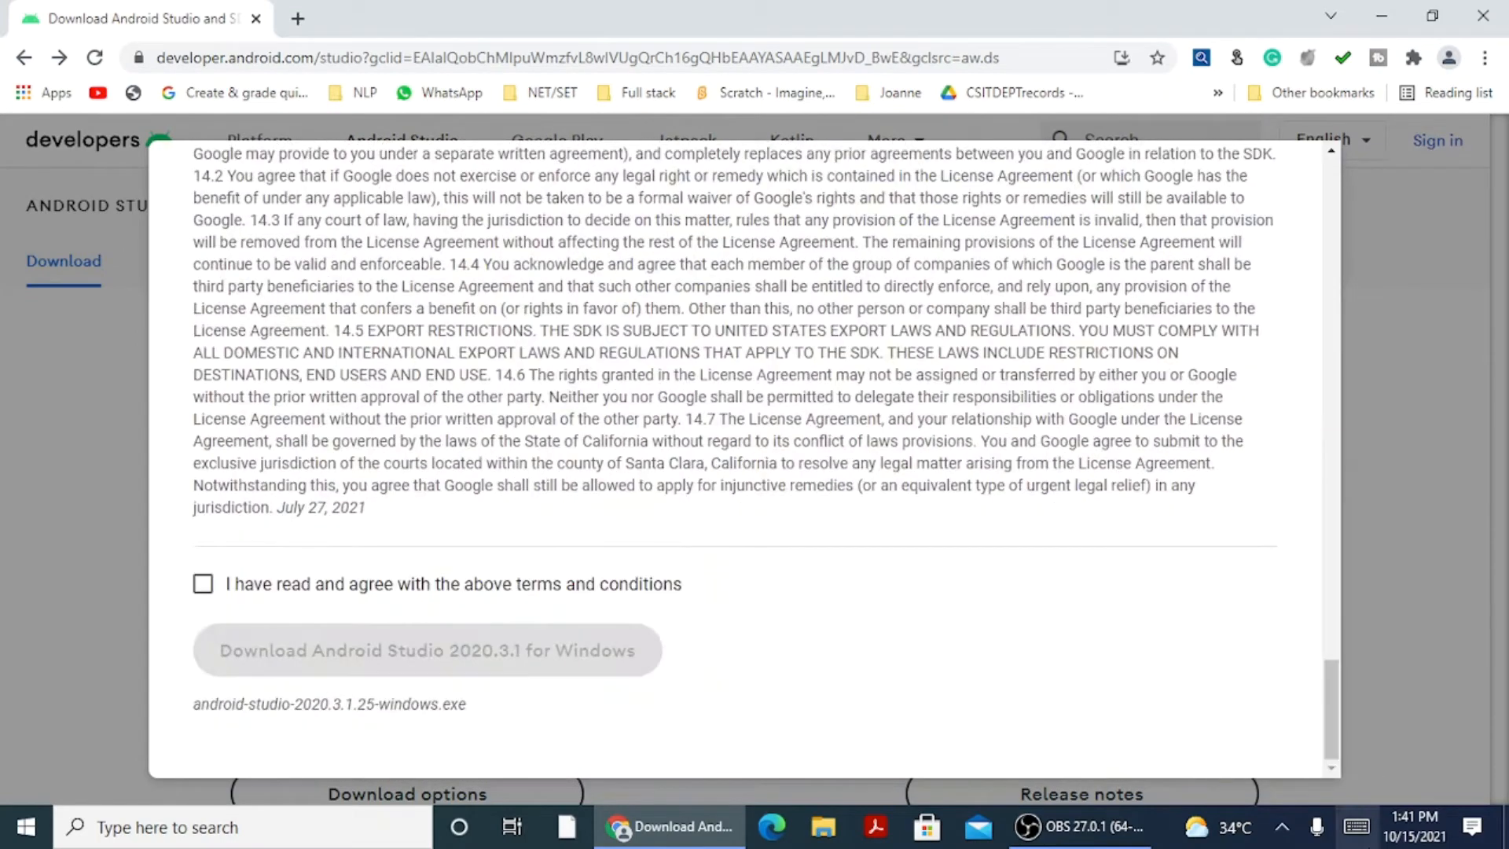
click(203, 583)
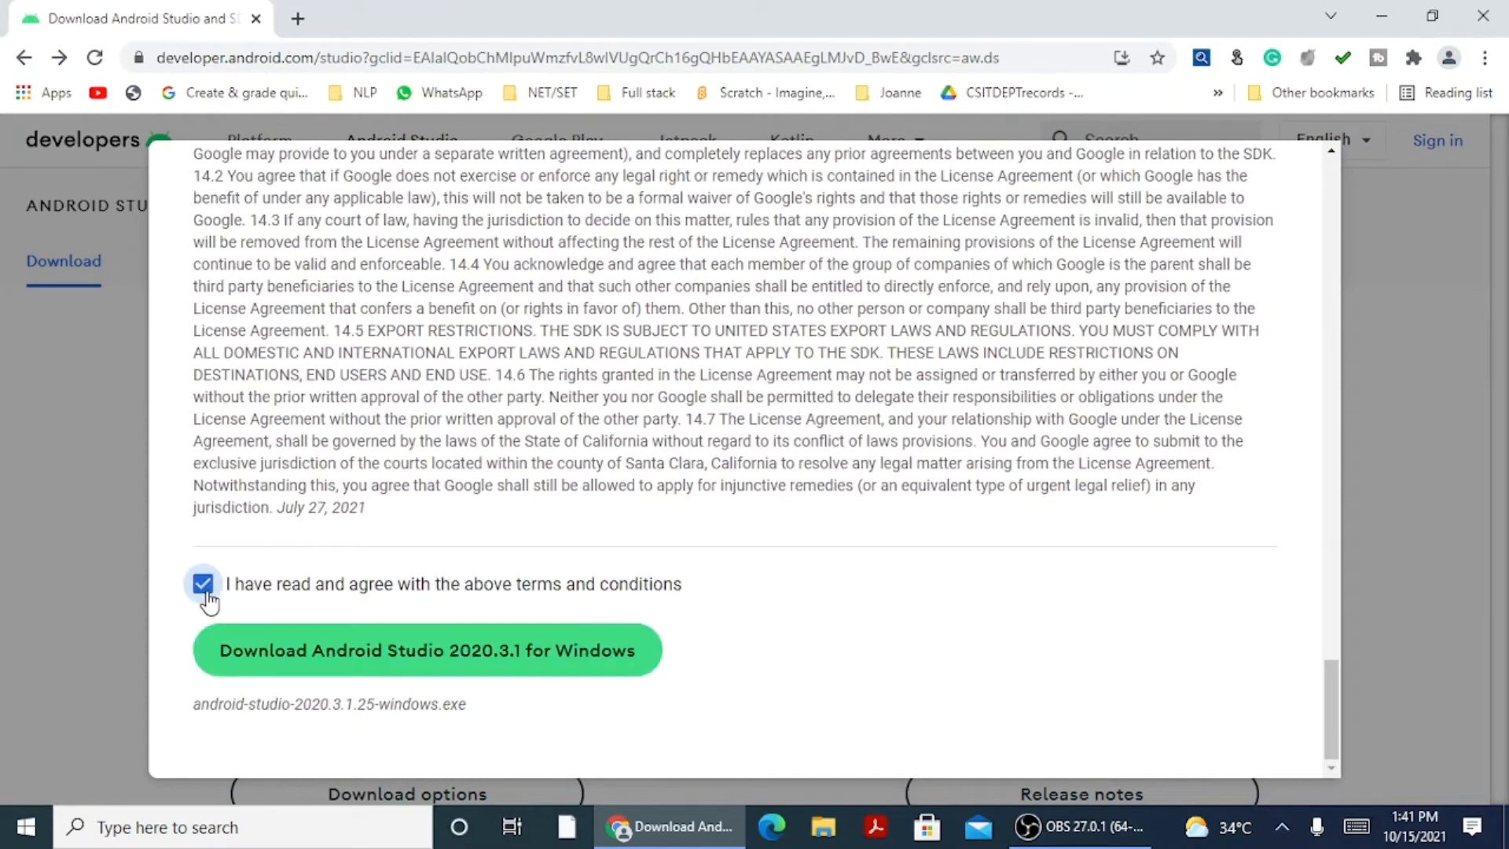
click(426, 650)
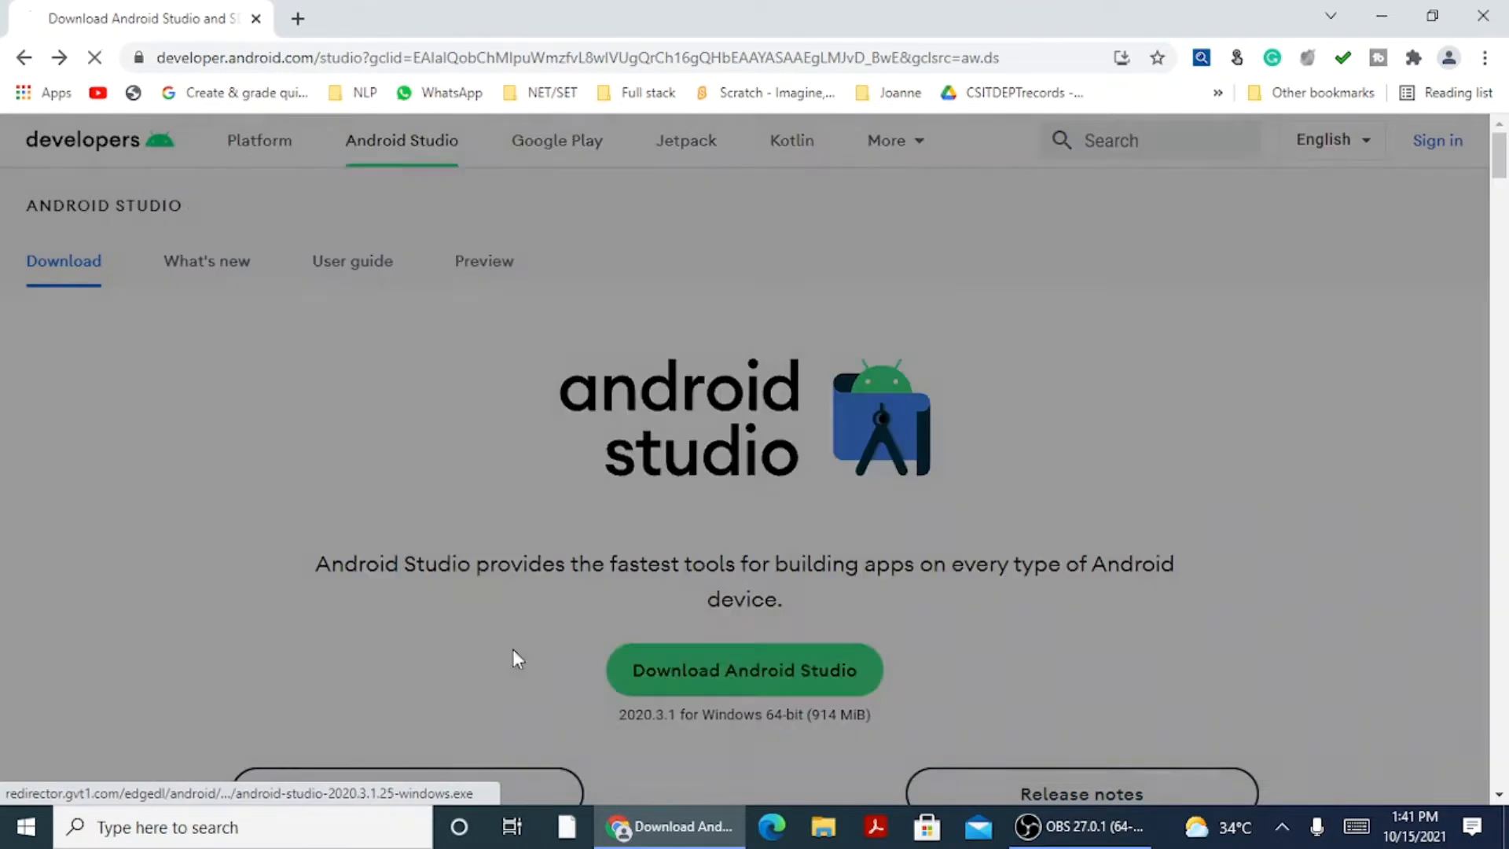
click(743, 670)
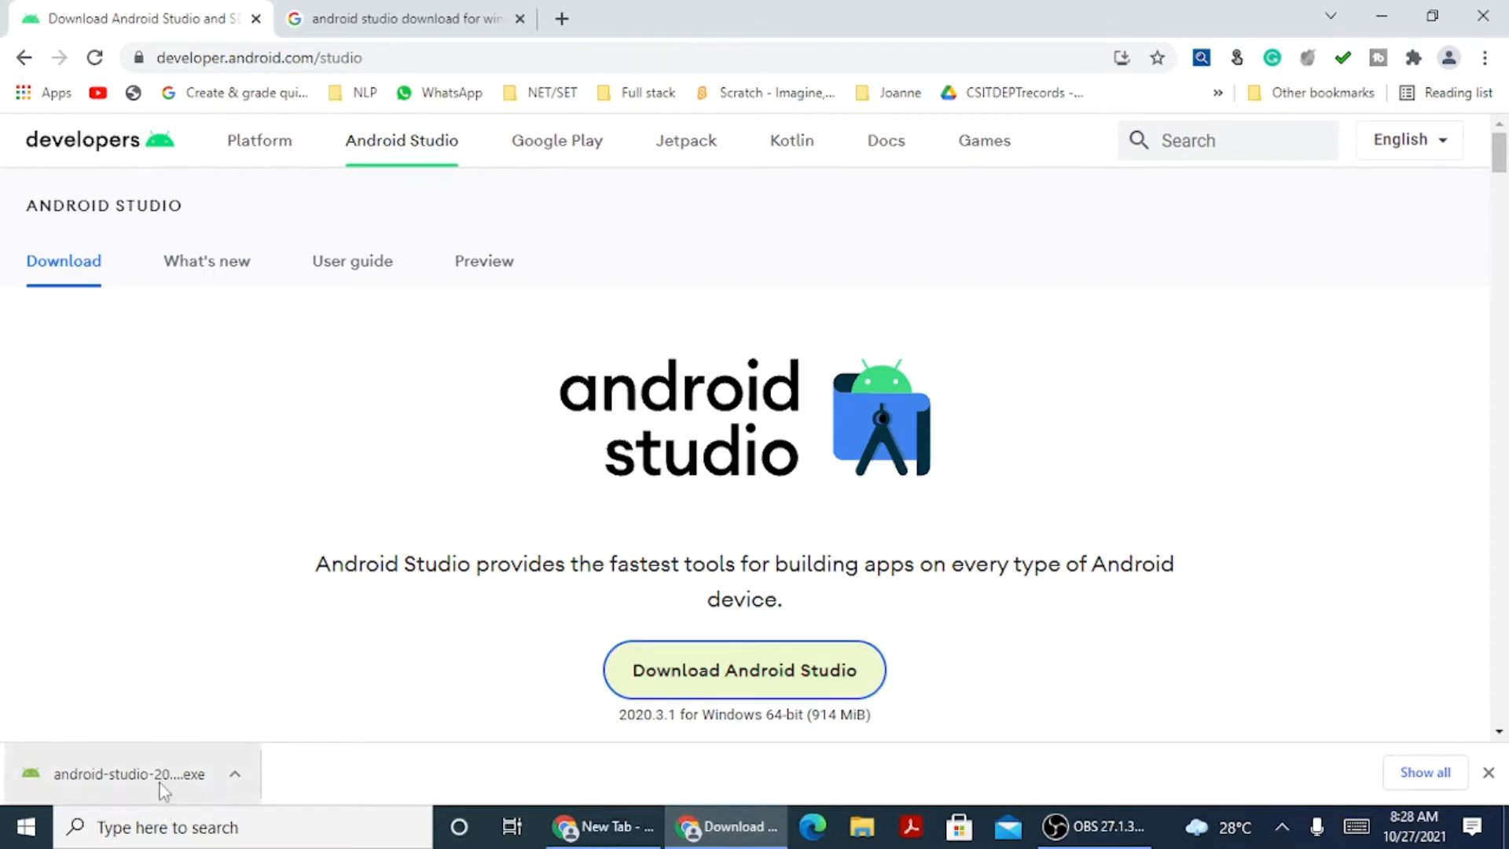
mouse_move(163, 789)
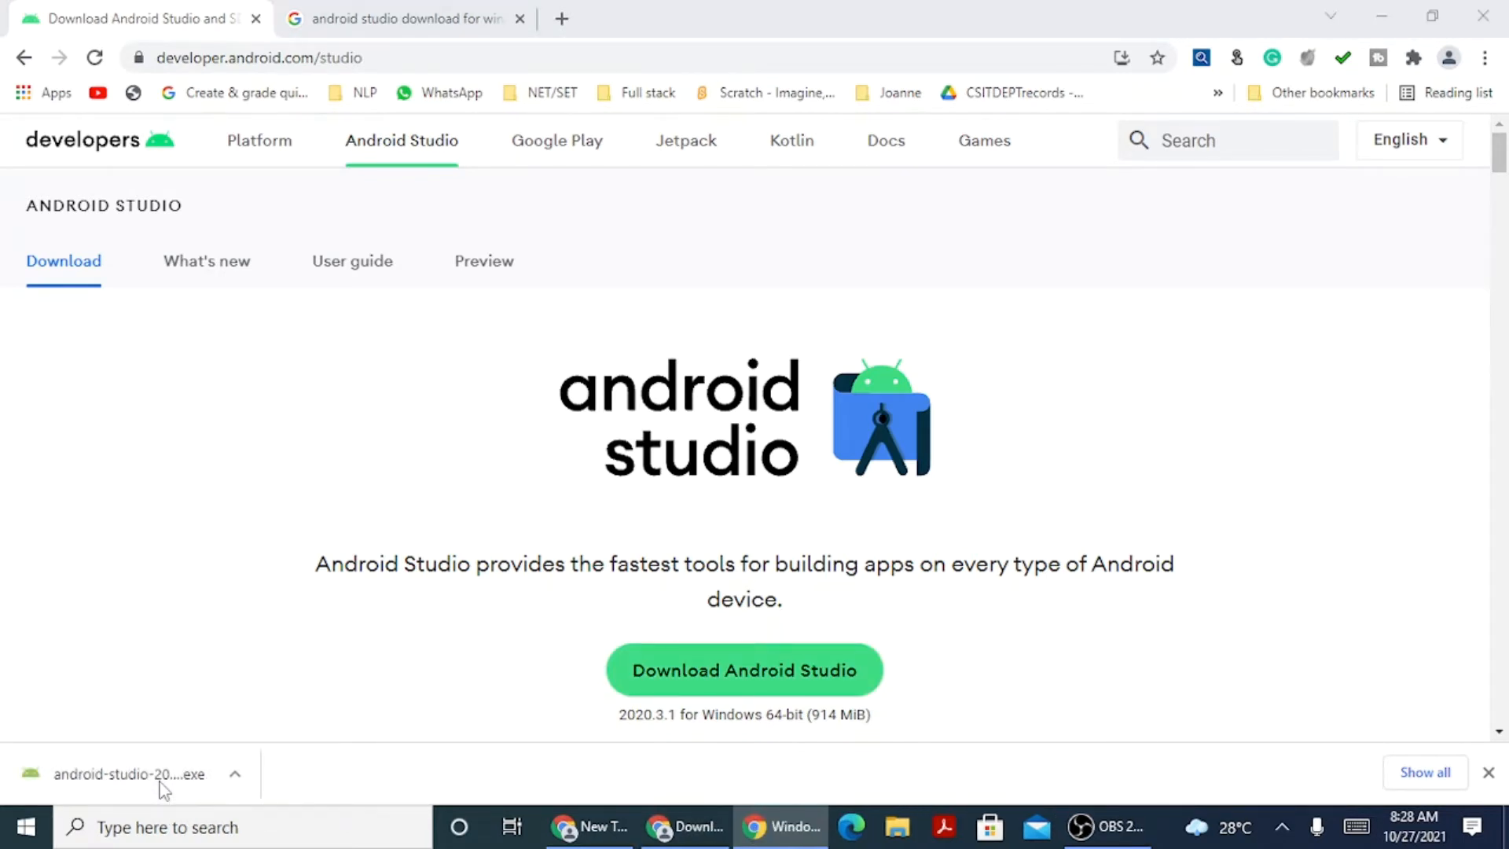
Run the installer with default components and location C:\Program Files\Android\Android Studio.
click(130, 773)
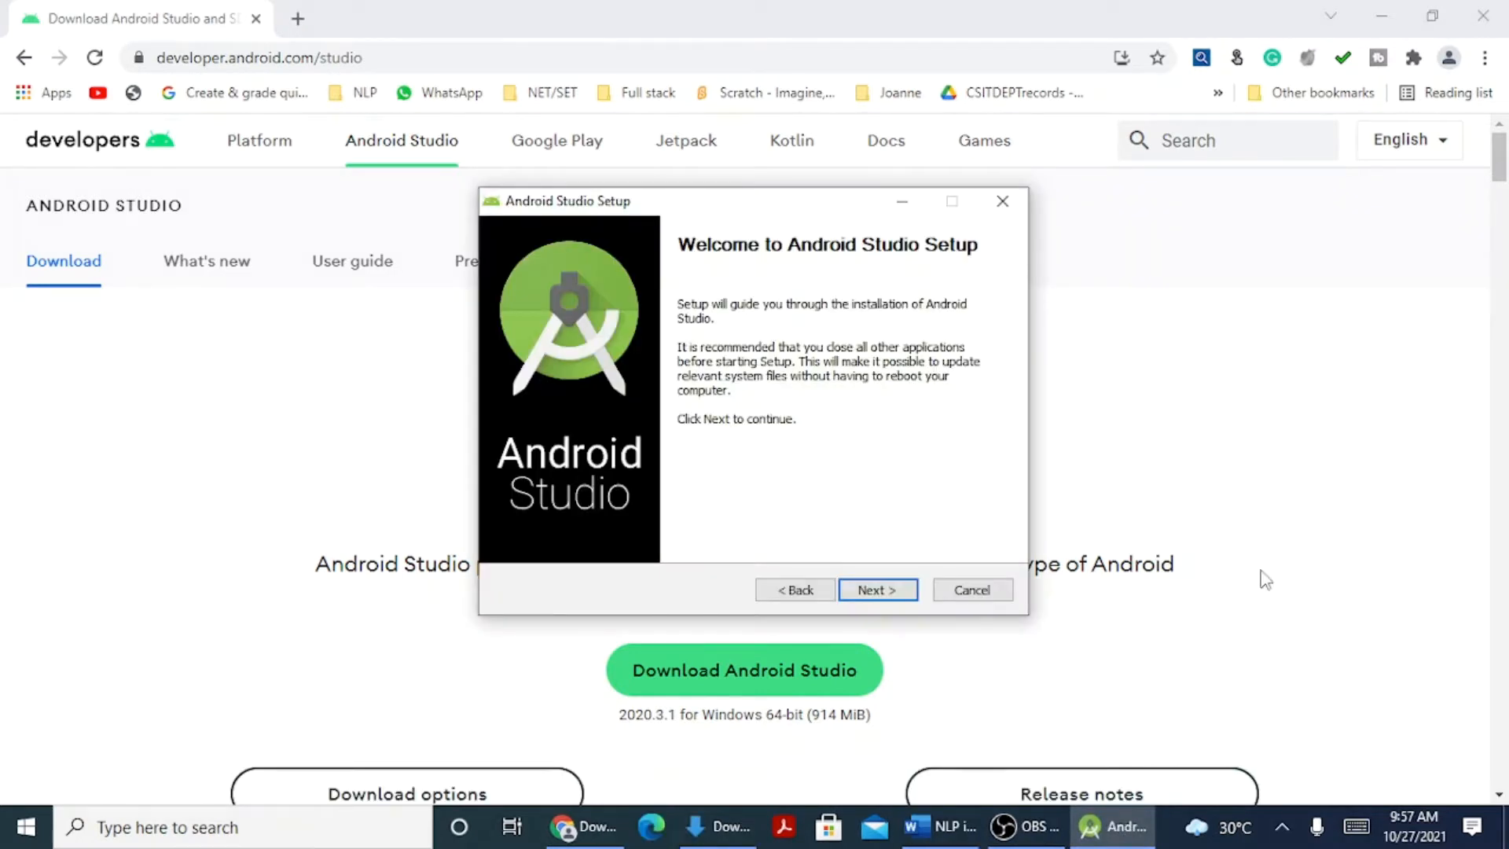
mouse_move(877, 591)
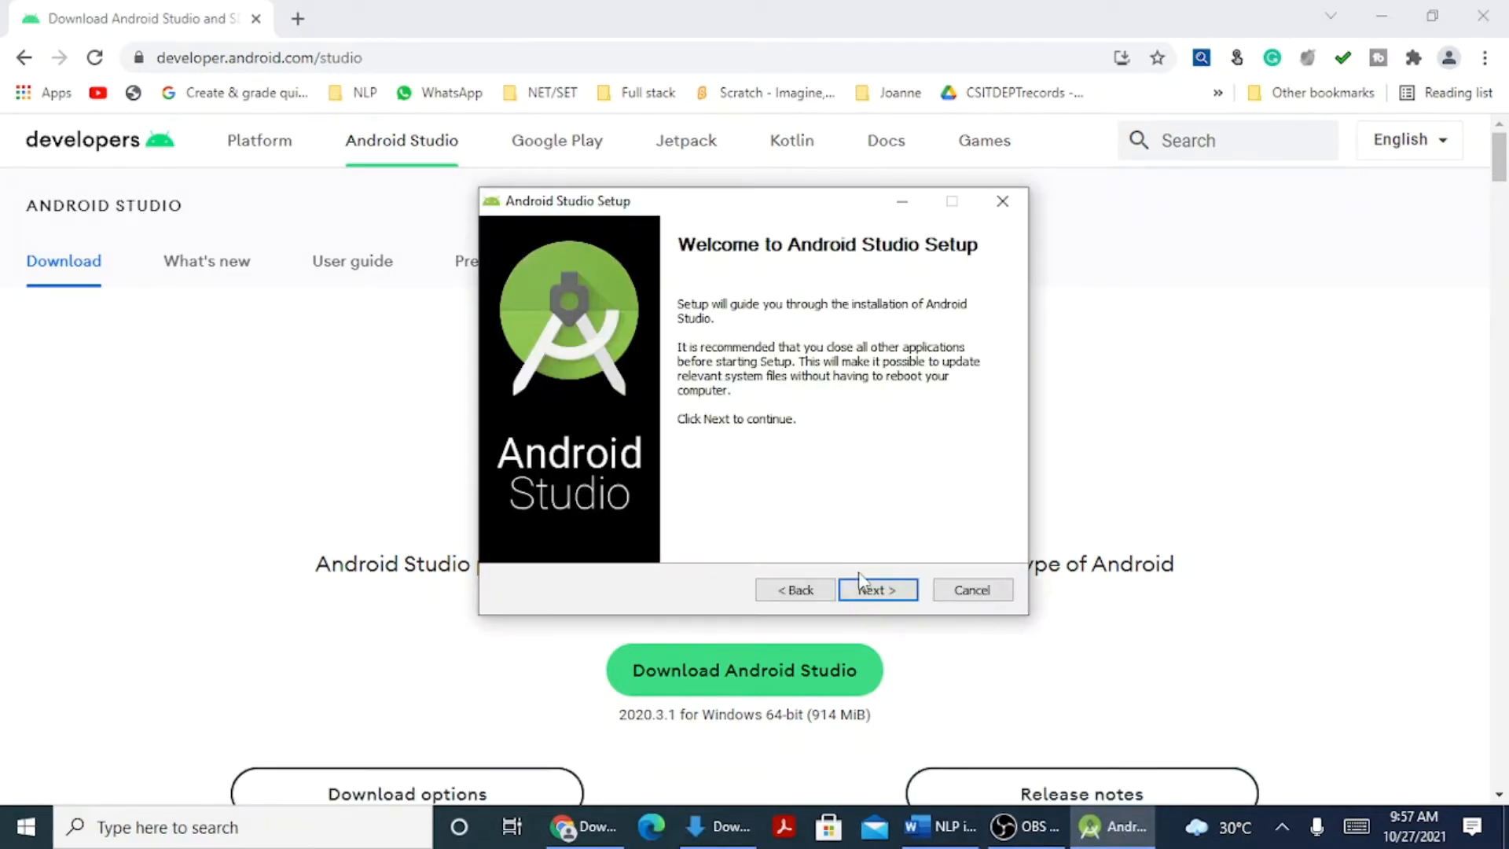
click(877, 591)
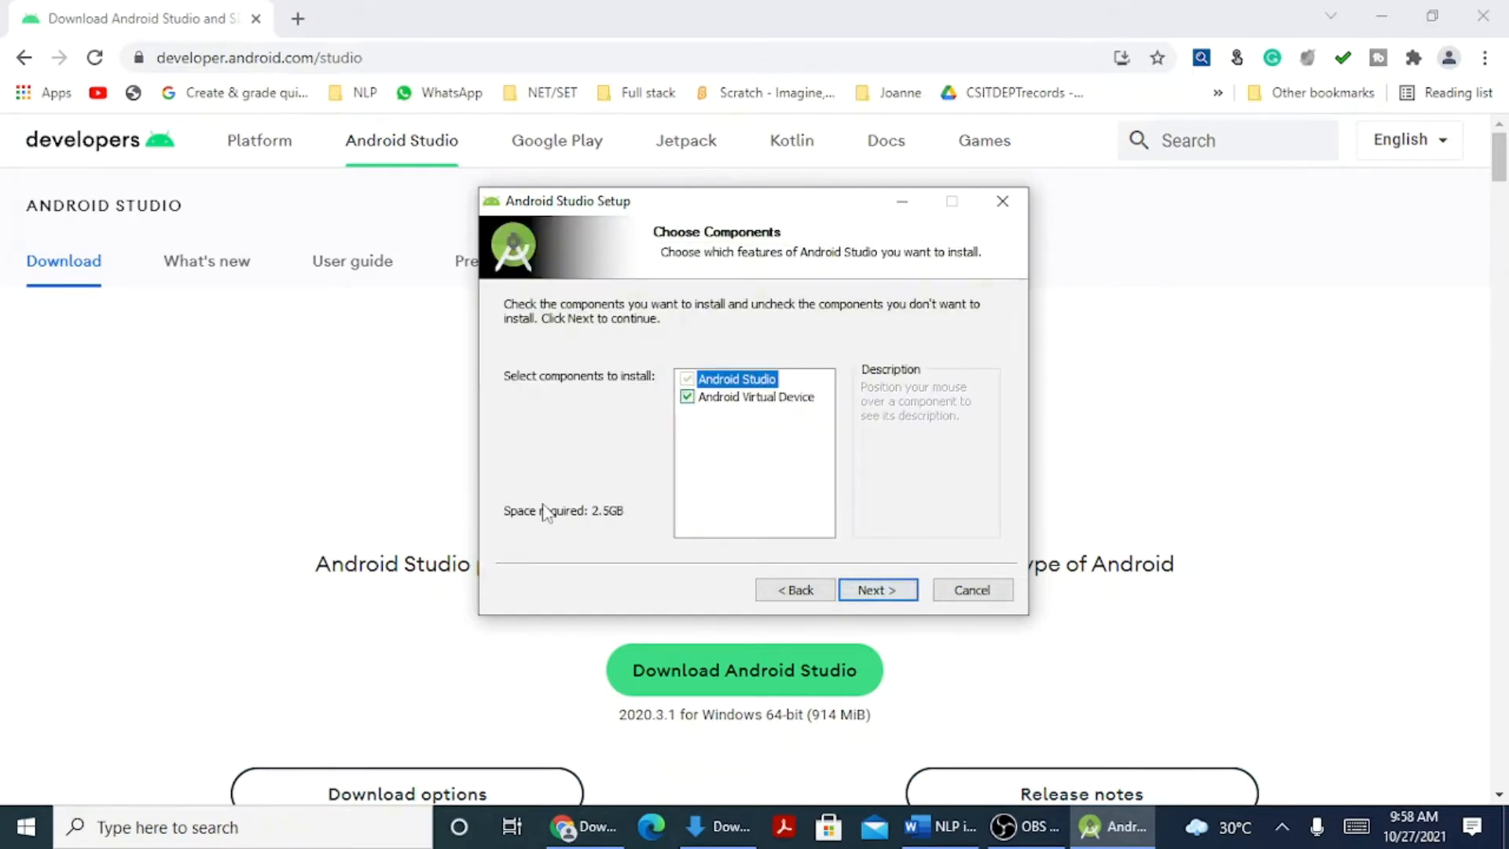
mouse_move(854, 417)
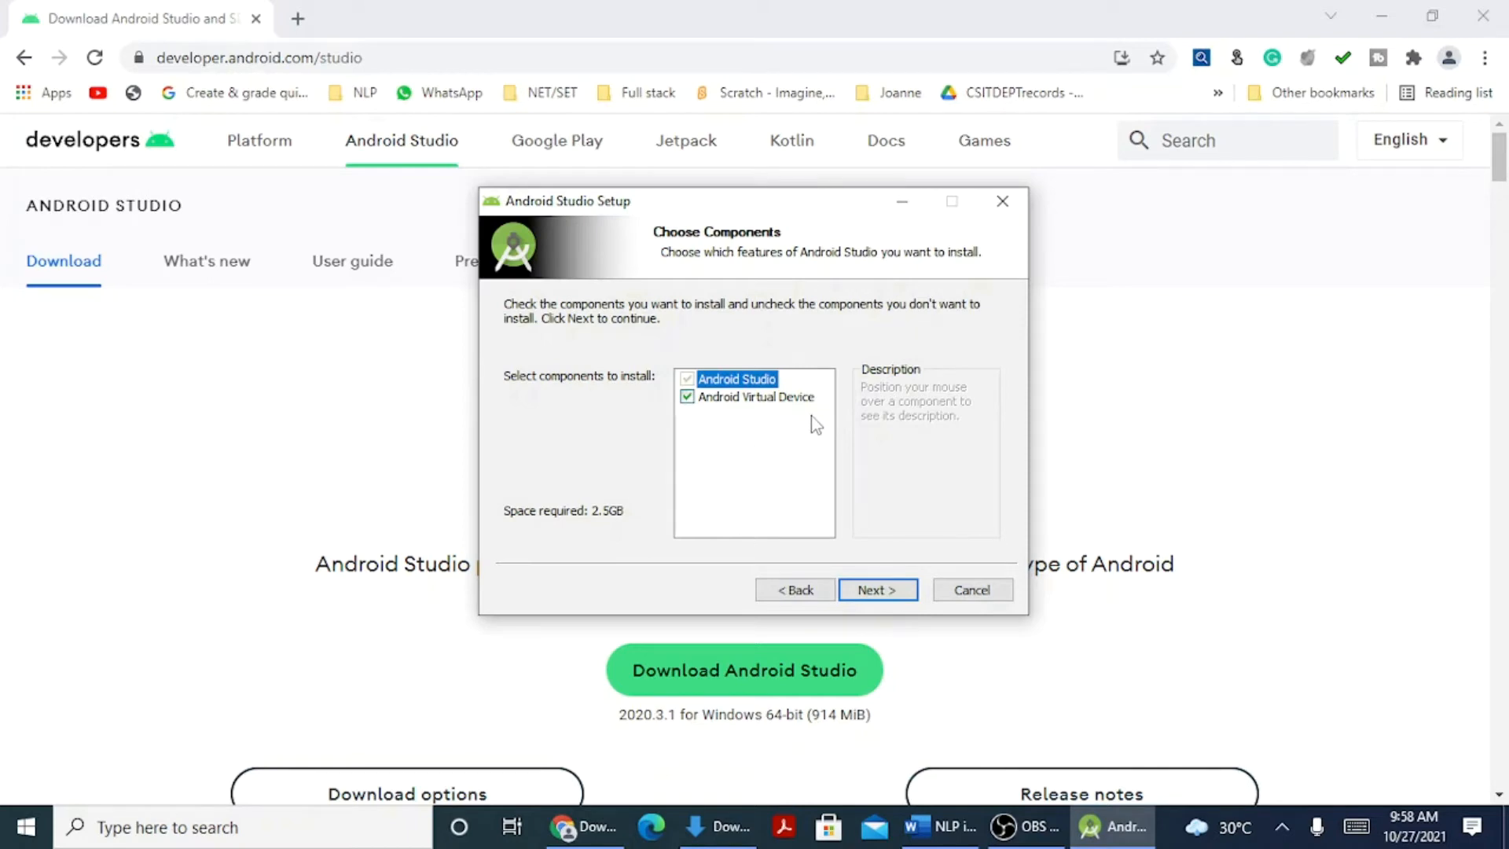
click(875, 589)
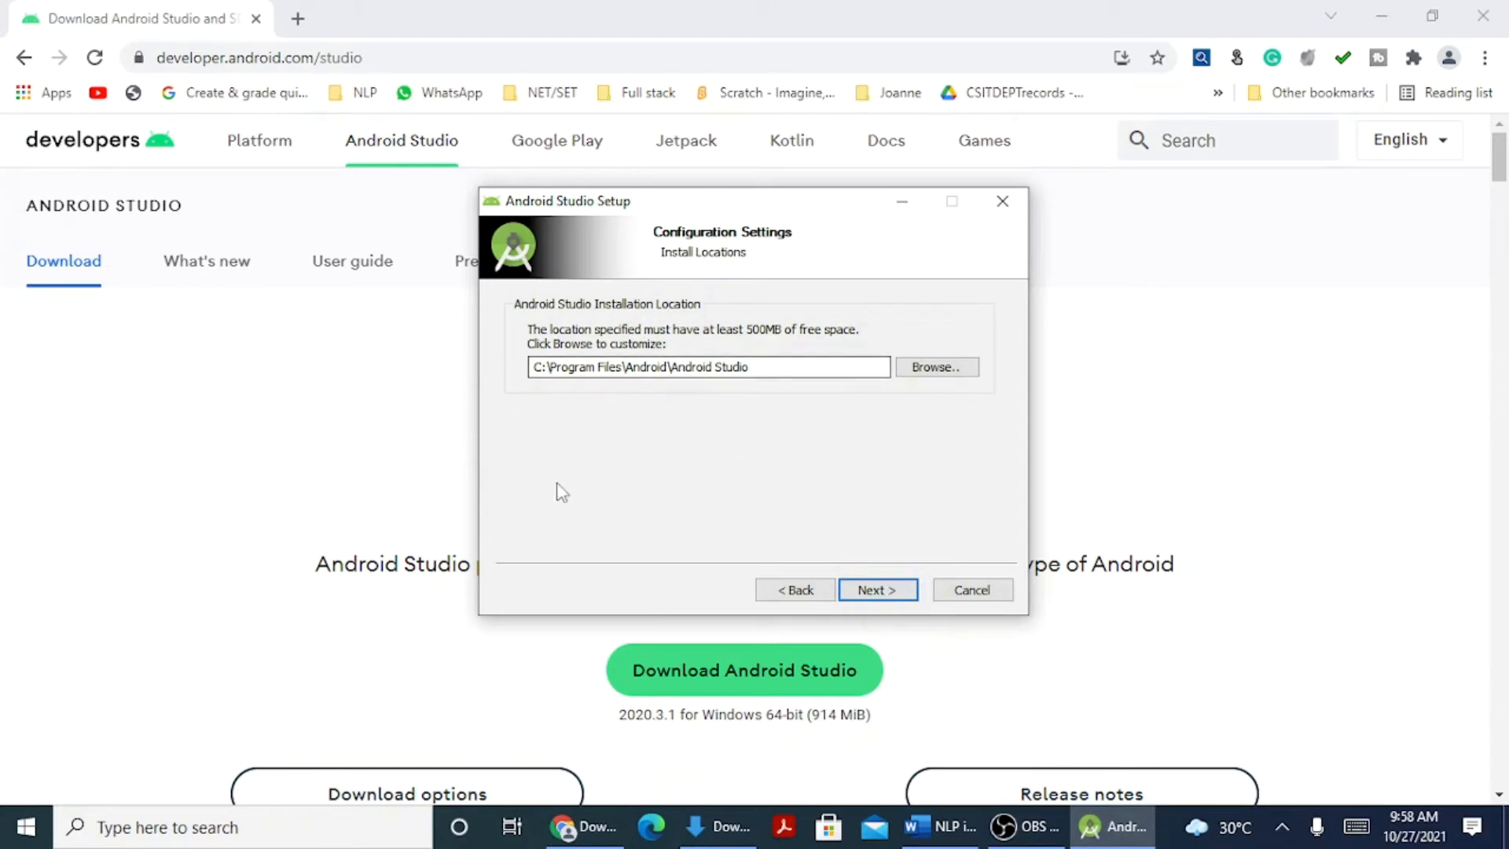
mouse_move(803, 493)
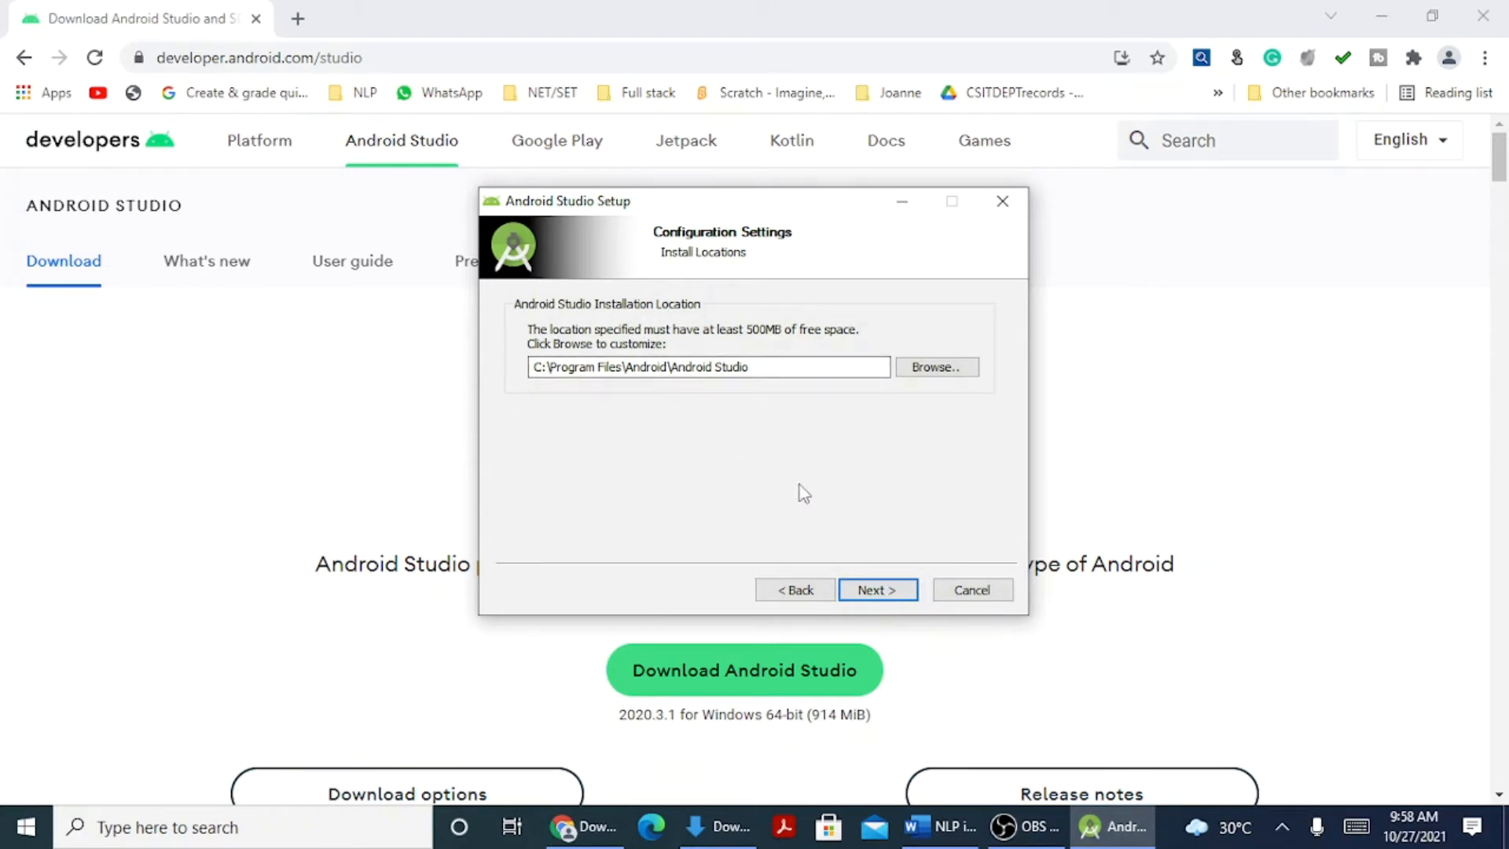
mouse_move(681, 403)
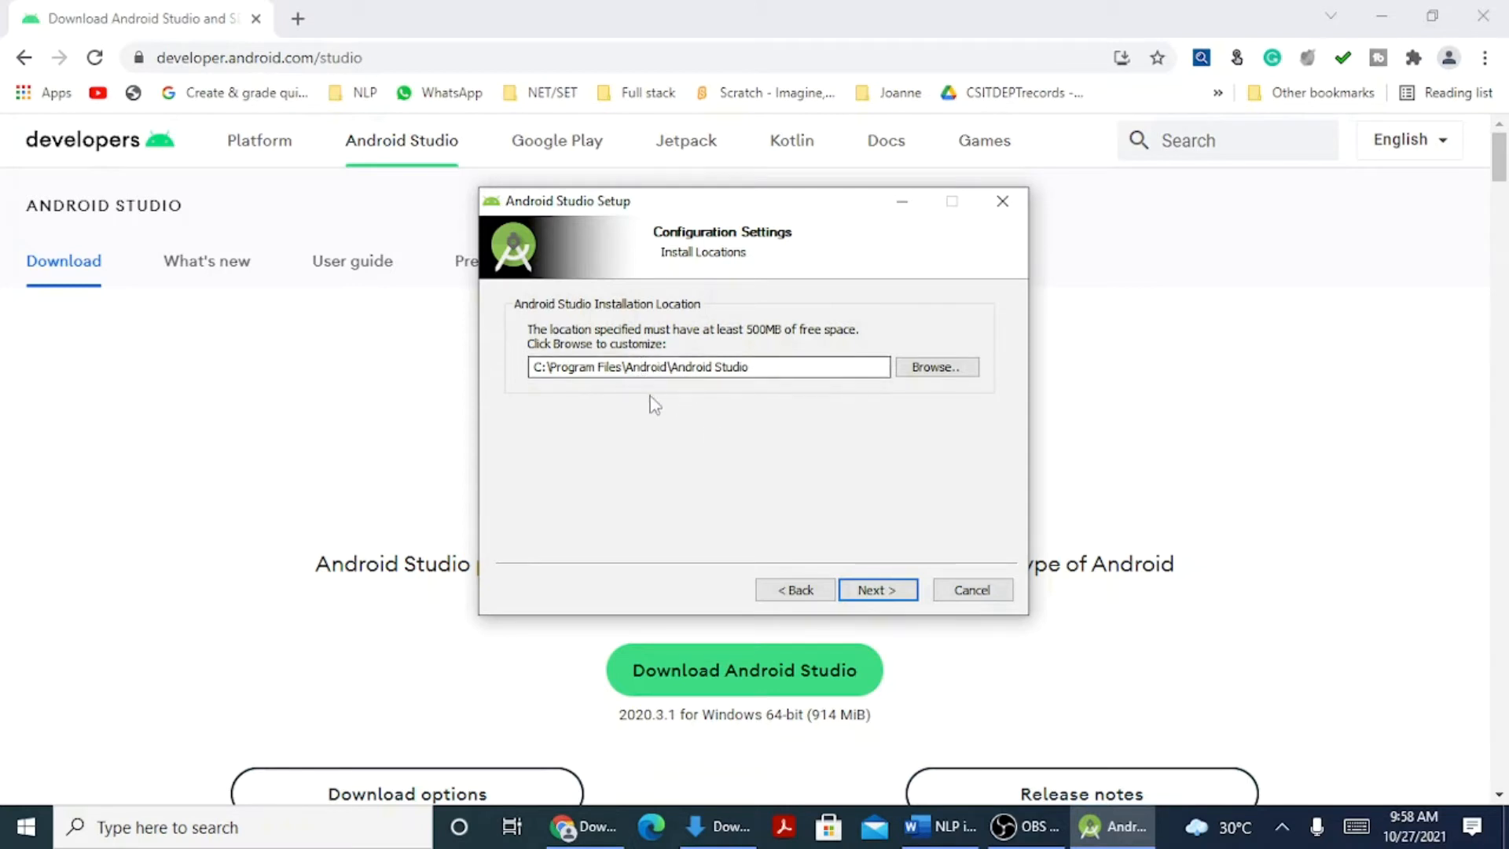
mouse_move(743, 397)
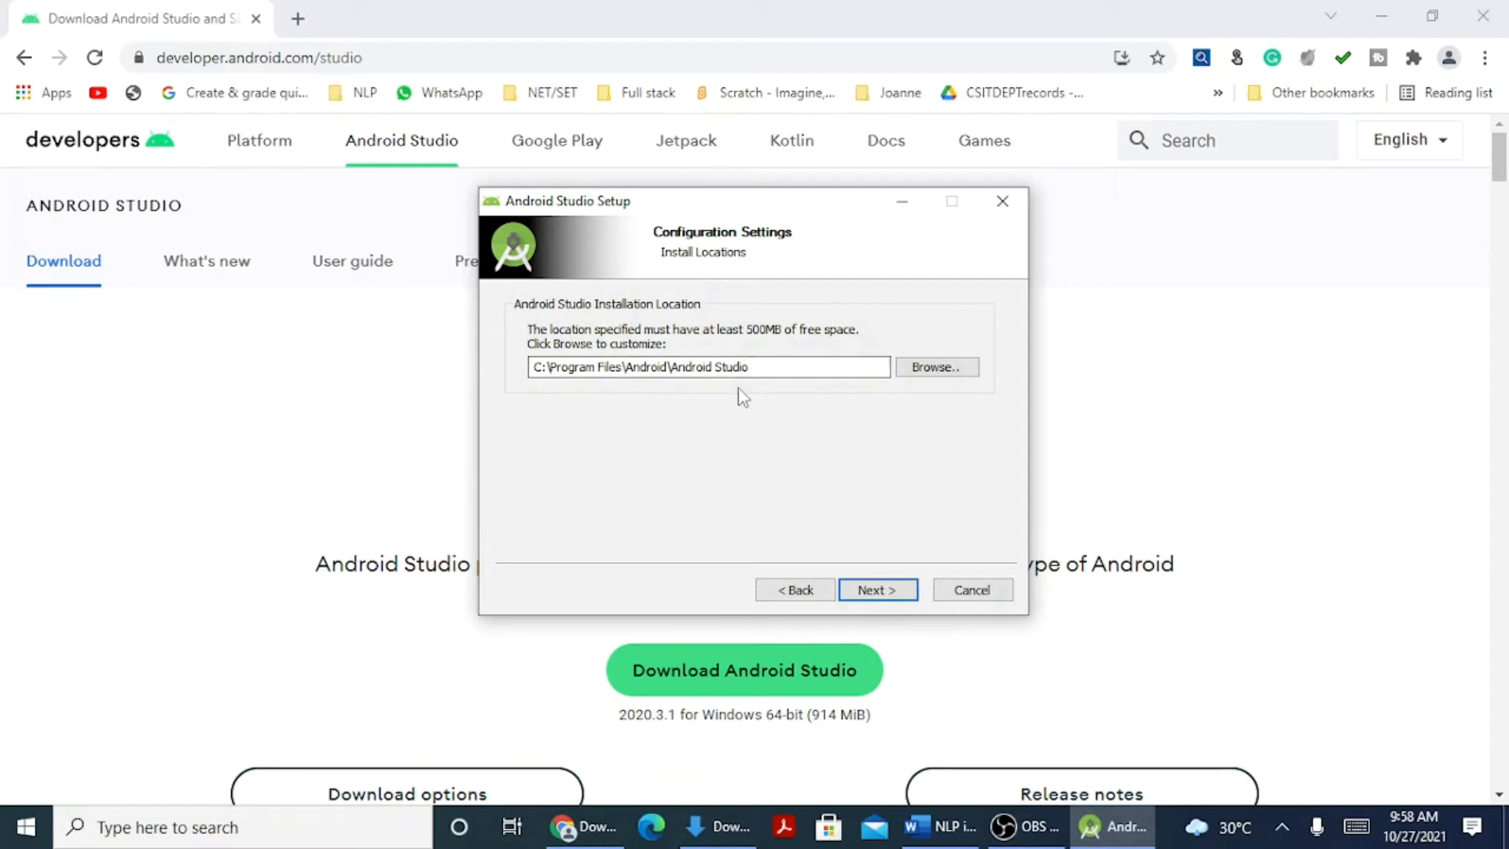
mouse_move(799, 489)
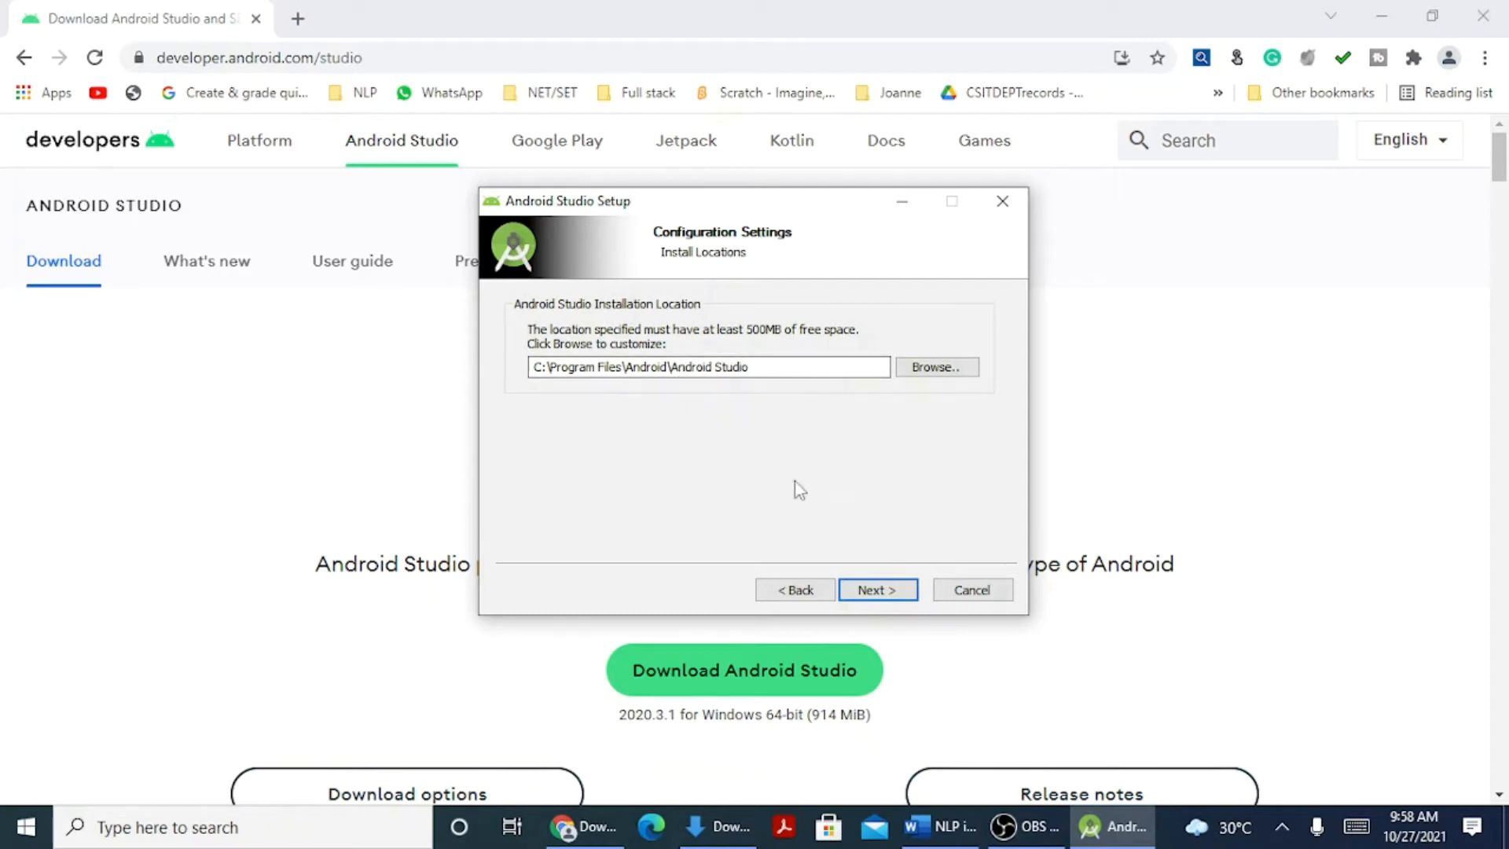
click(874, 589)
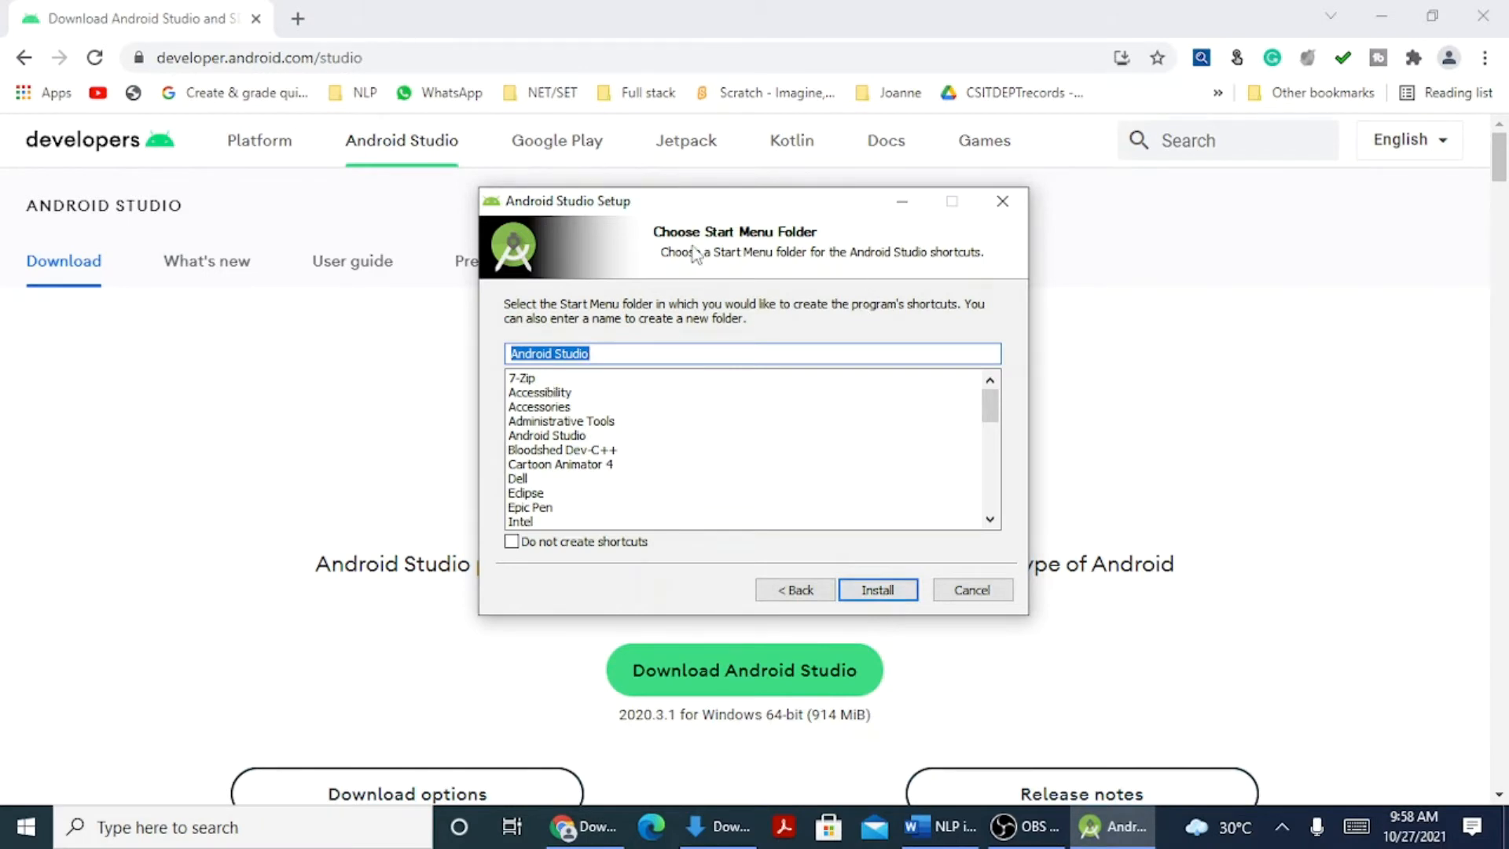
mouse_move(836, 287)
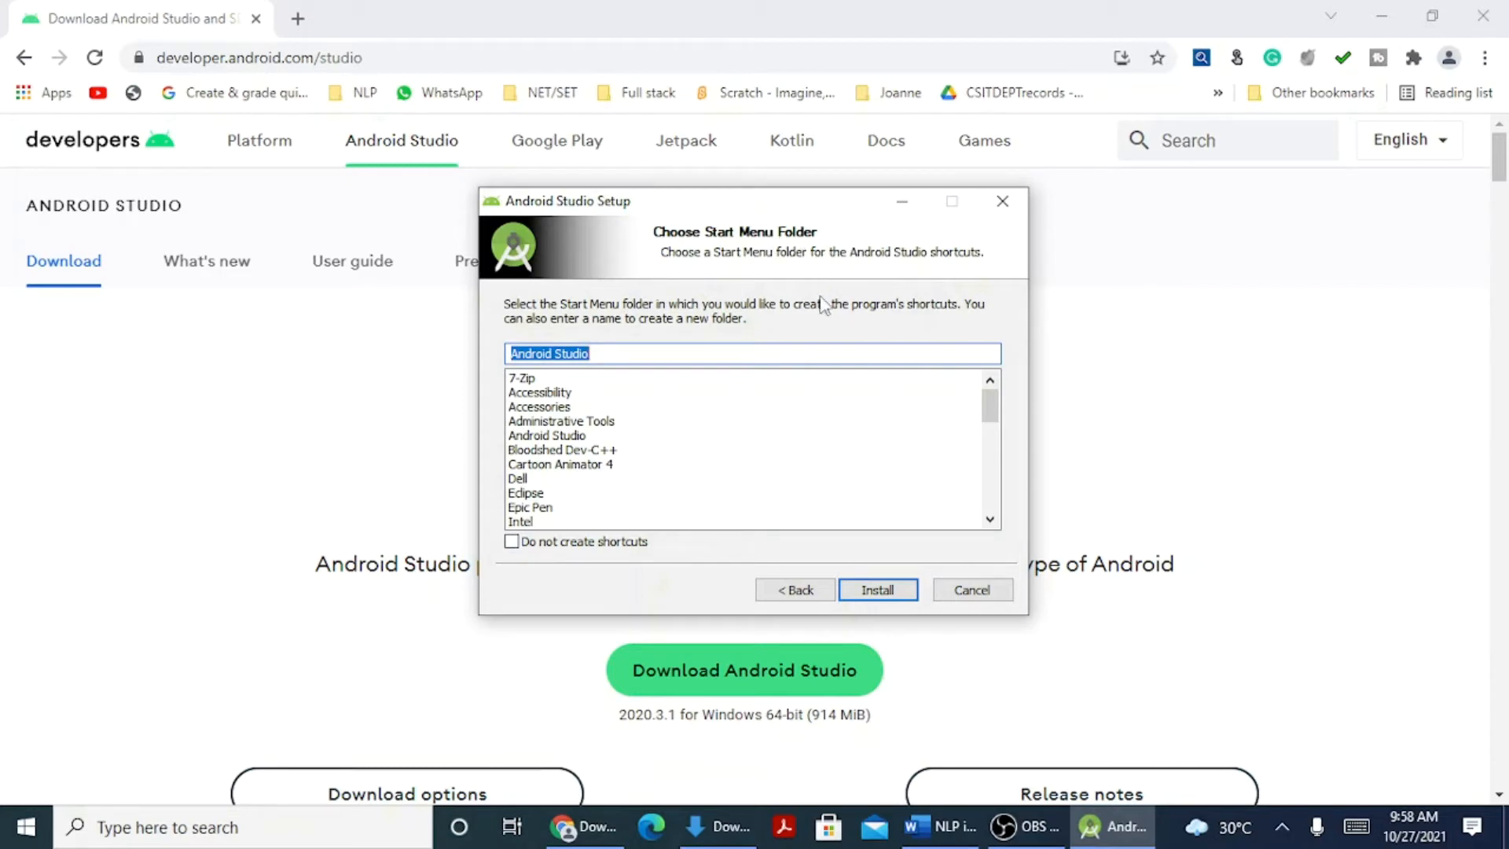
mouse_move(550, 390)
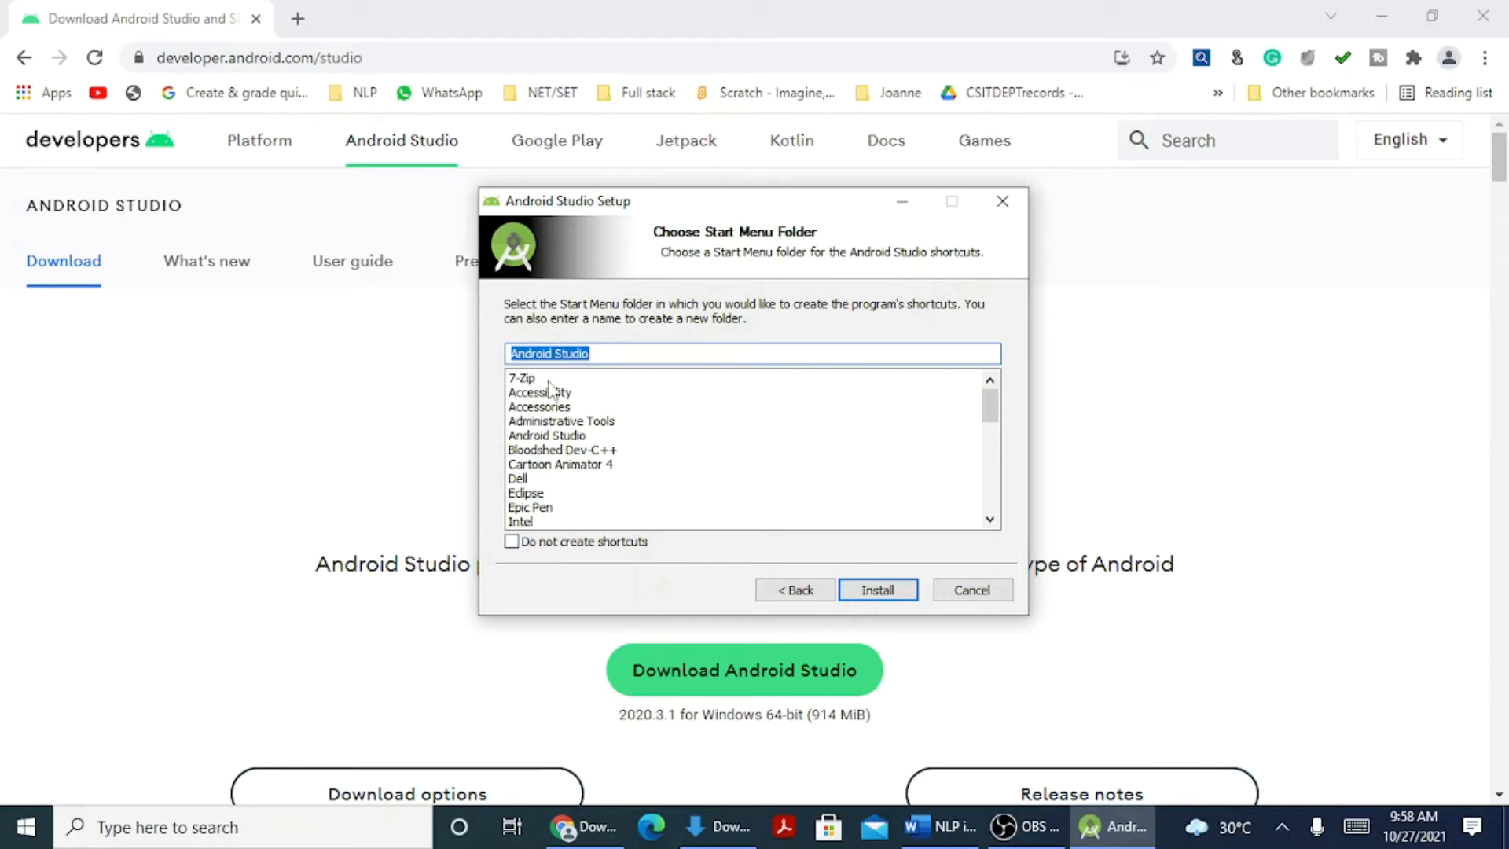
mouse_move(877, 590)
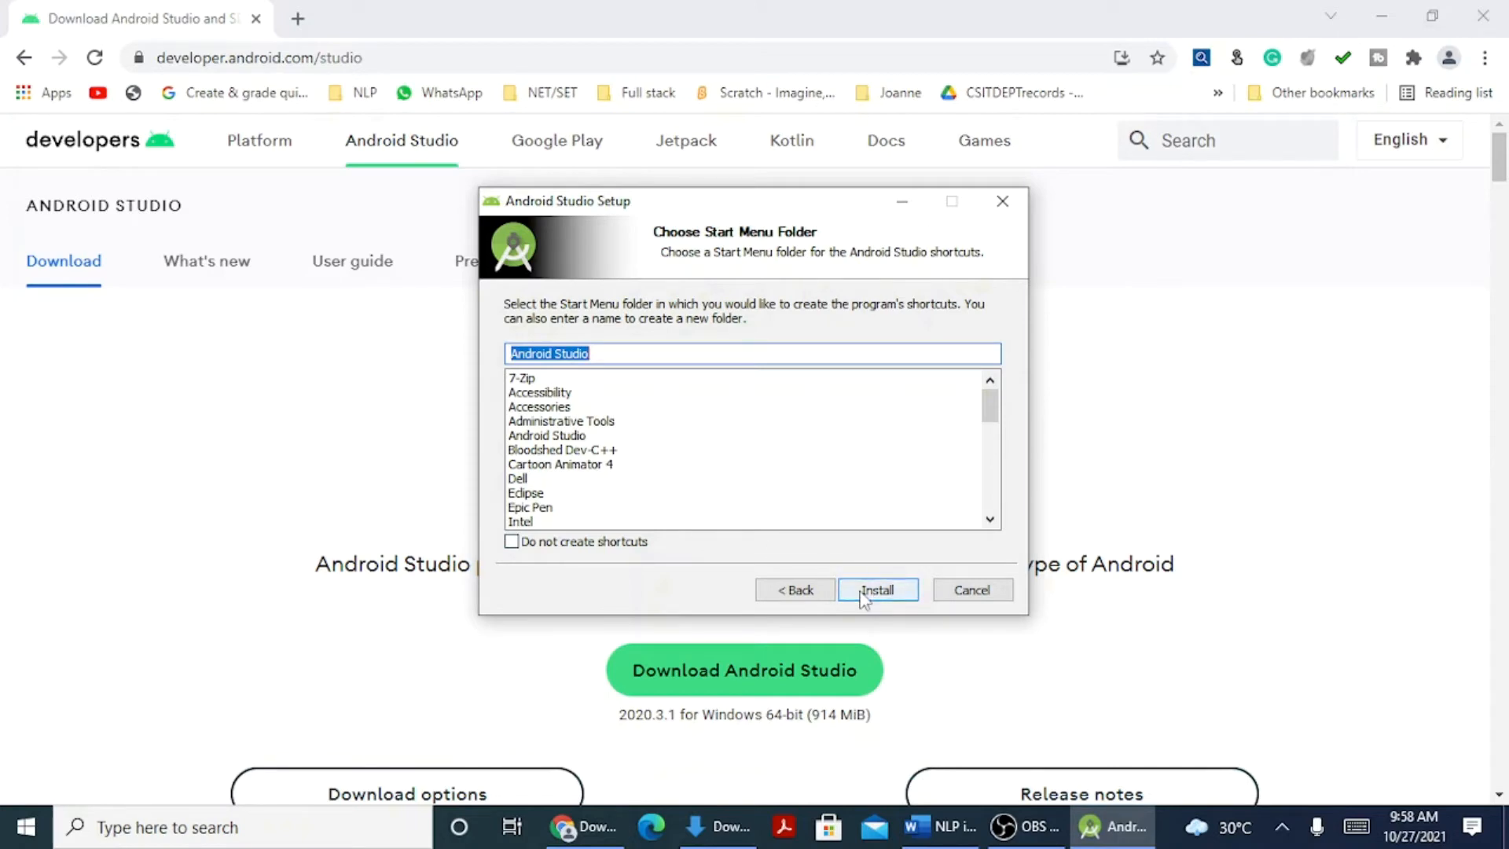
Install Android Studio, then finish setup with Start Android Studio left checked.
click(876, 589)
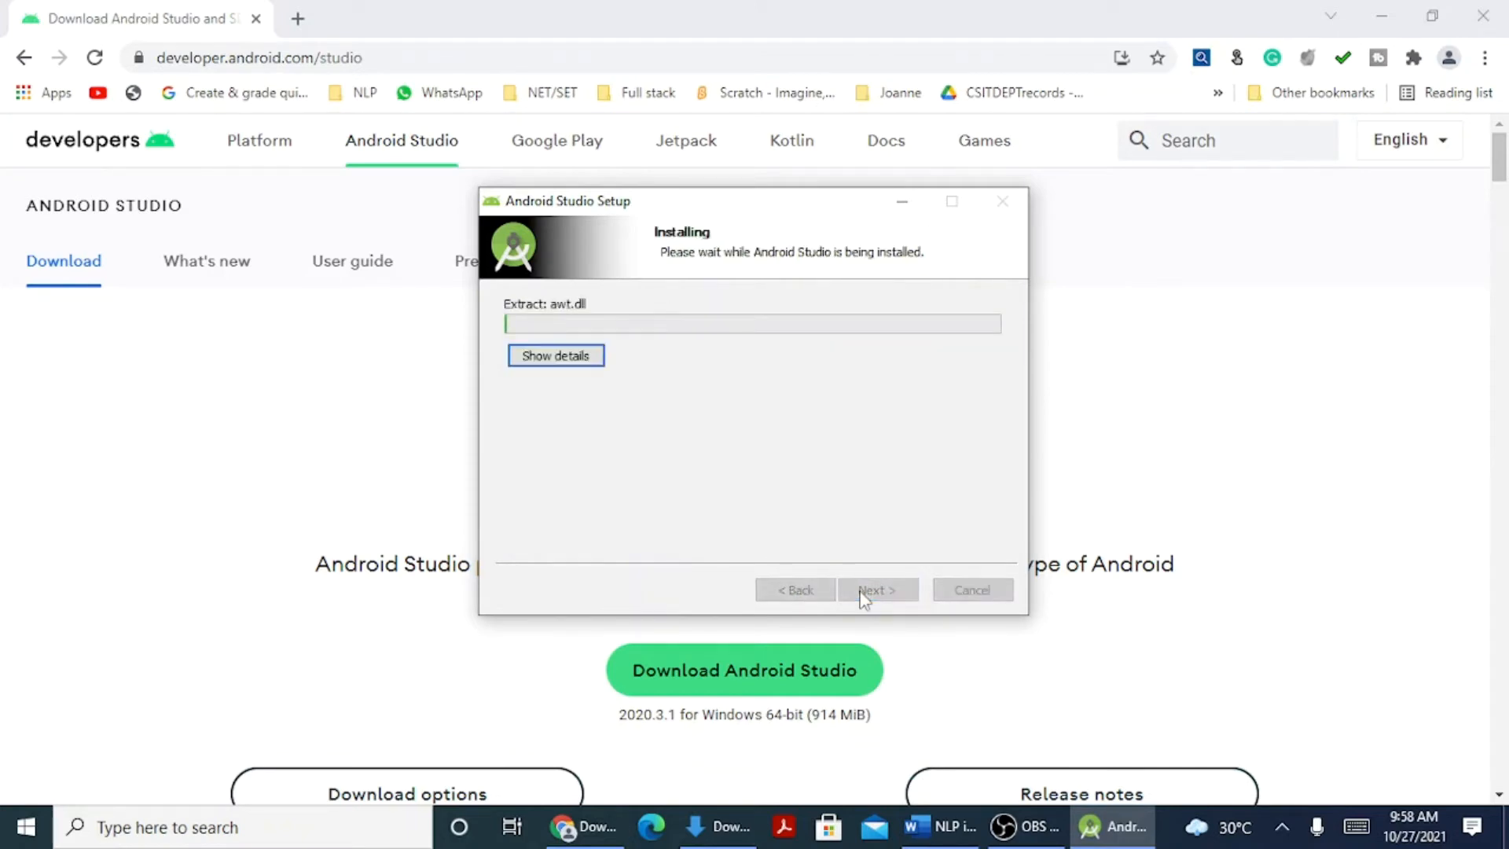
mouse_move(764, 477)
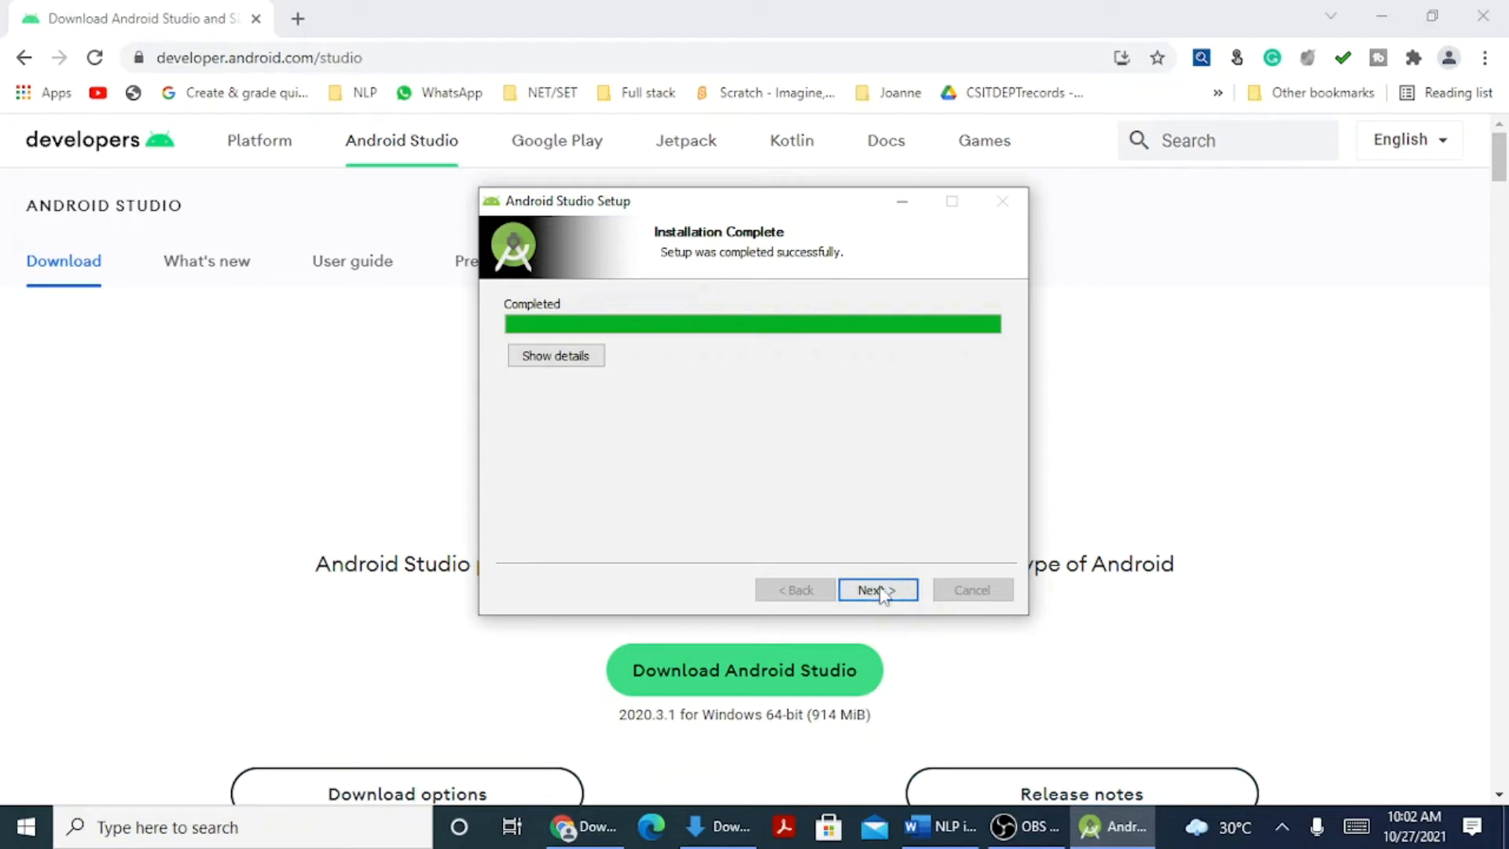
click(875, 590)
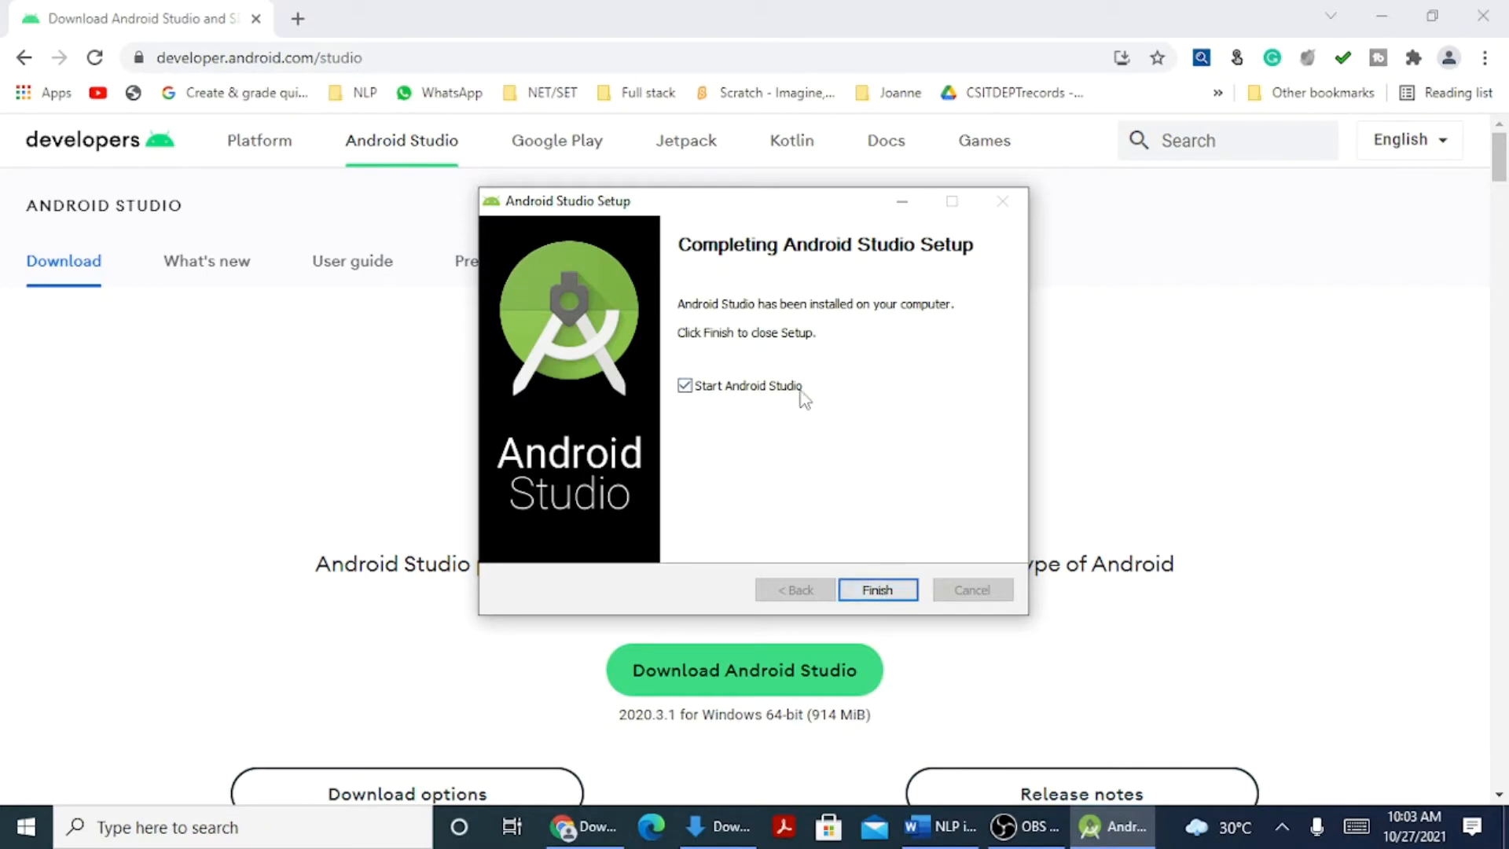
mouse_move(693, 402)
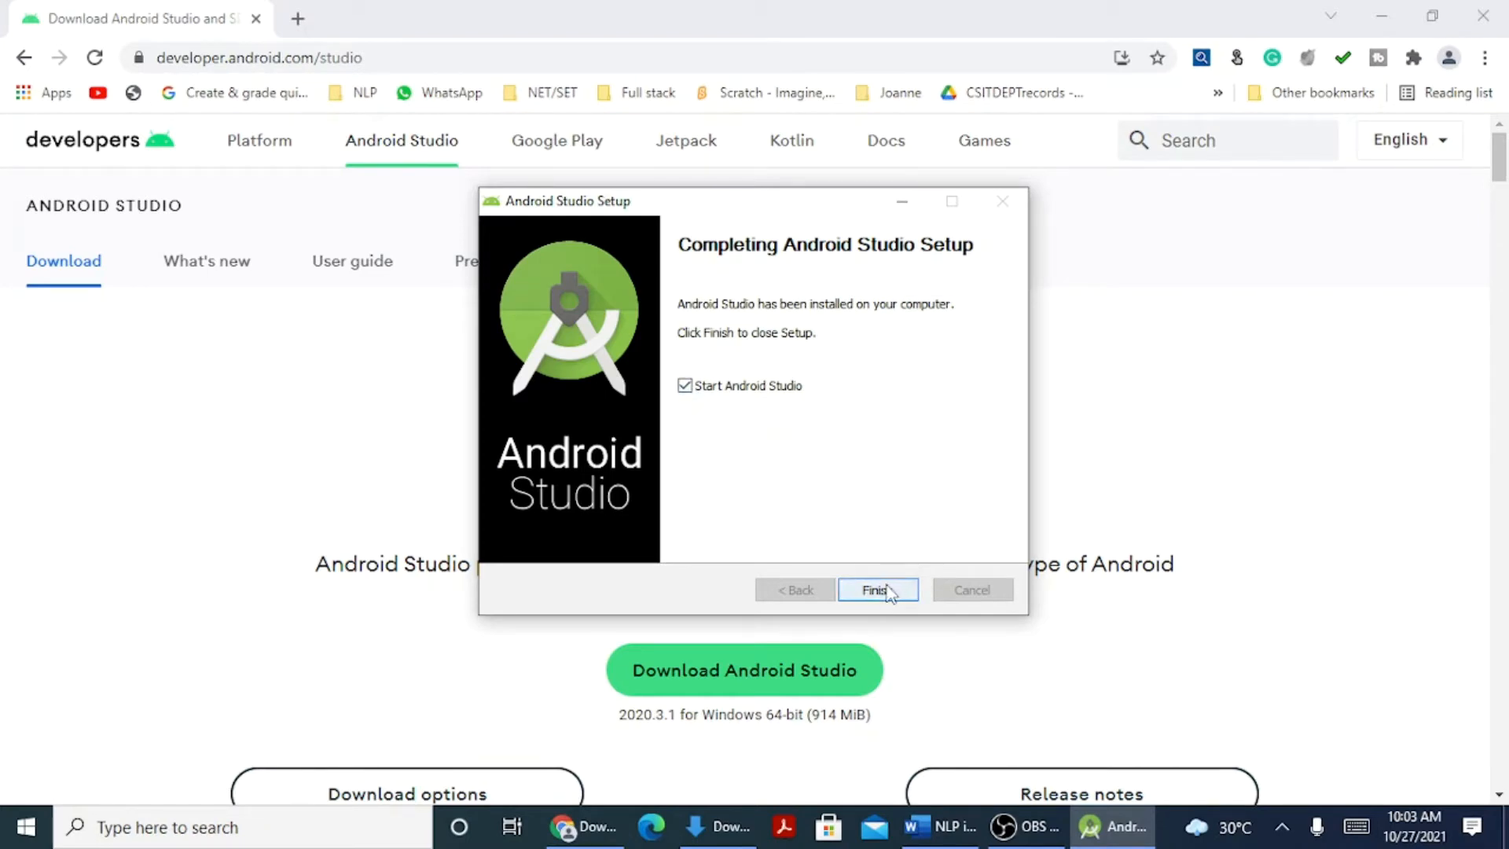
click(875, 590)
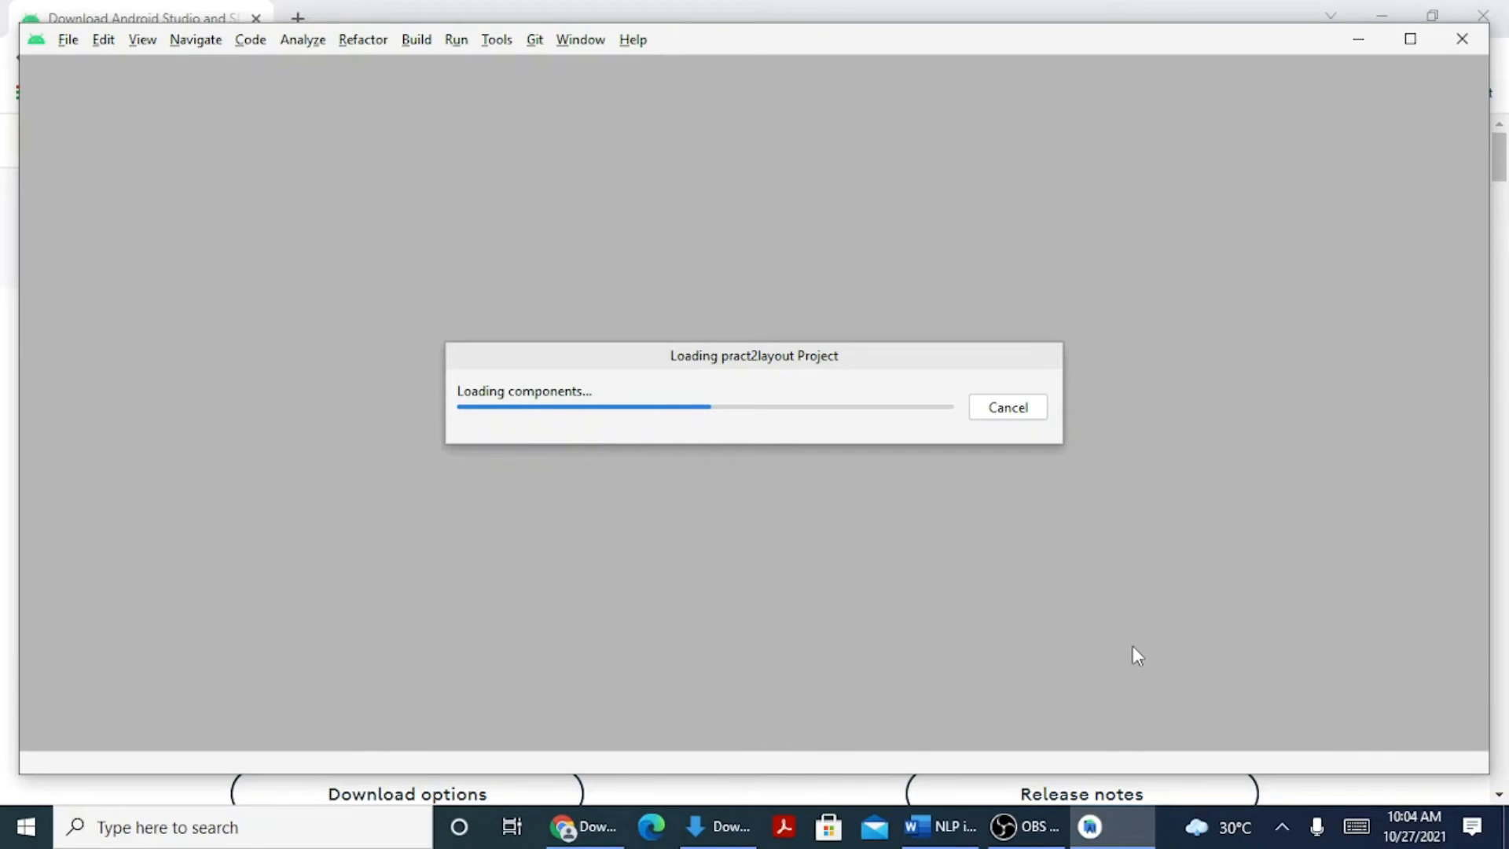
mouse_move(1030, 519)
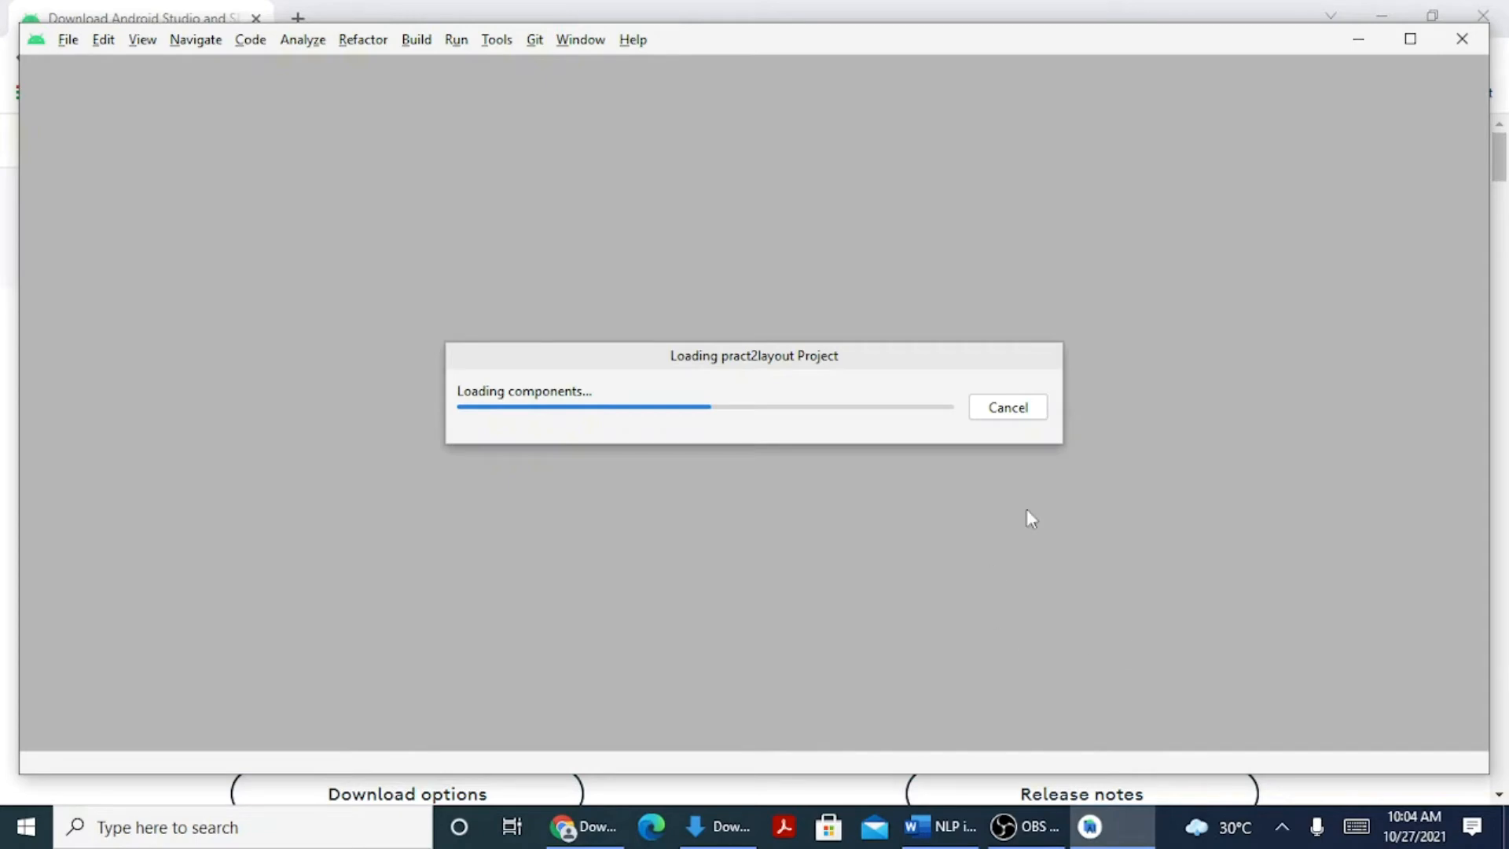
mouse_move(759, 365)
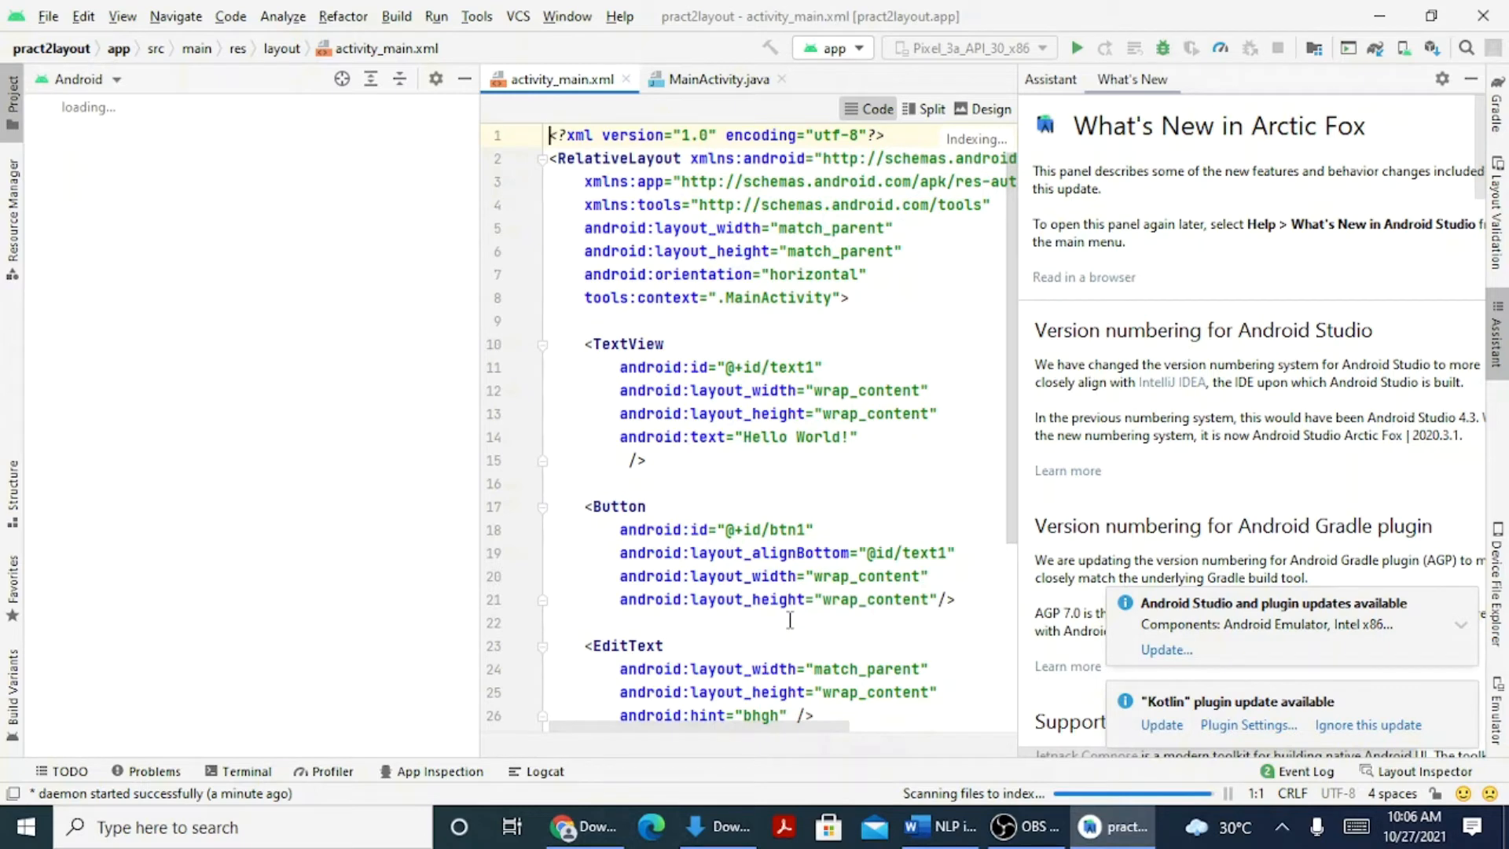
mouse_move(1235, 160)
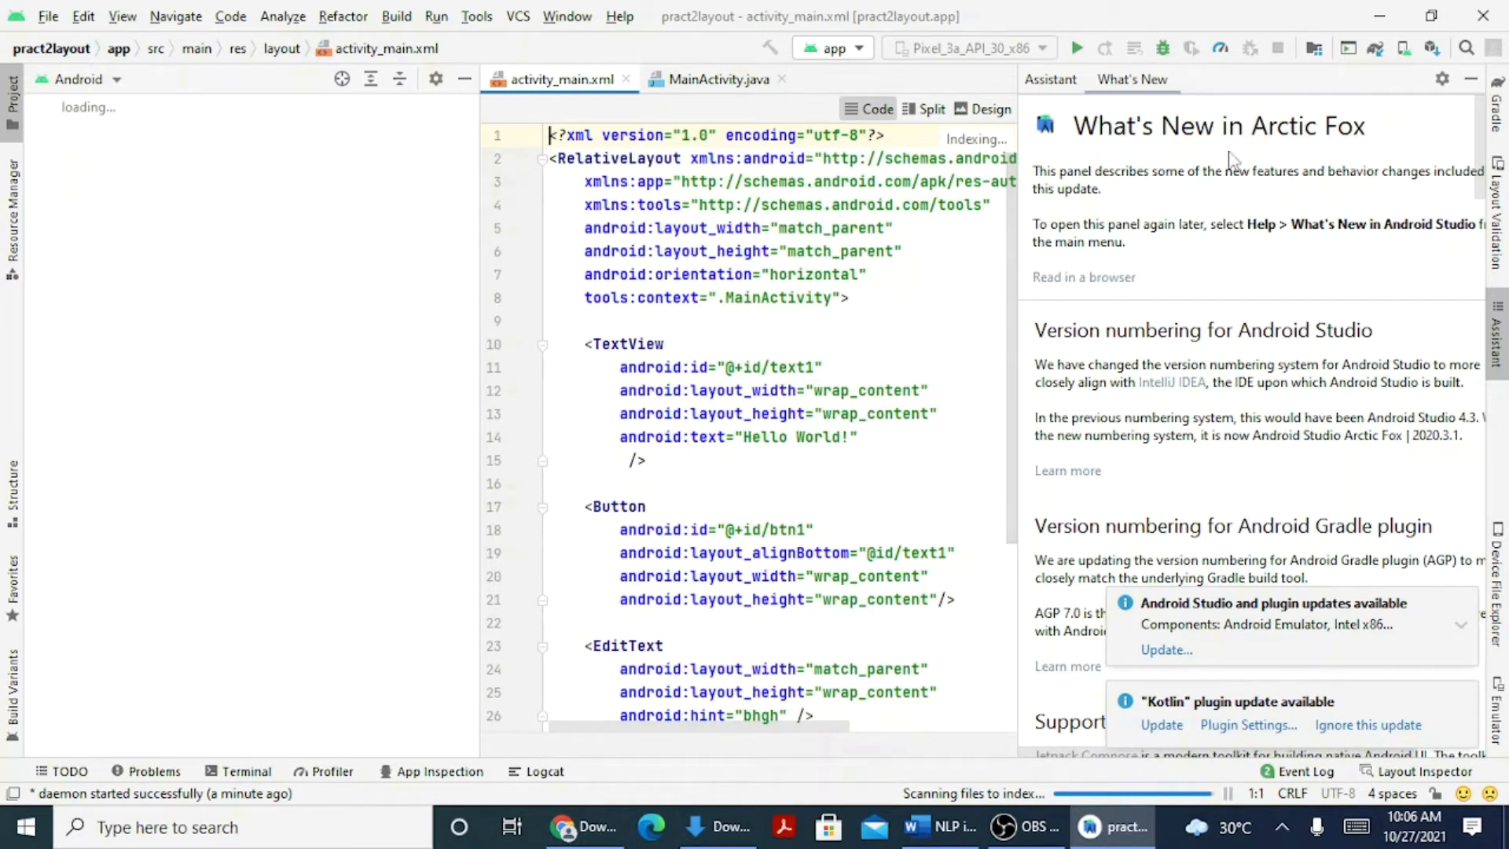
mouse_move(1234, 535)
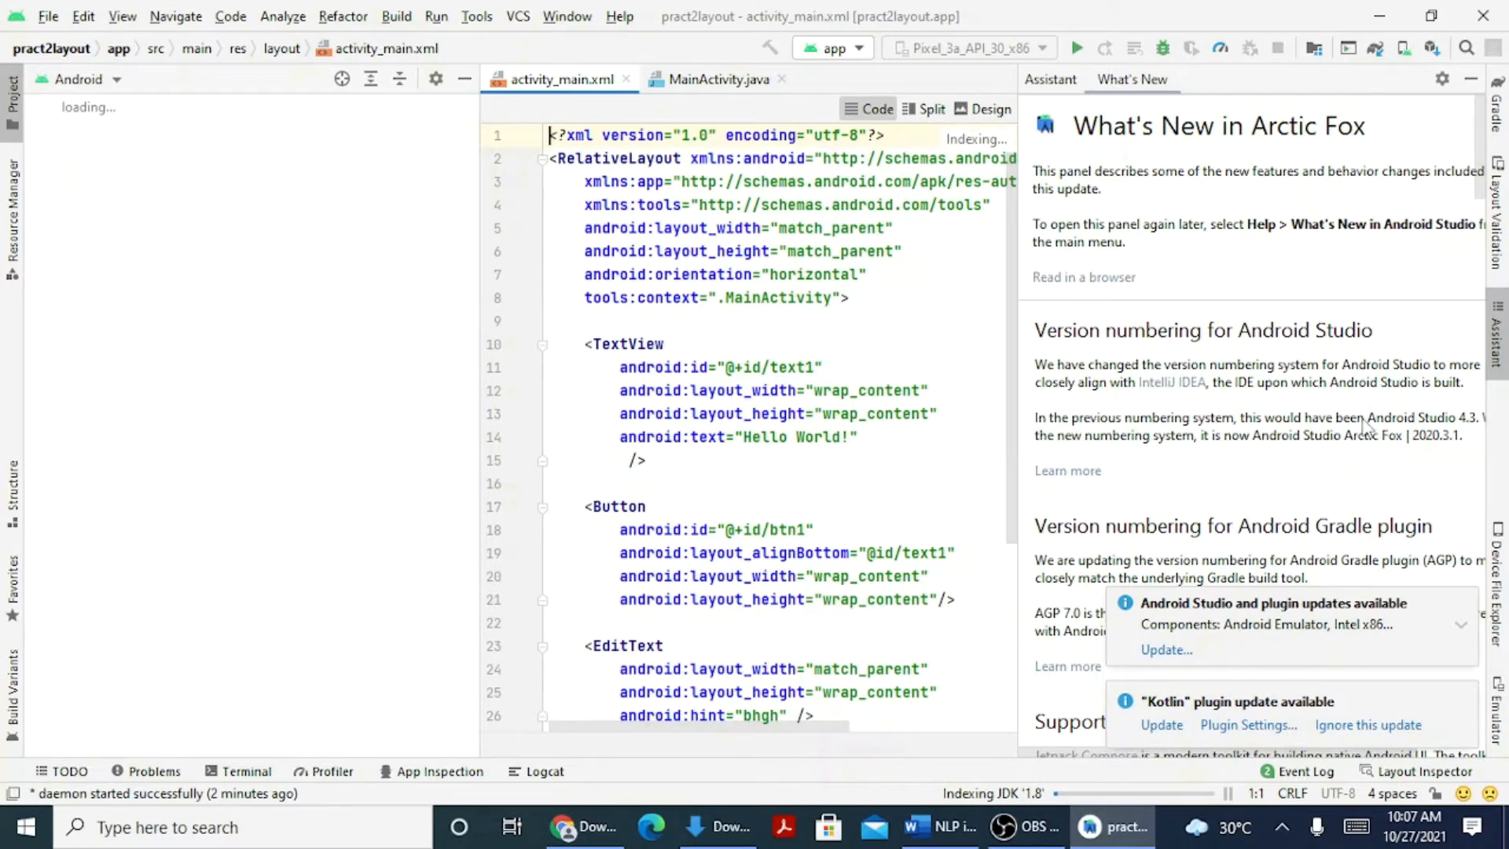
mouse_move(1103, 732)
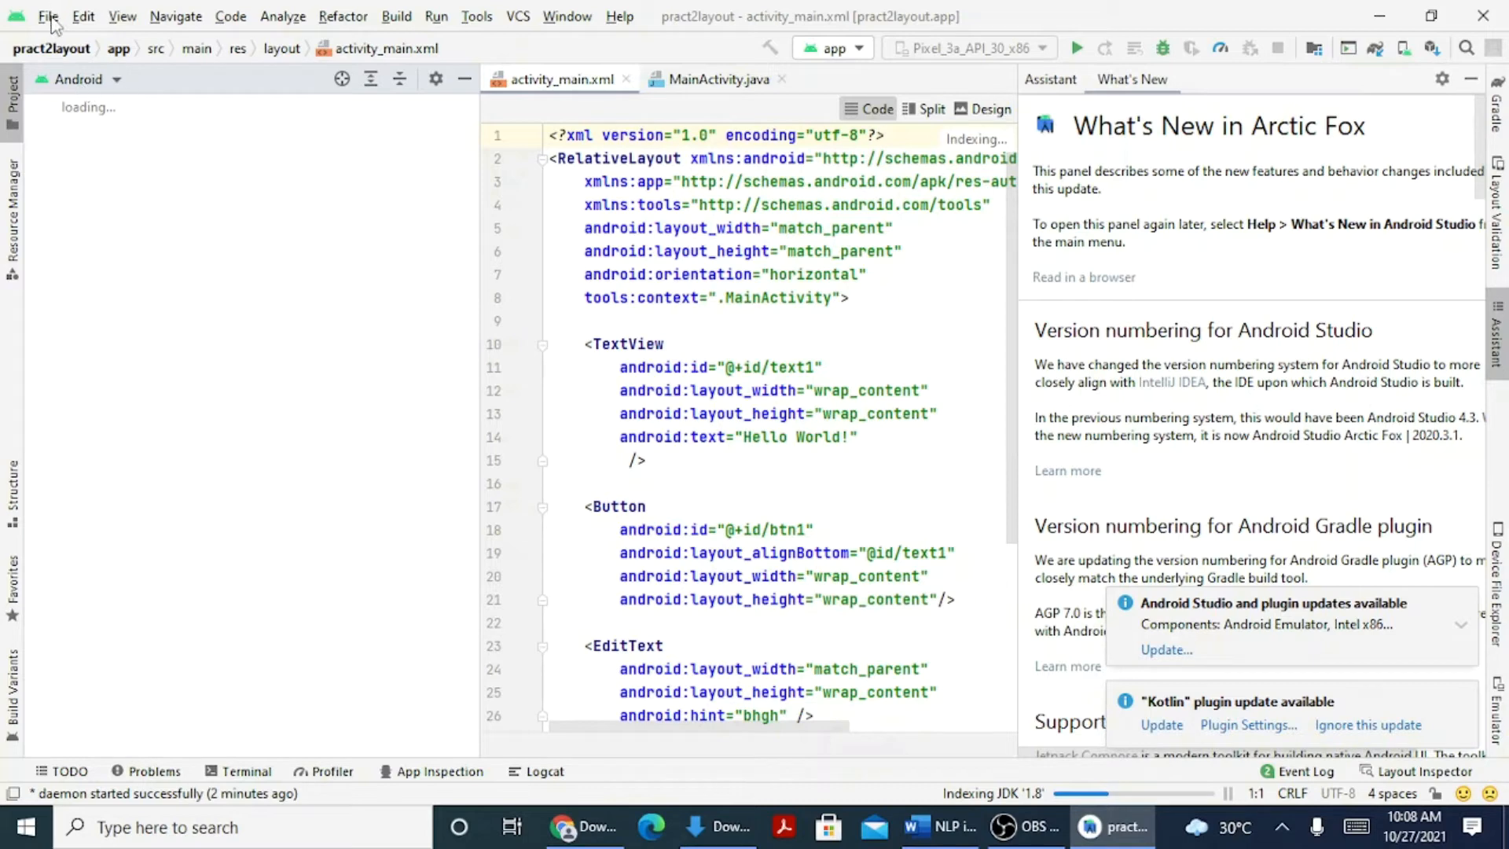
Open the File > New submenu once the pract2layout project has loaded.
click(47, 17)
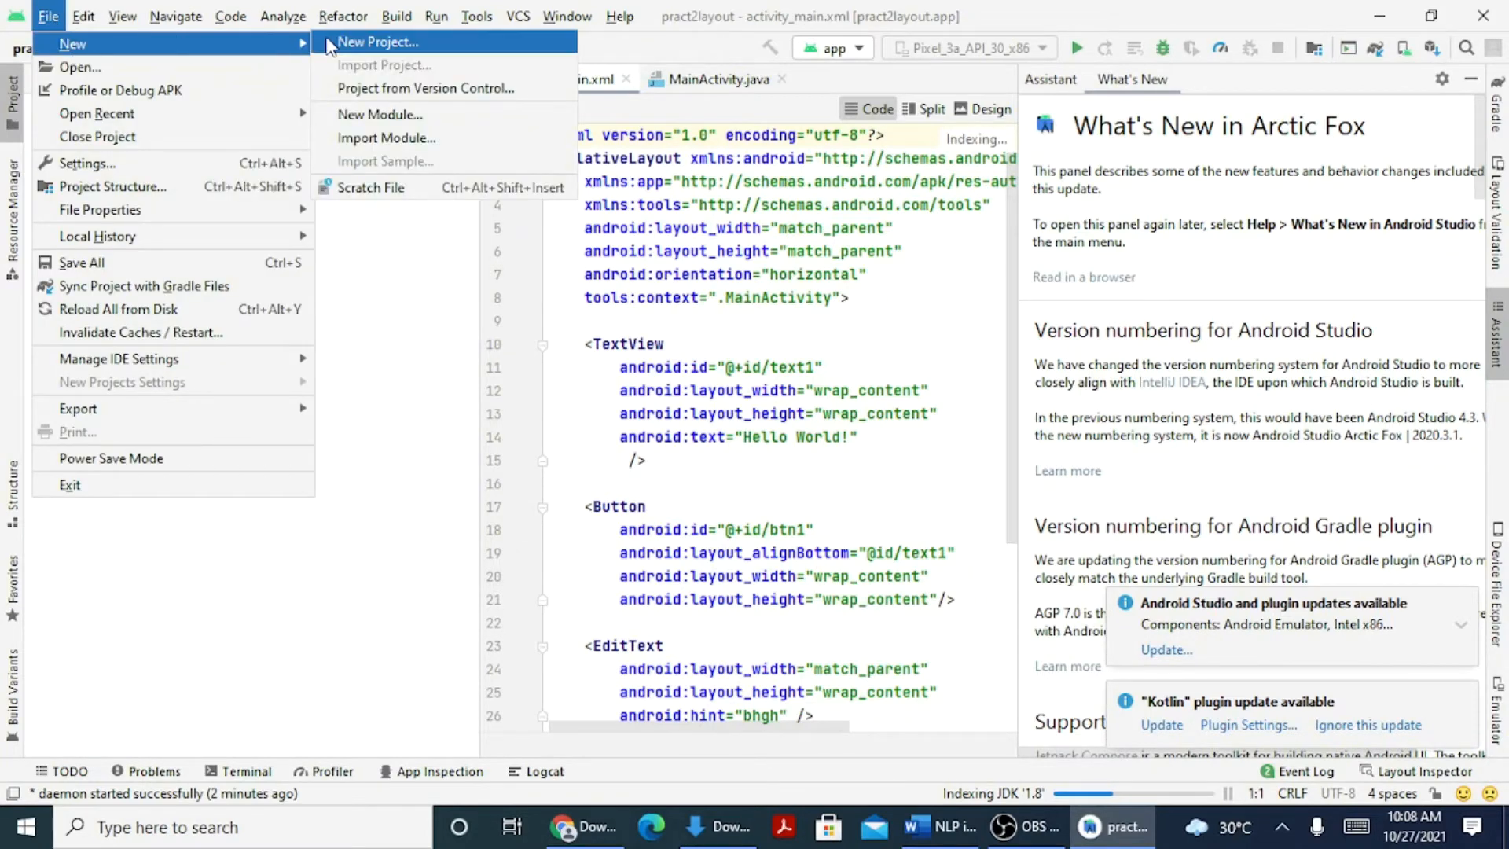
Start a New Project and select the Empty Activity Phone and Tablet template.
click(378, 42)
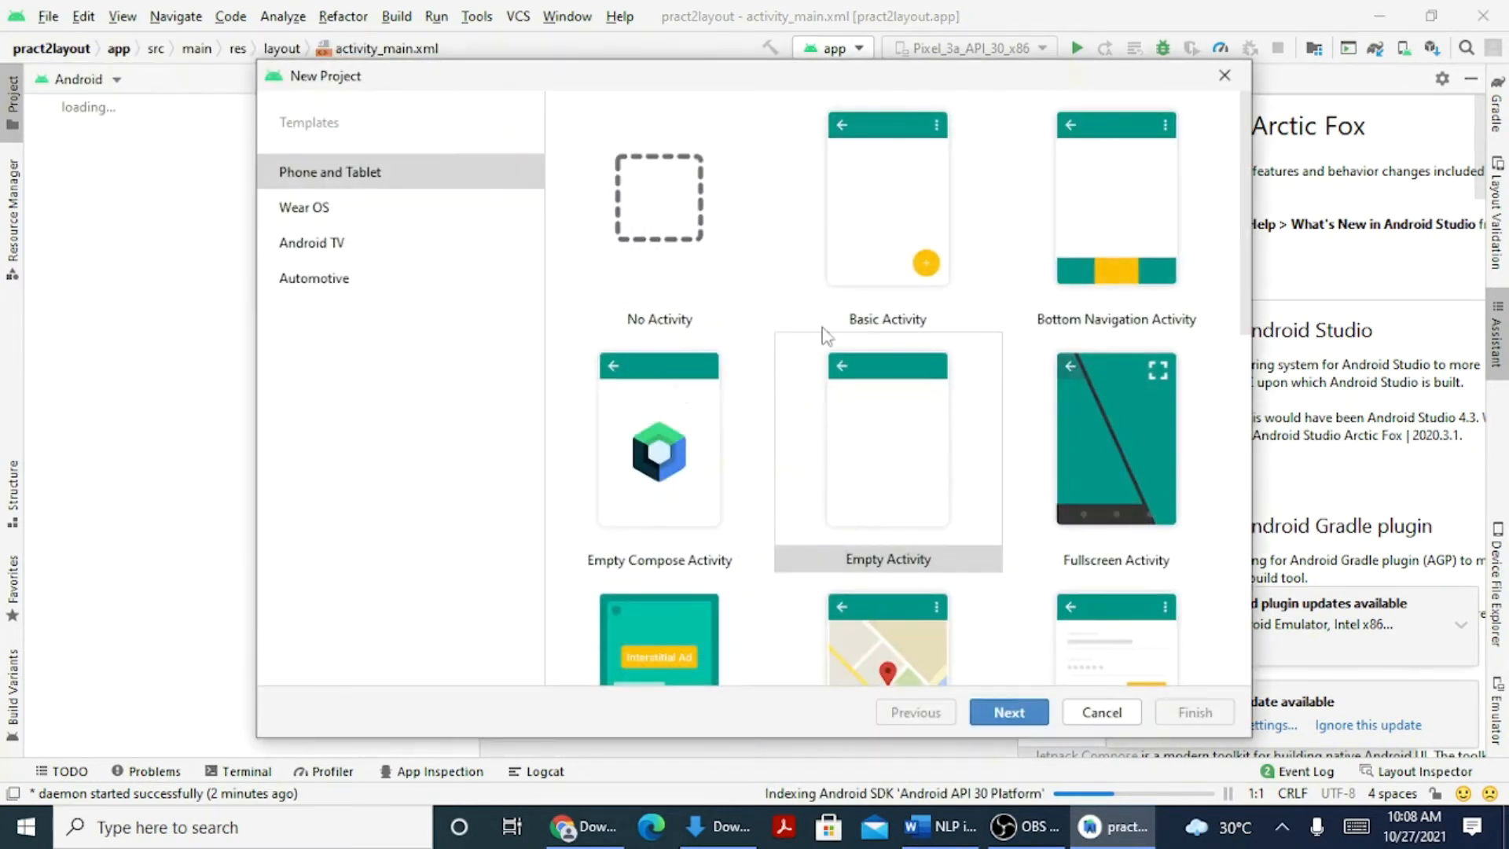
mouse_move(947, 339)
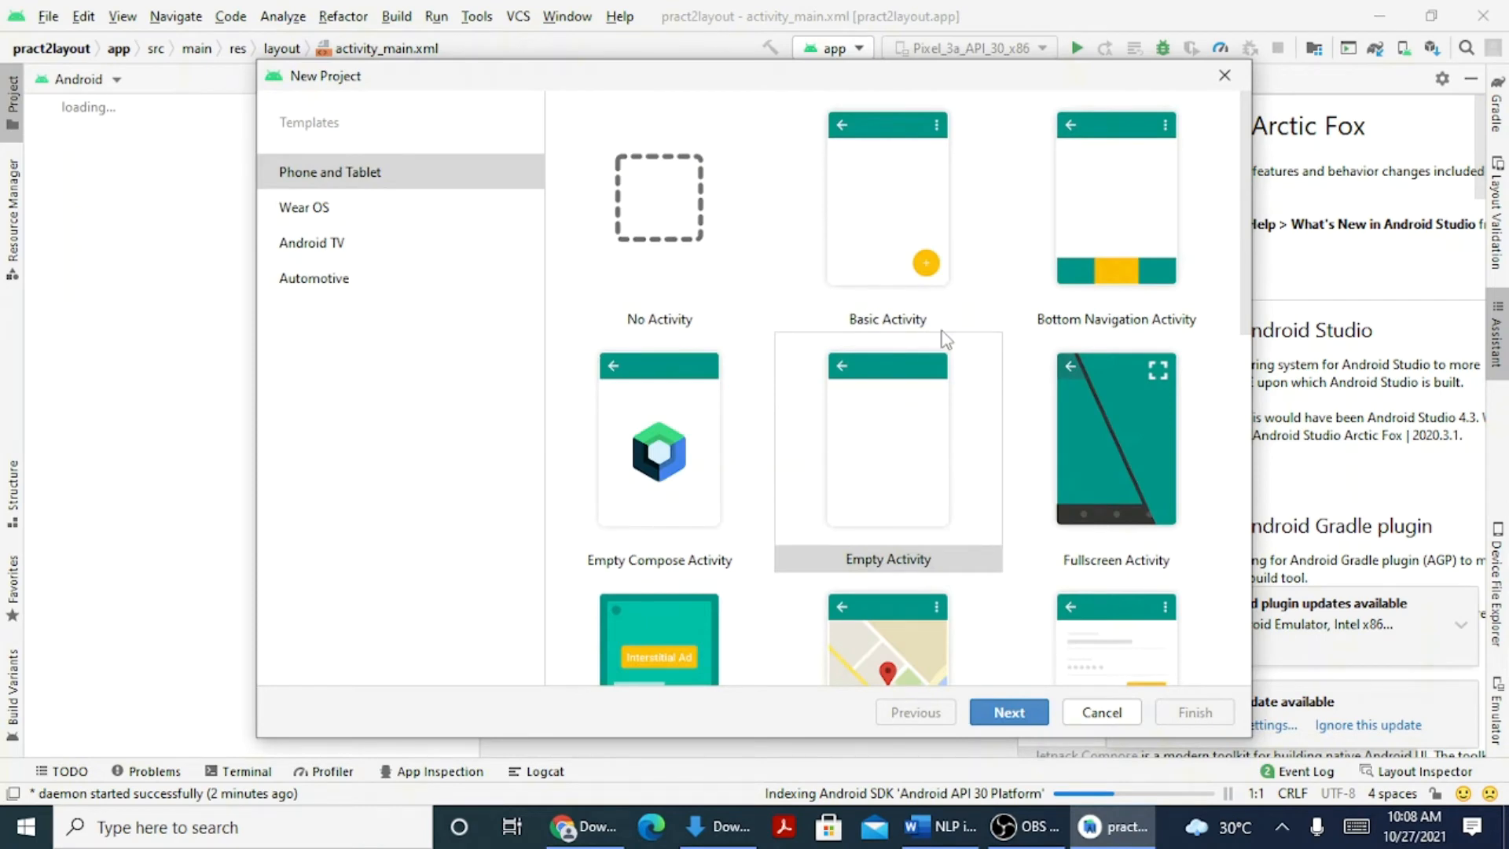
mouse_move(1248, 318)
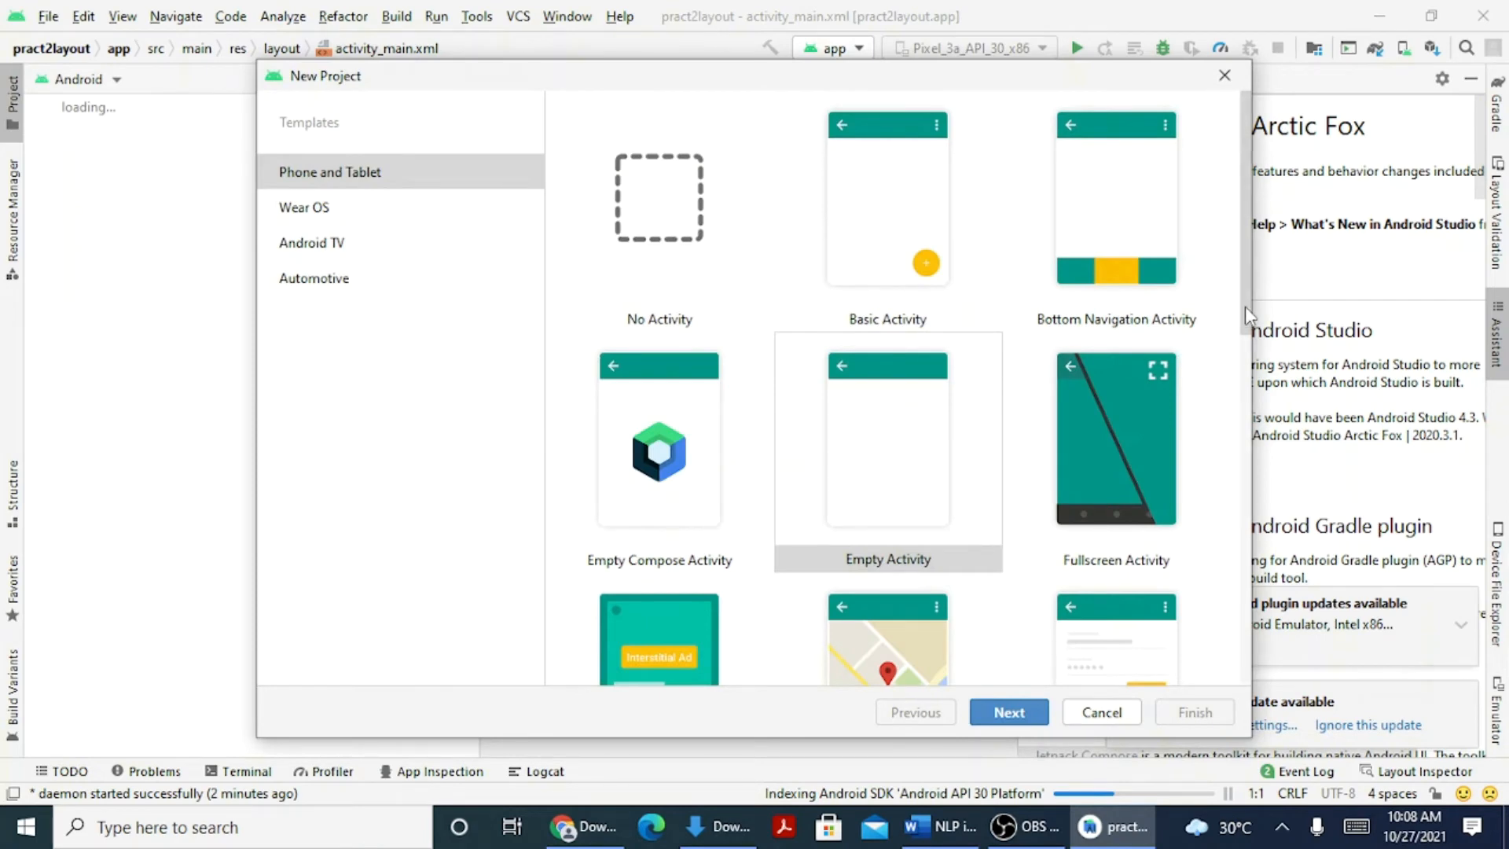
scroll(down, 3)
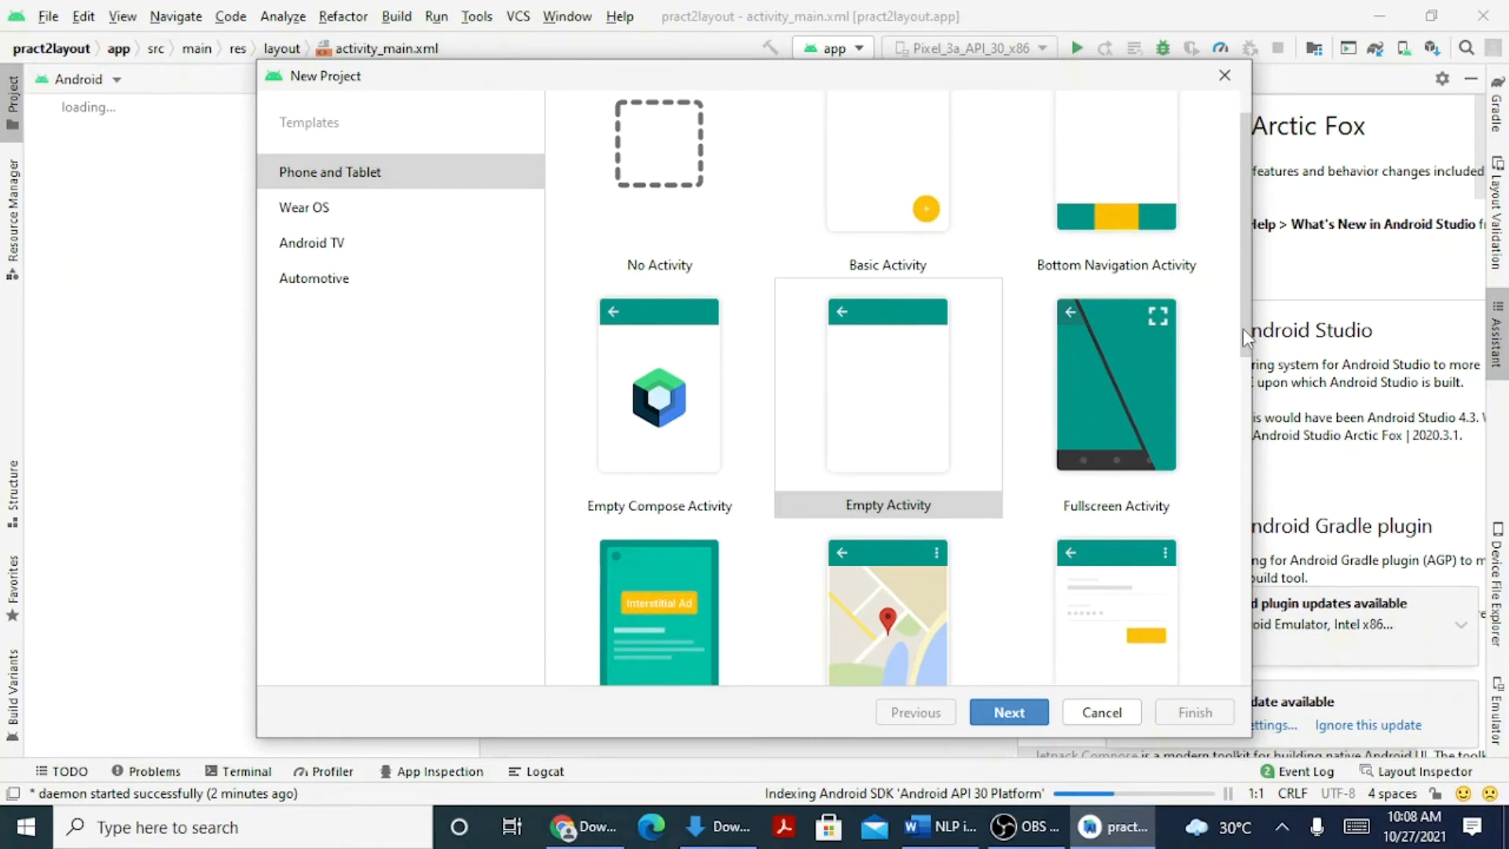
scroll(down, 3)
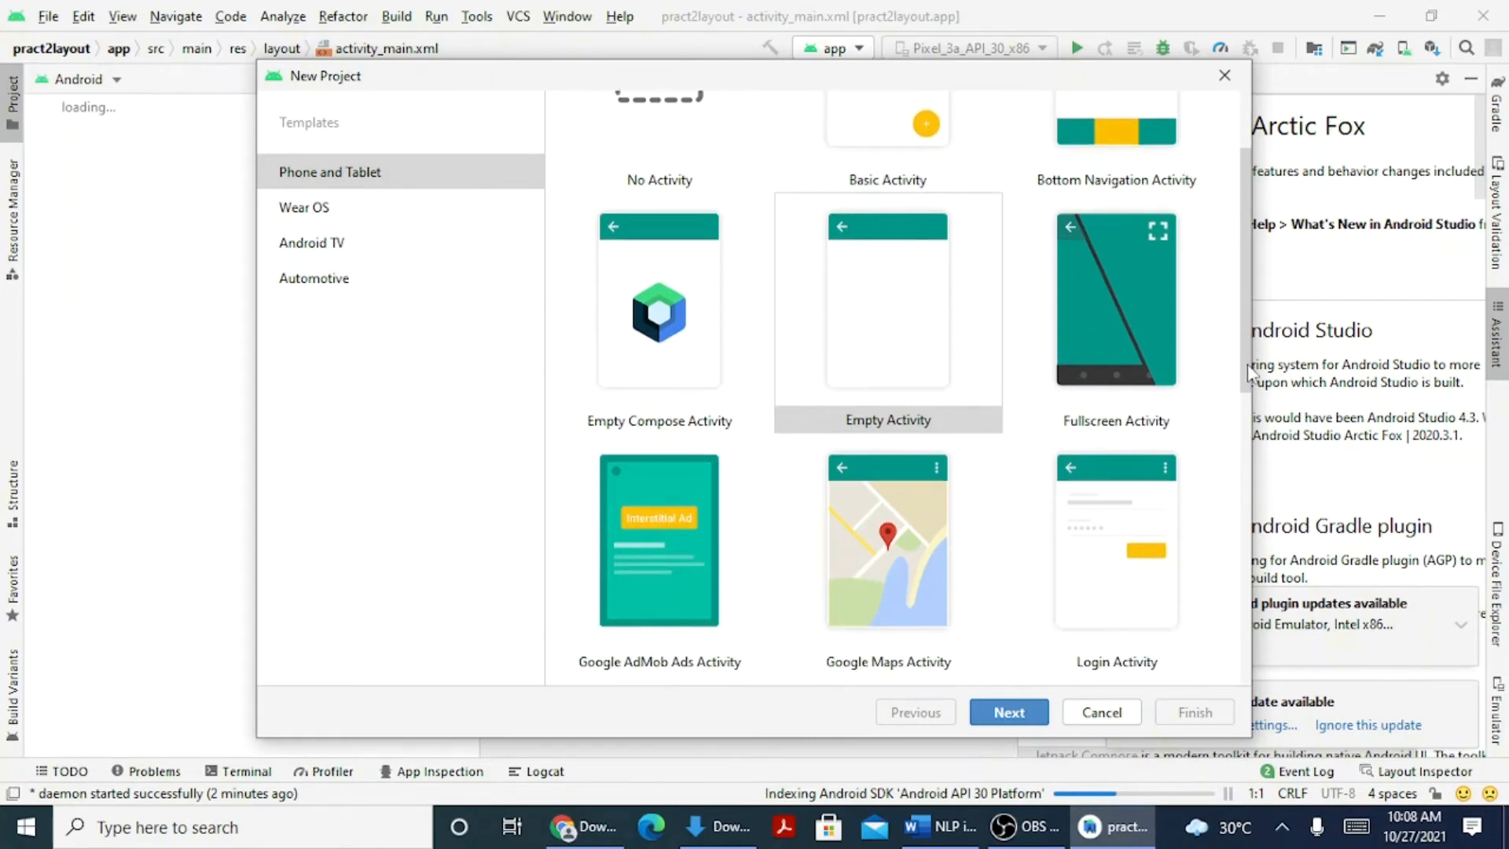
scroll(down, 3)
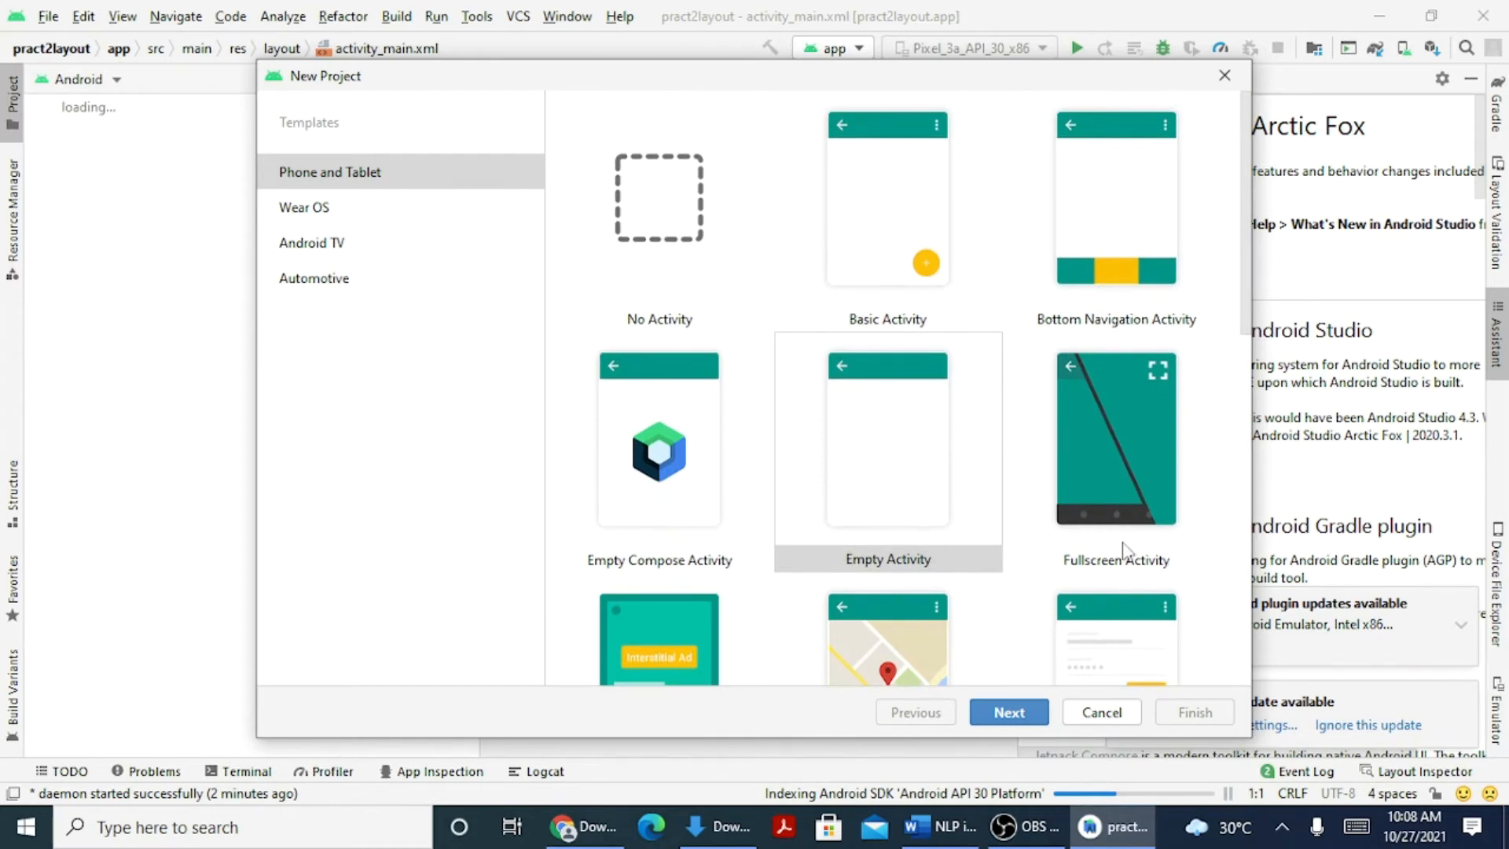
mouse_move(962, 547)
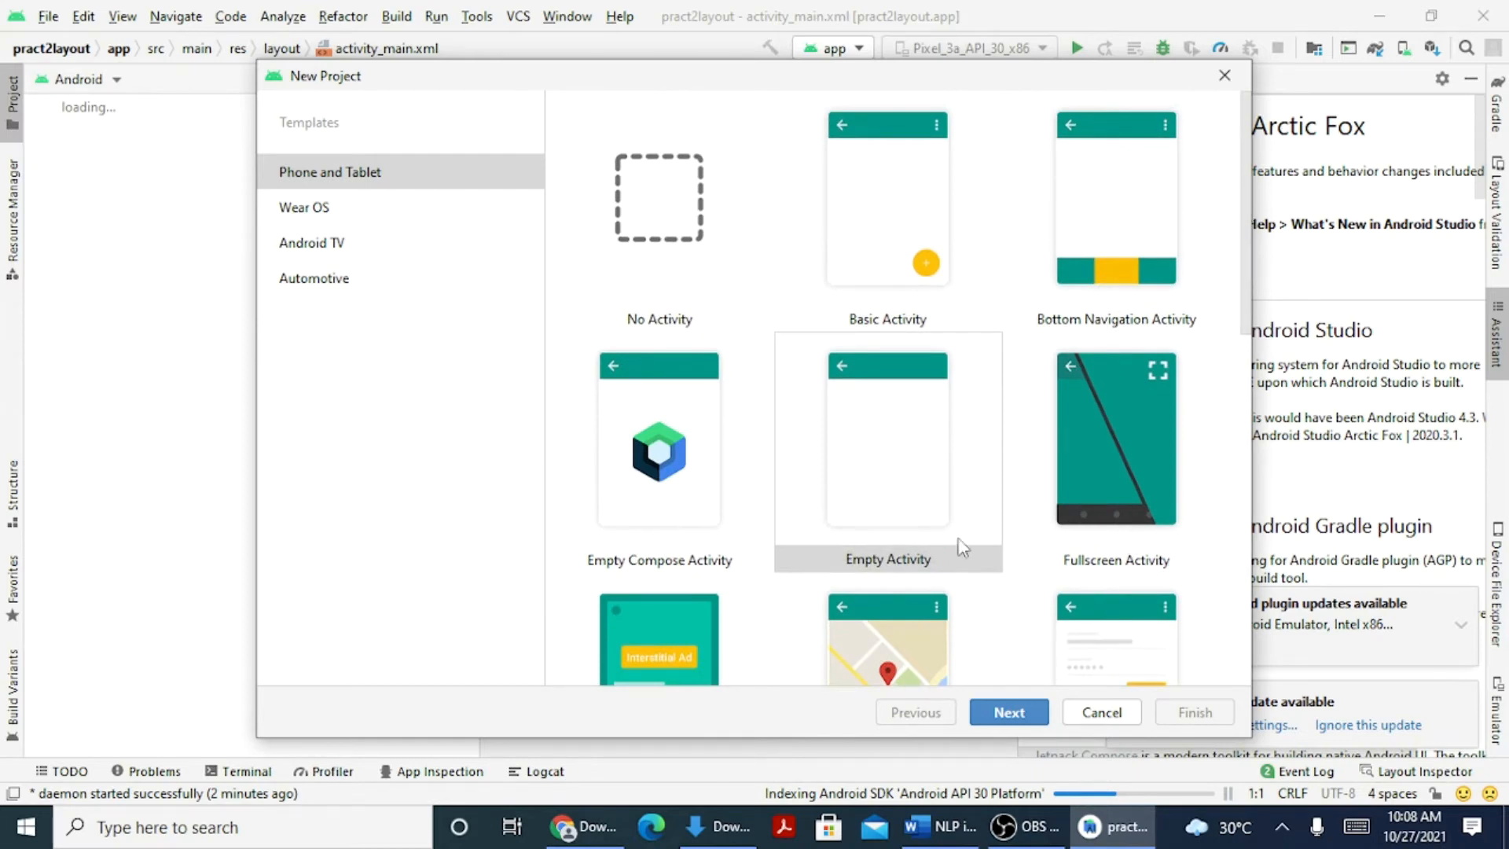
click(886, 452)
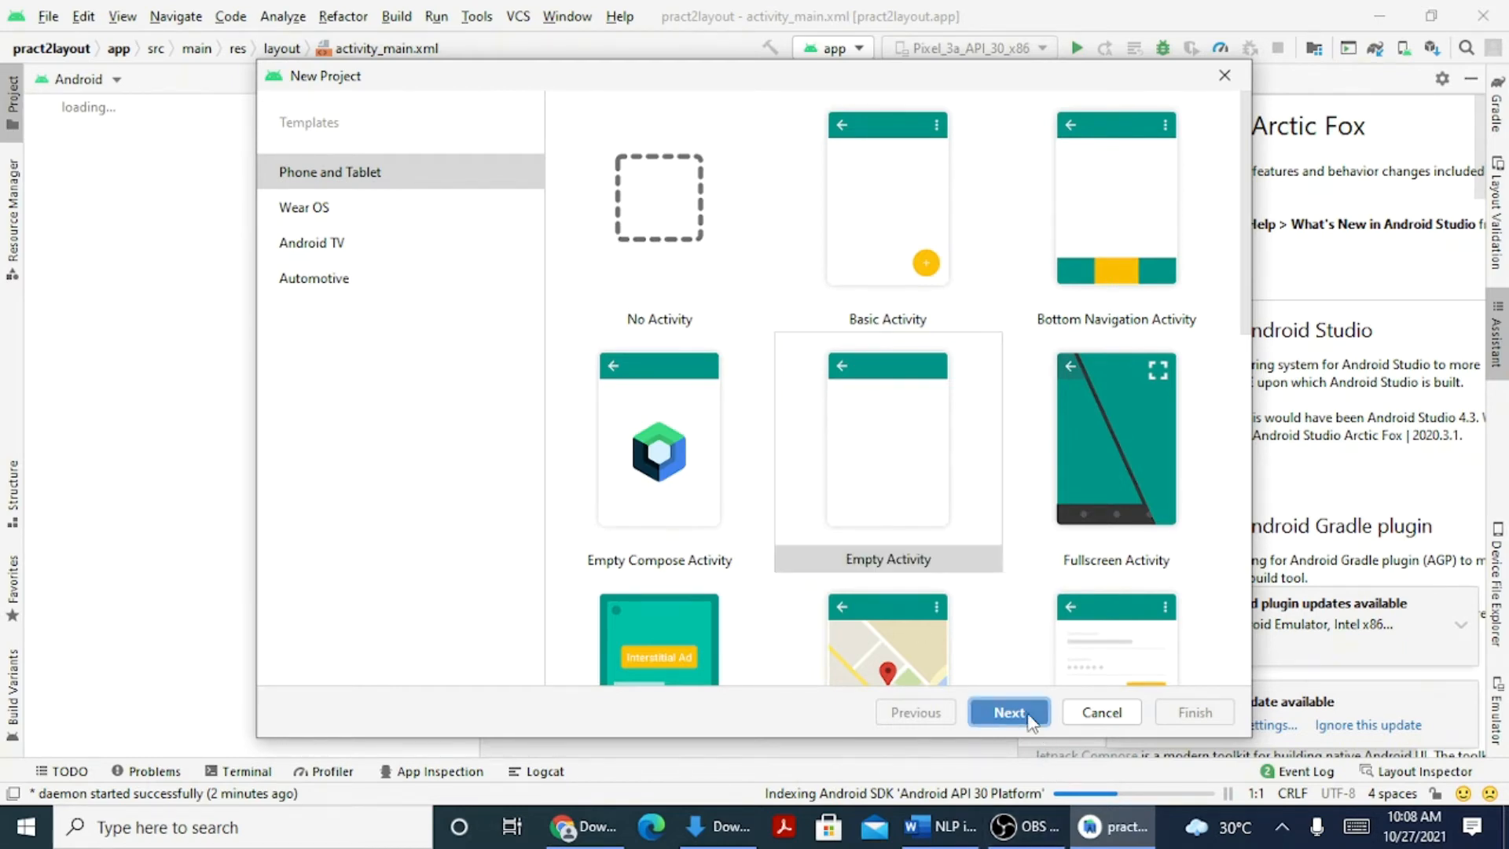
Name the Empty Activity project firstapp, keeping Java and minimum API 21.
click(1009, 712)
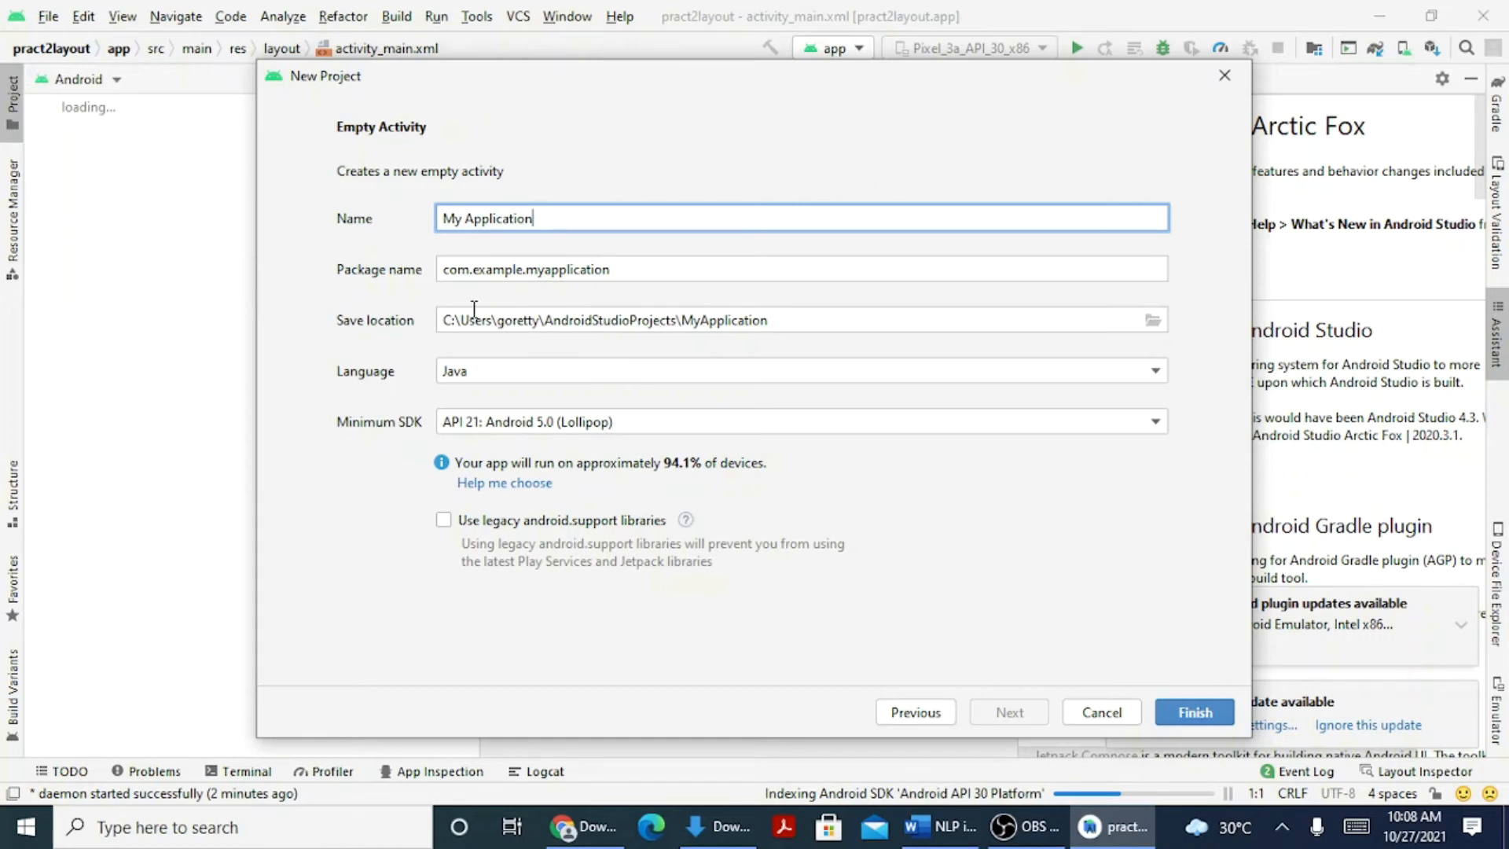
mouse_move(596, 313)
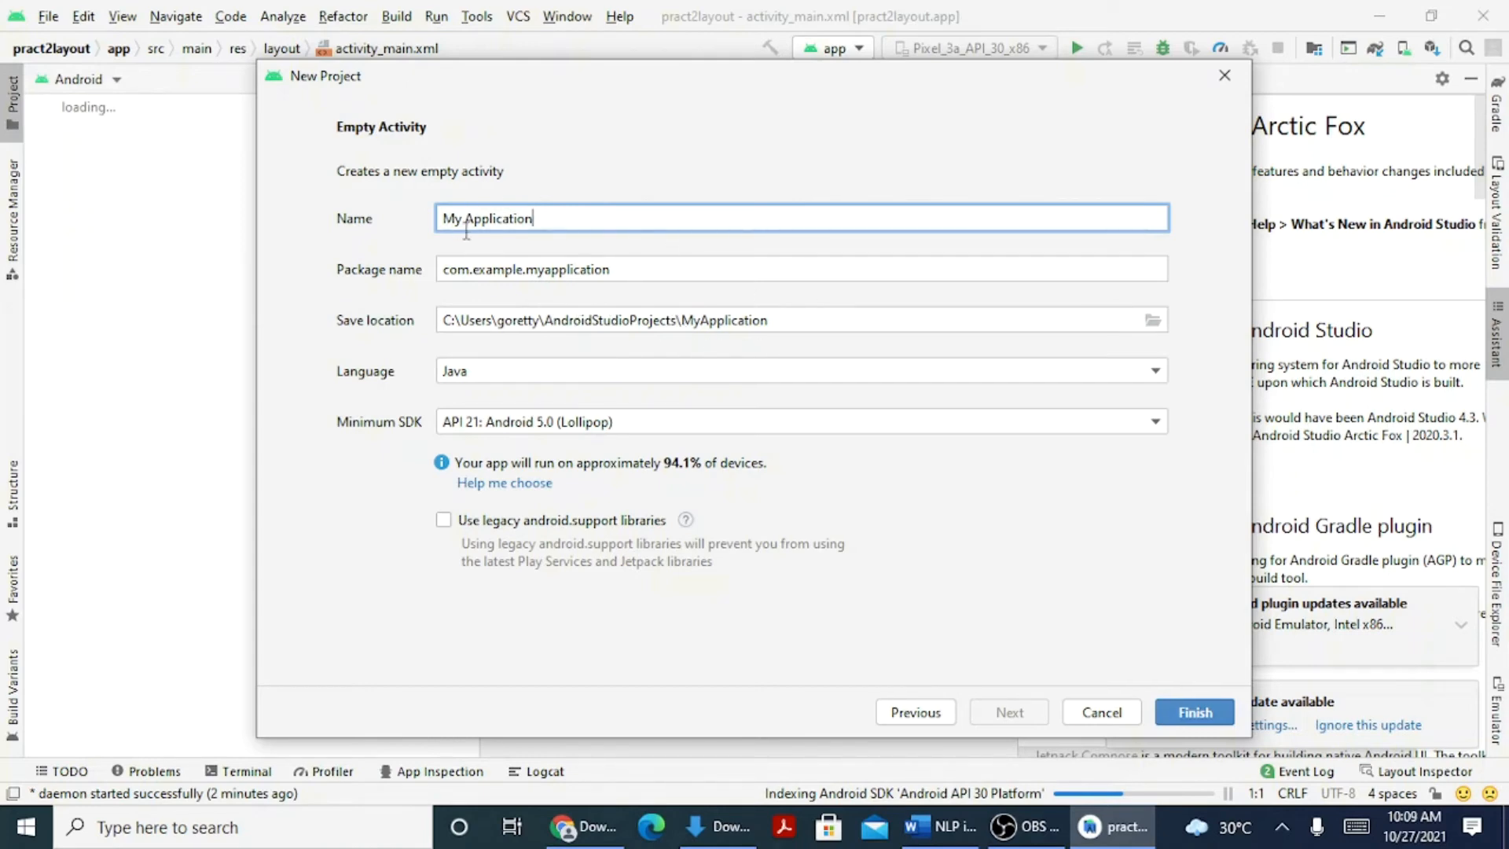
mouse_move(779, 318)
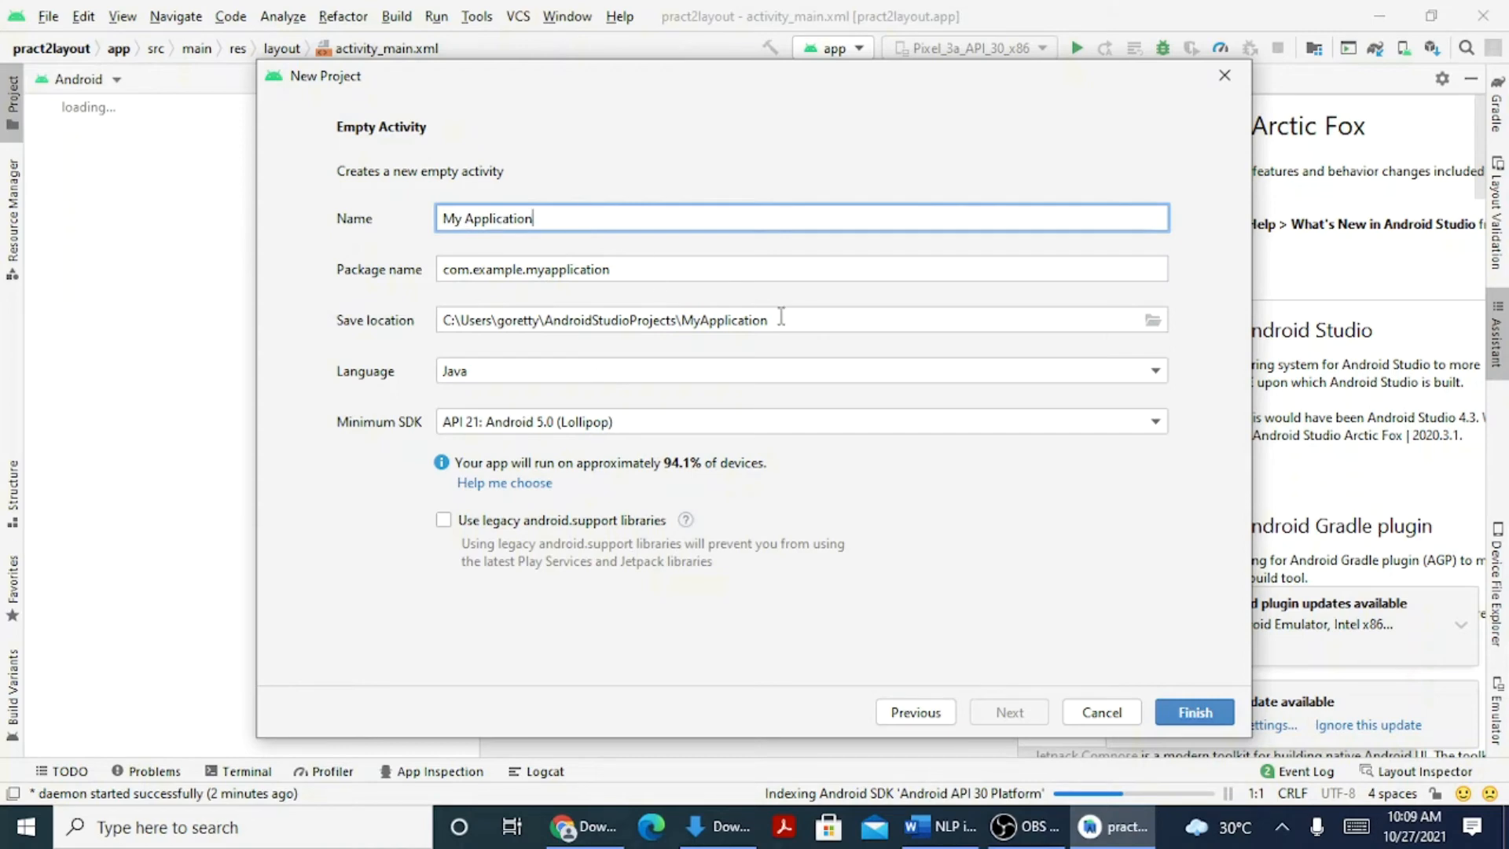
mouse_move(604, 223)
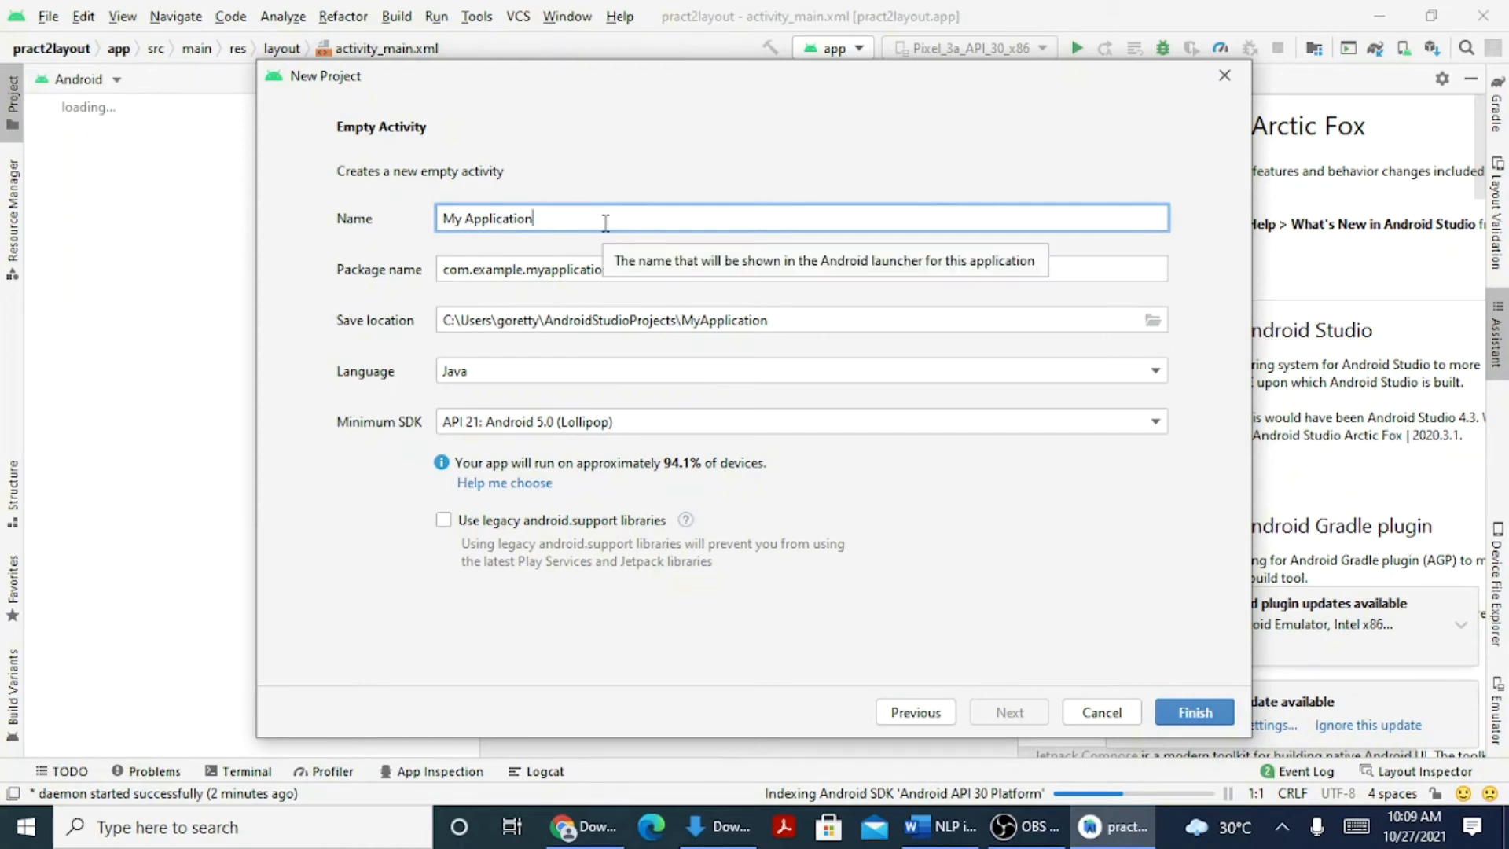
key(BackSpace)
text(firstapp)
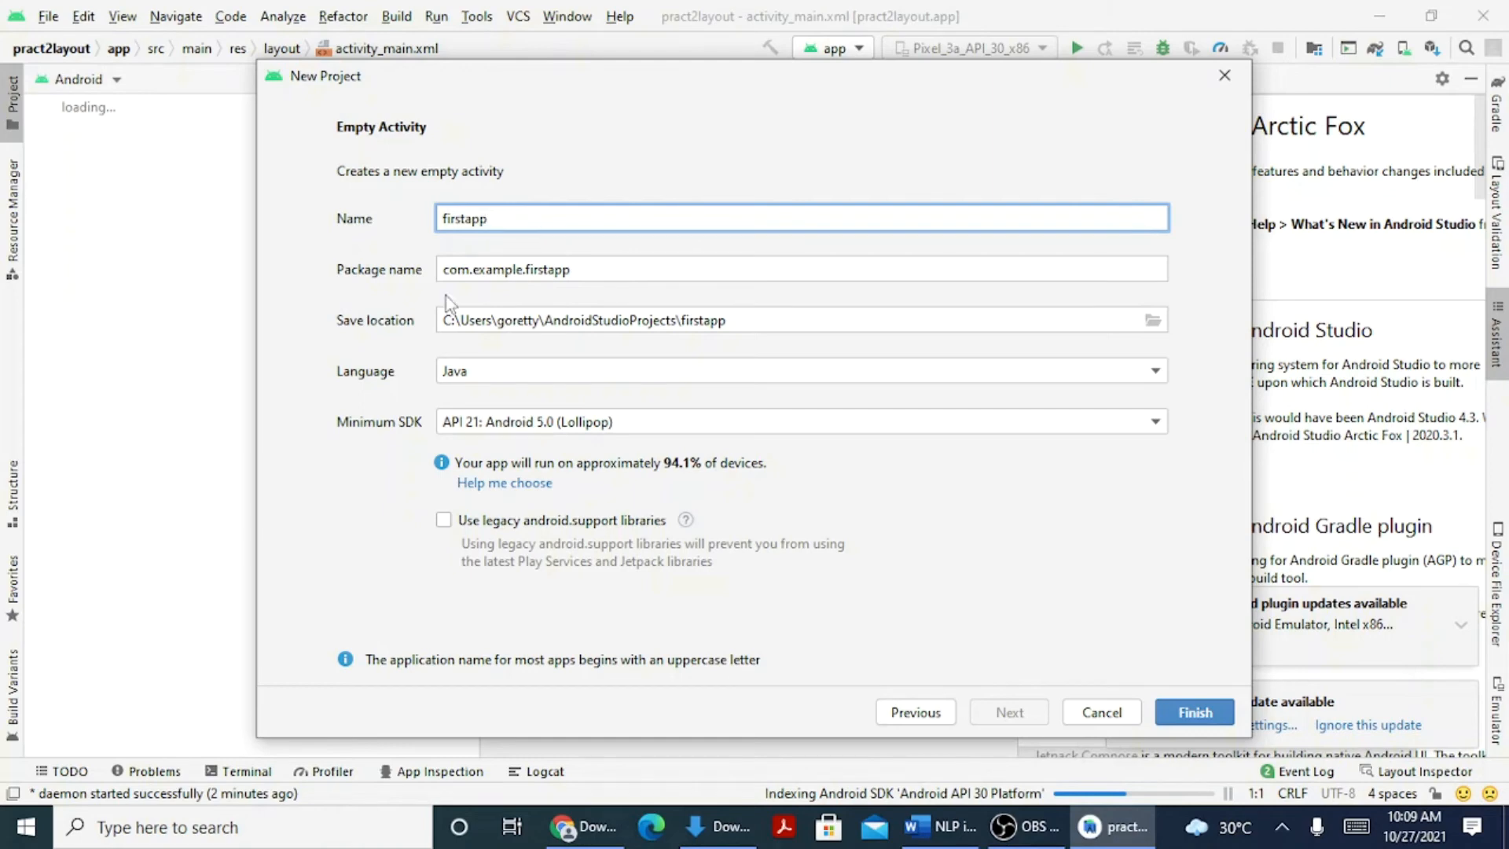
key(Backspace)
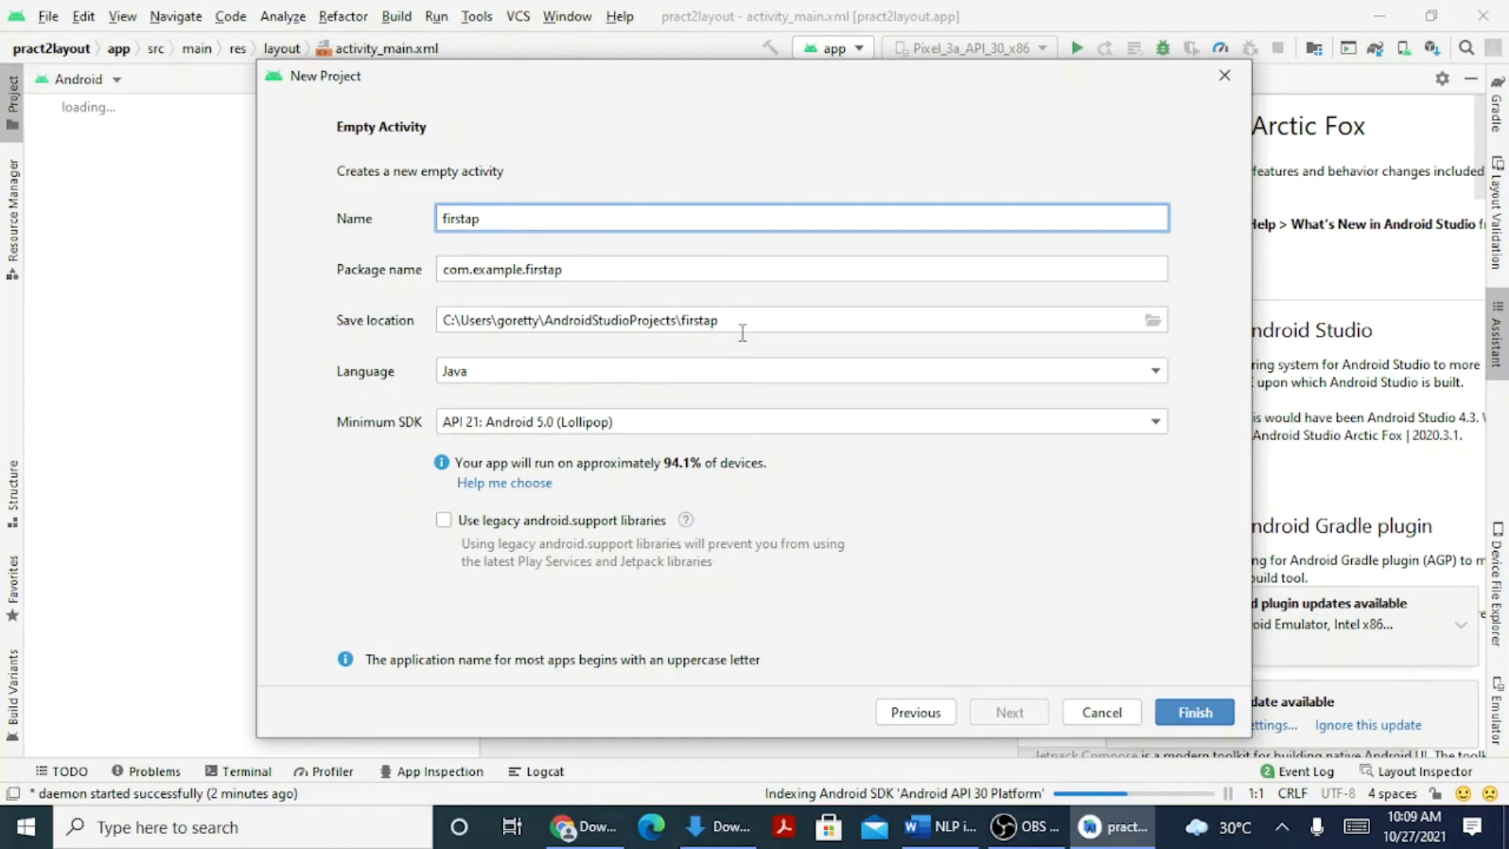
mouse_move(524, 248)
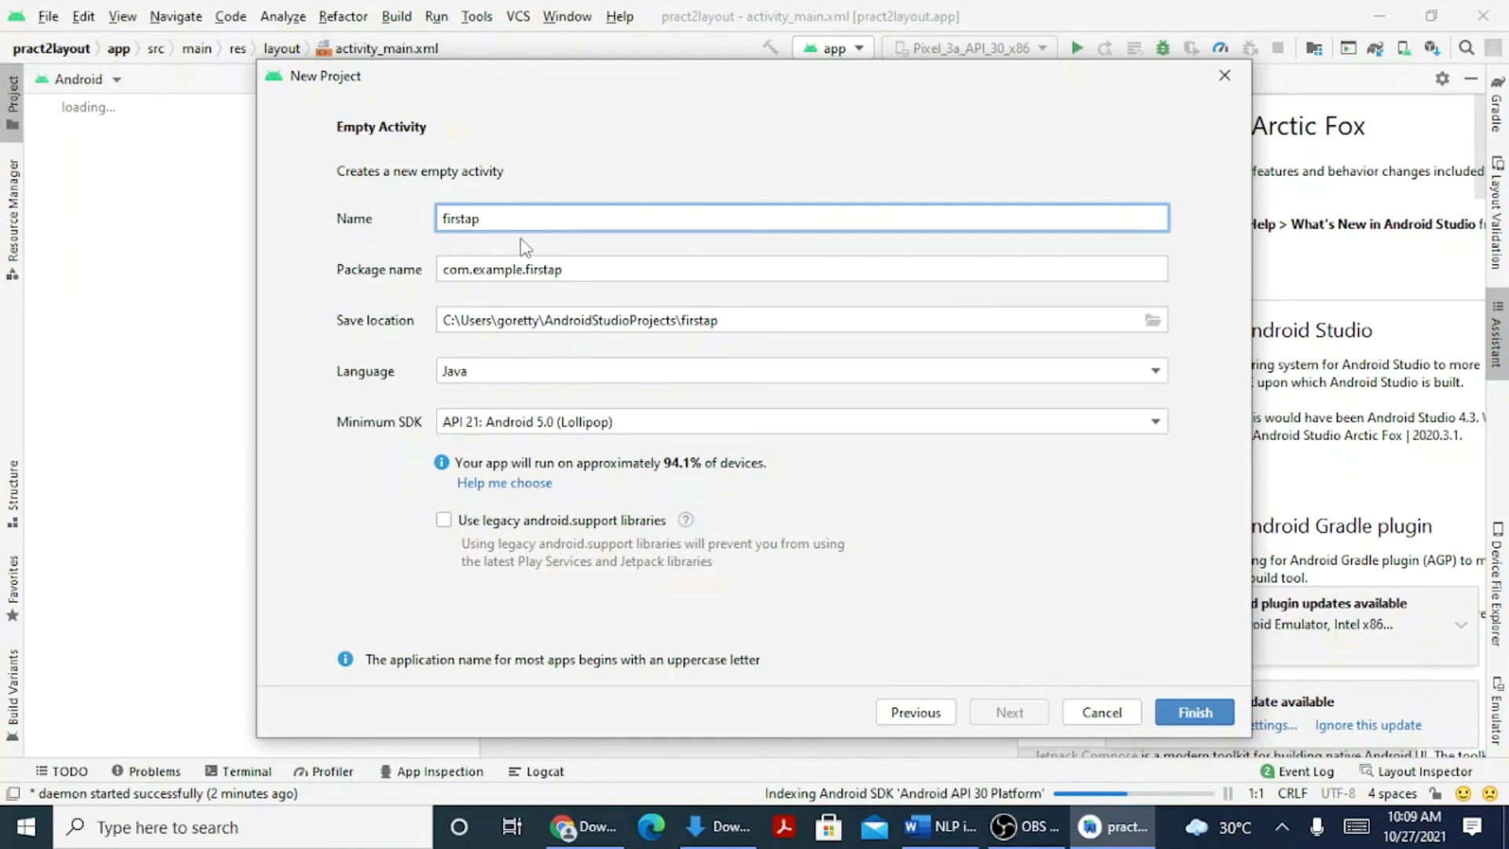
text(p)
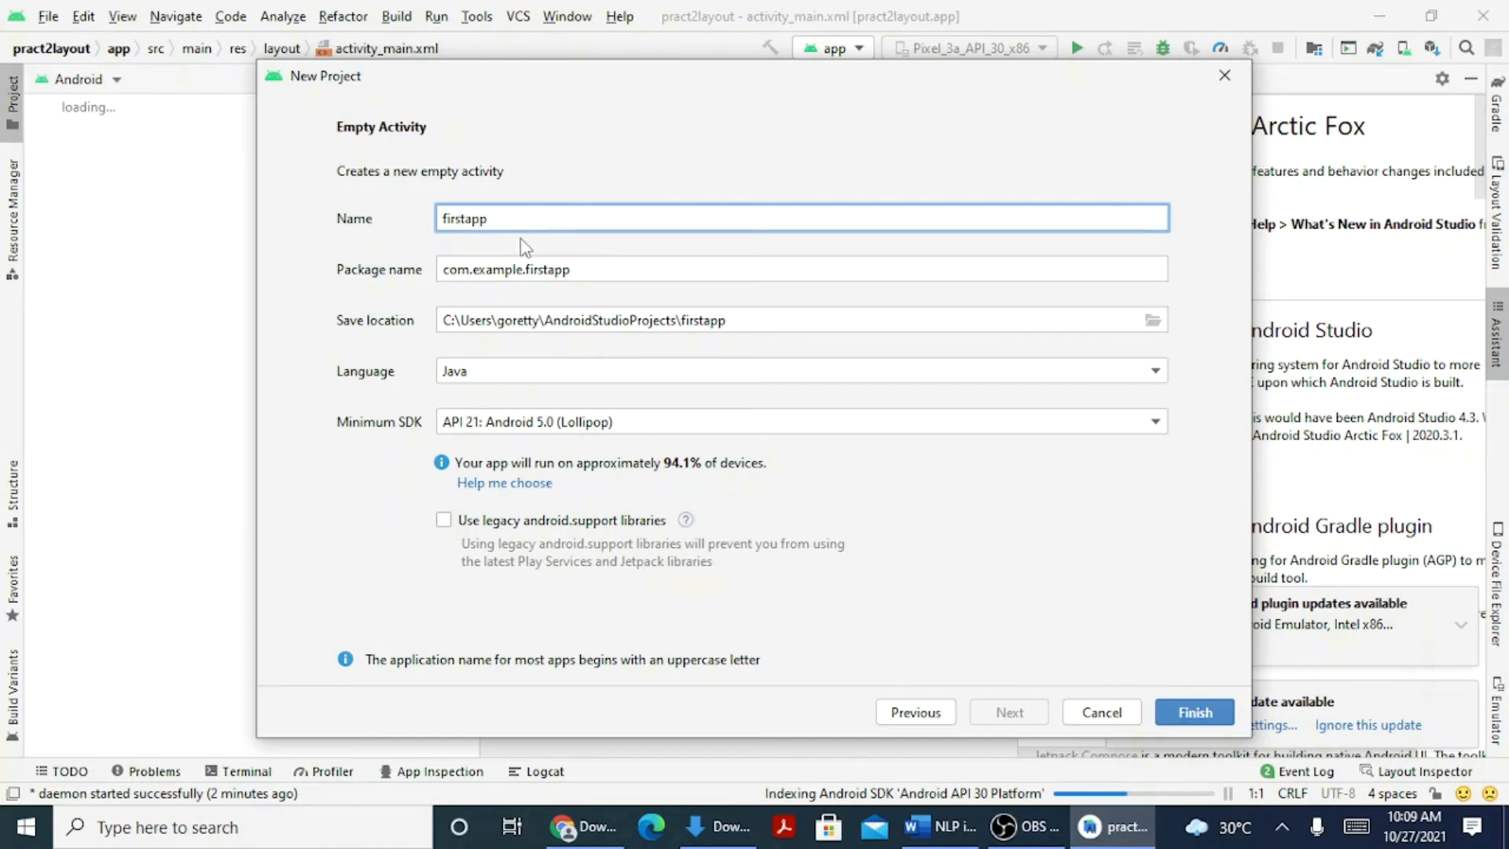
mouse_move(377, 445)
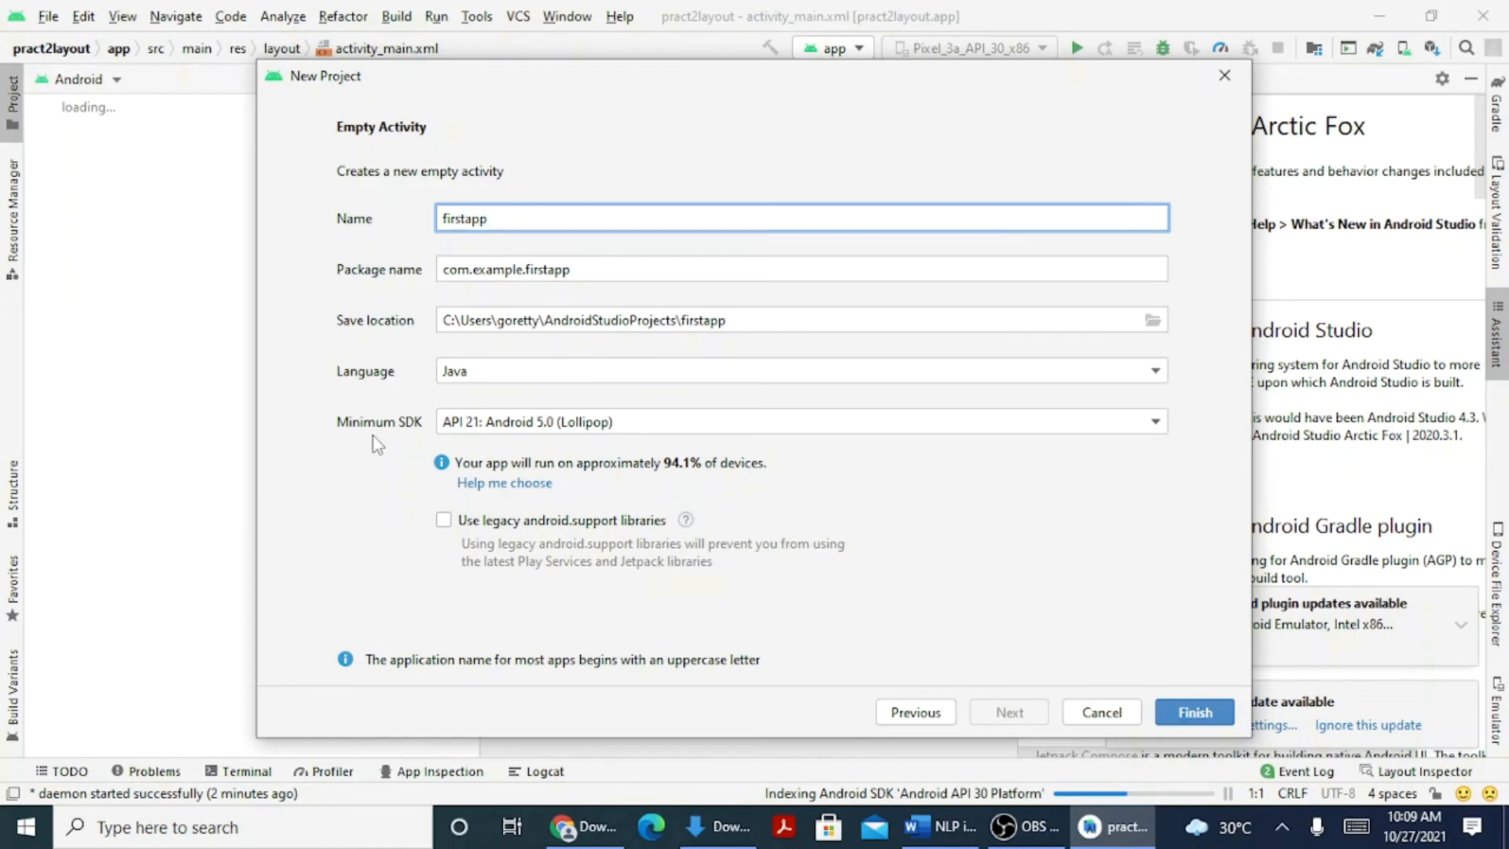
mouse_move(655, 431)
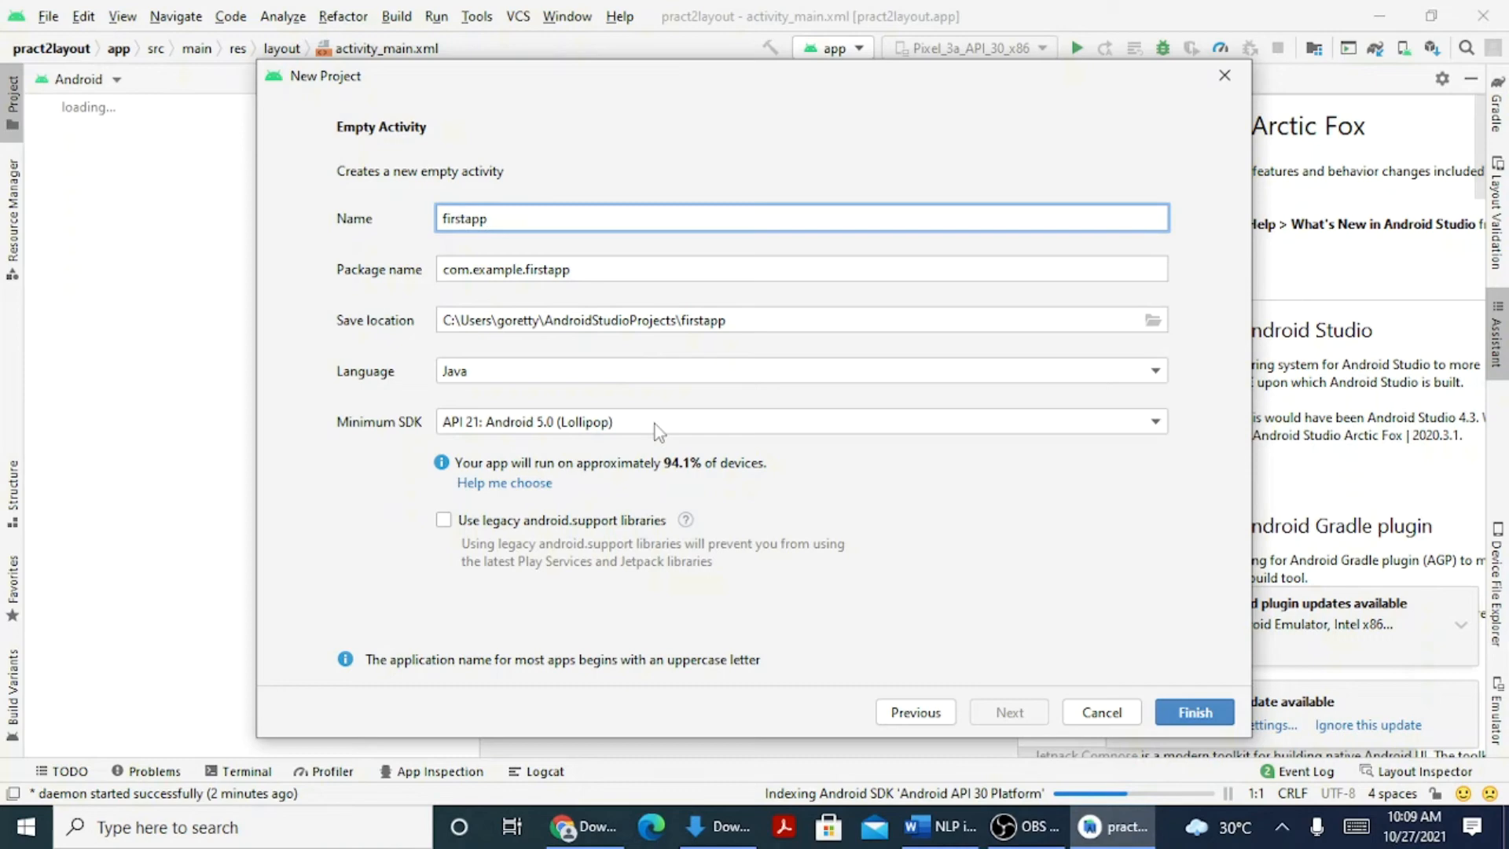
mouse_move(472, 446)
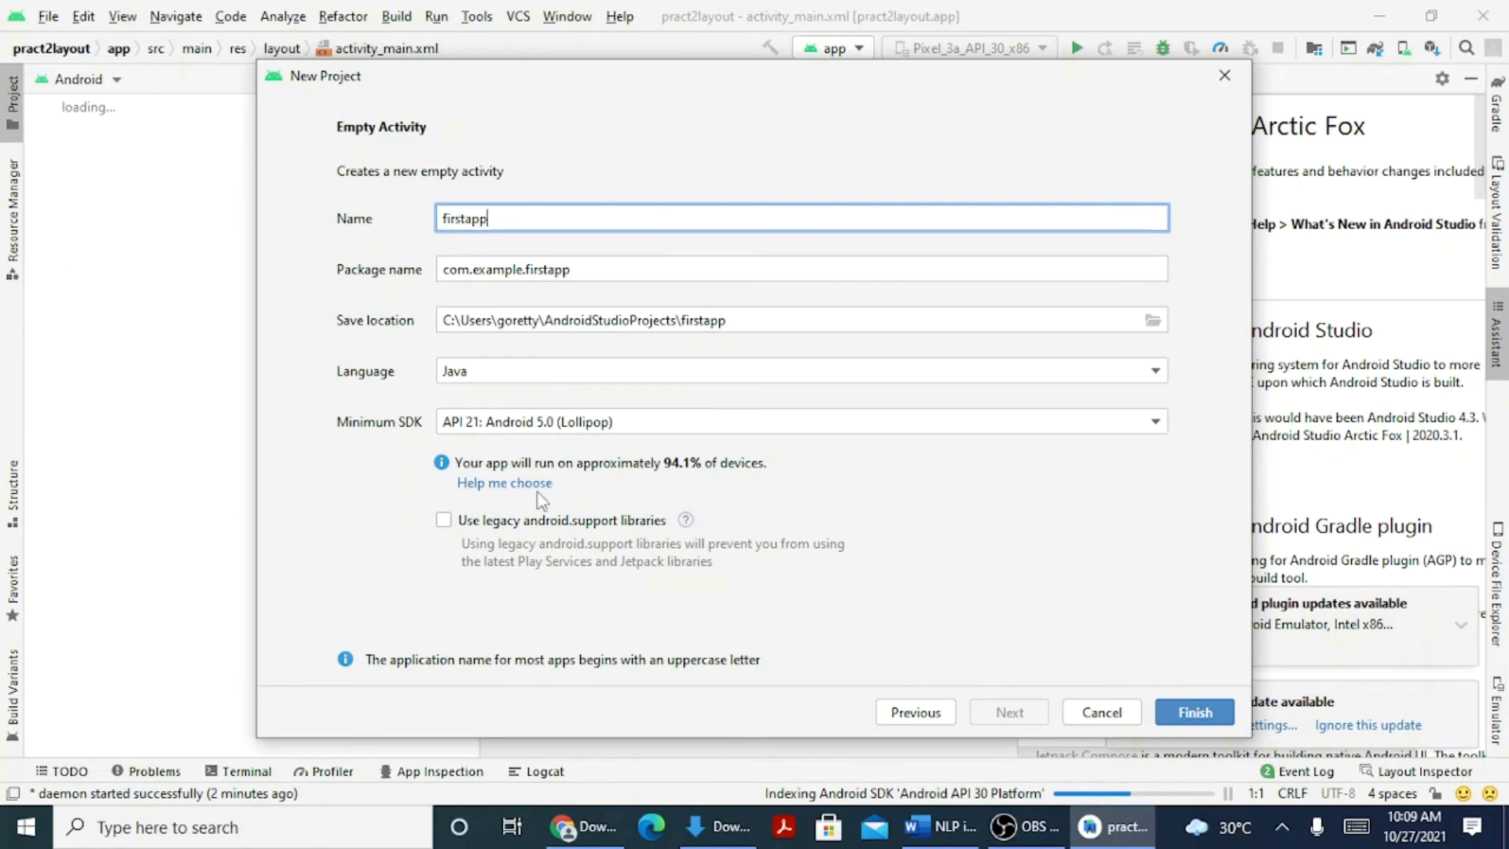
mouse_move(708, 491)
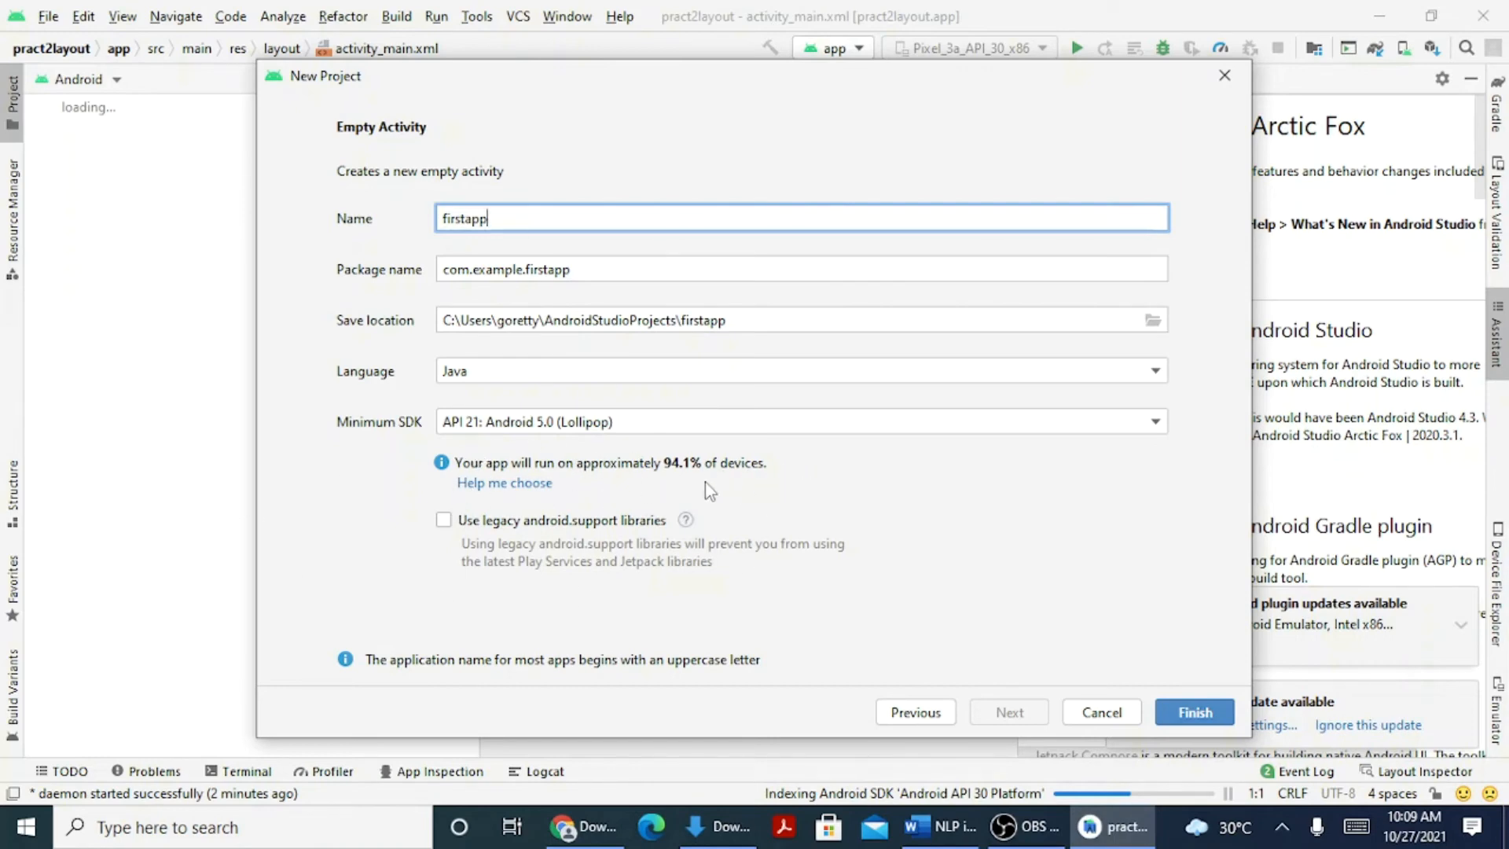
mouse_move(826, 491)
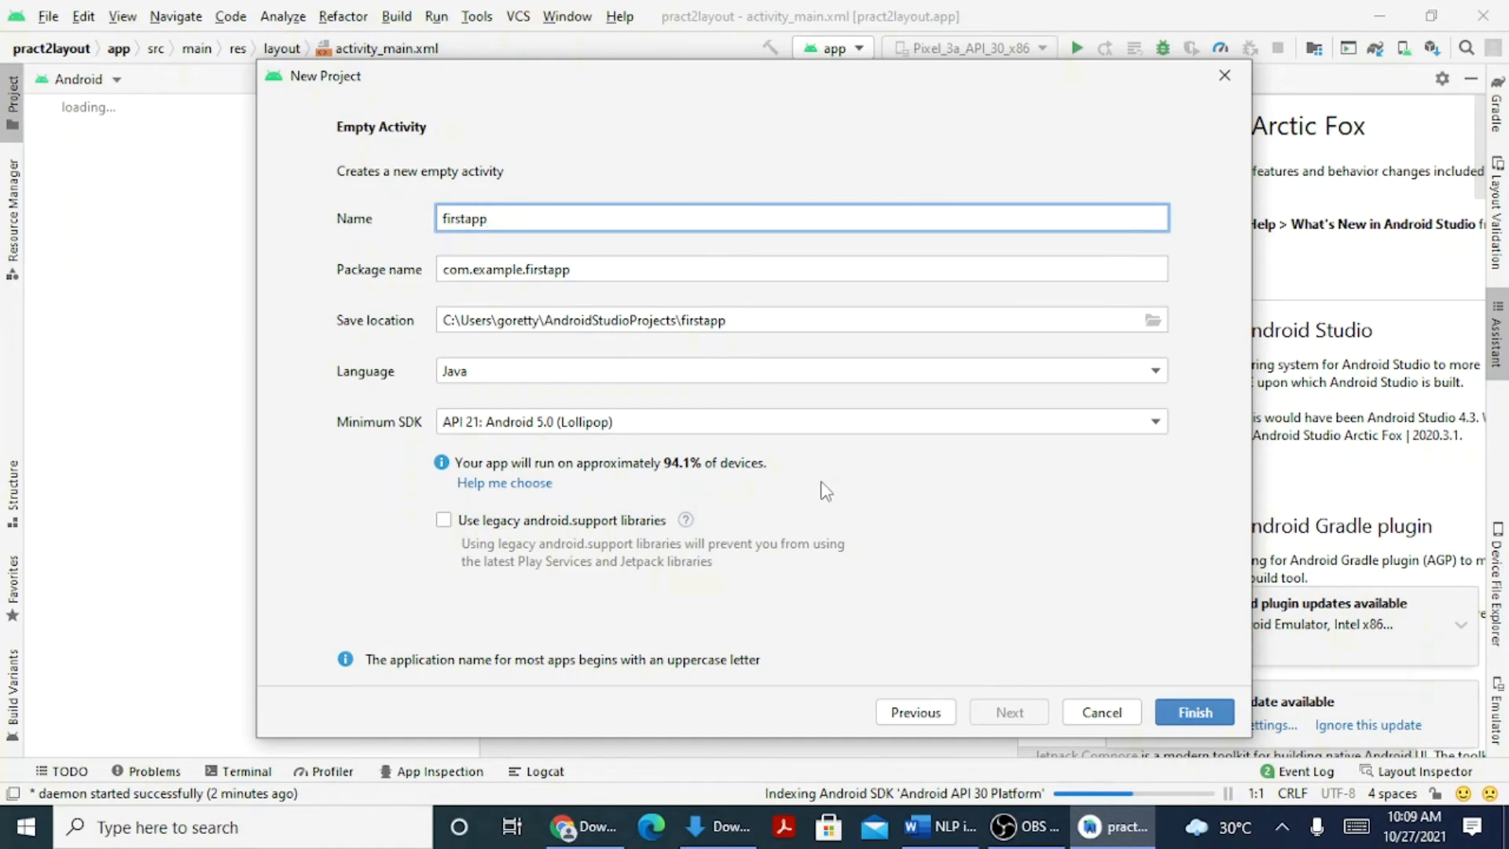
mouse_move(977, 519)
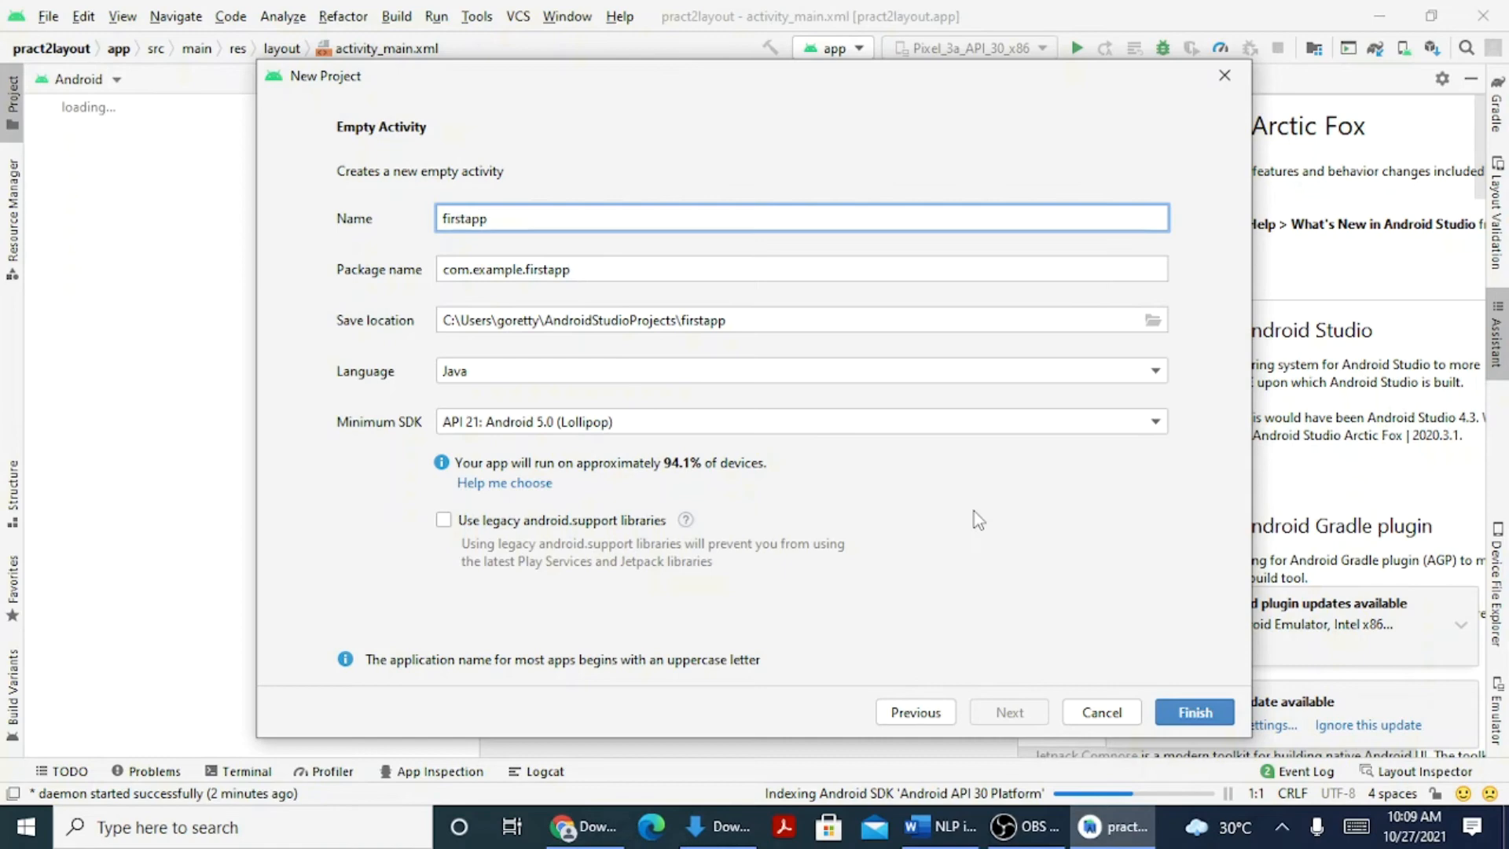
mouse_move(791, 513)
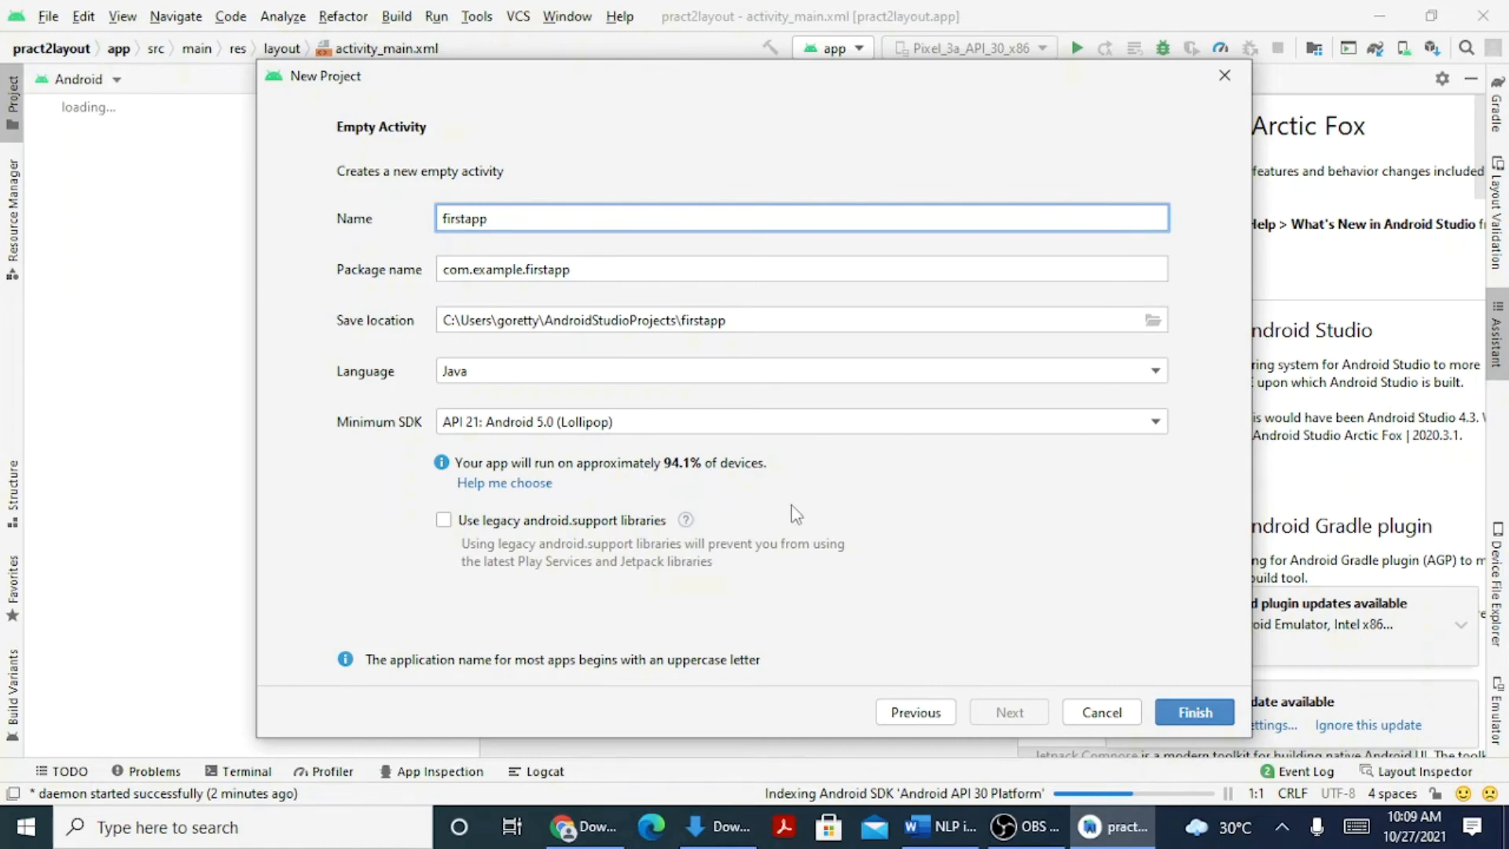
mouse_move(724, 418)
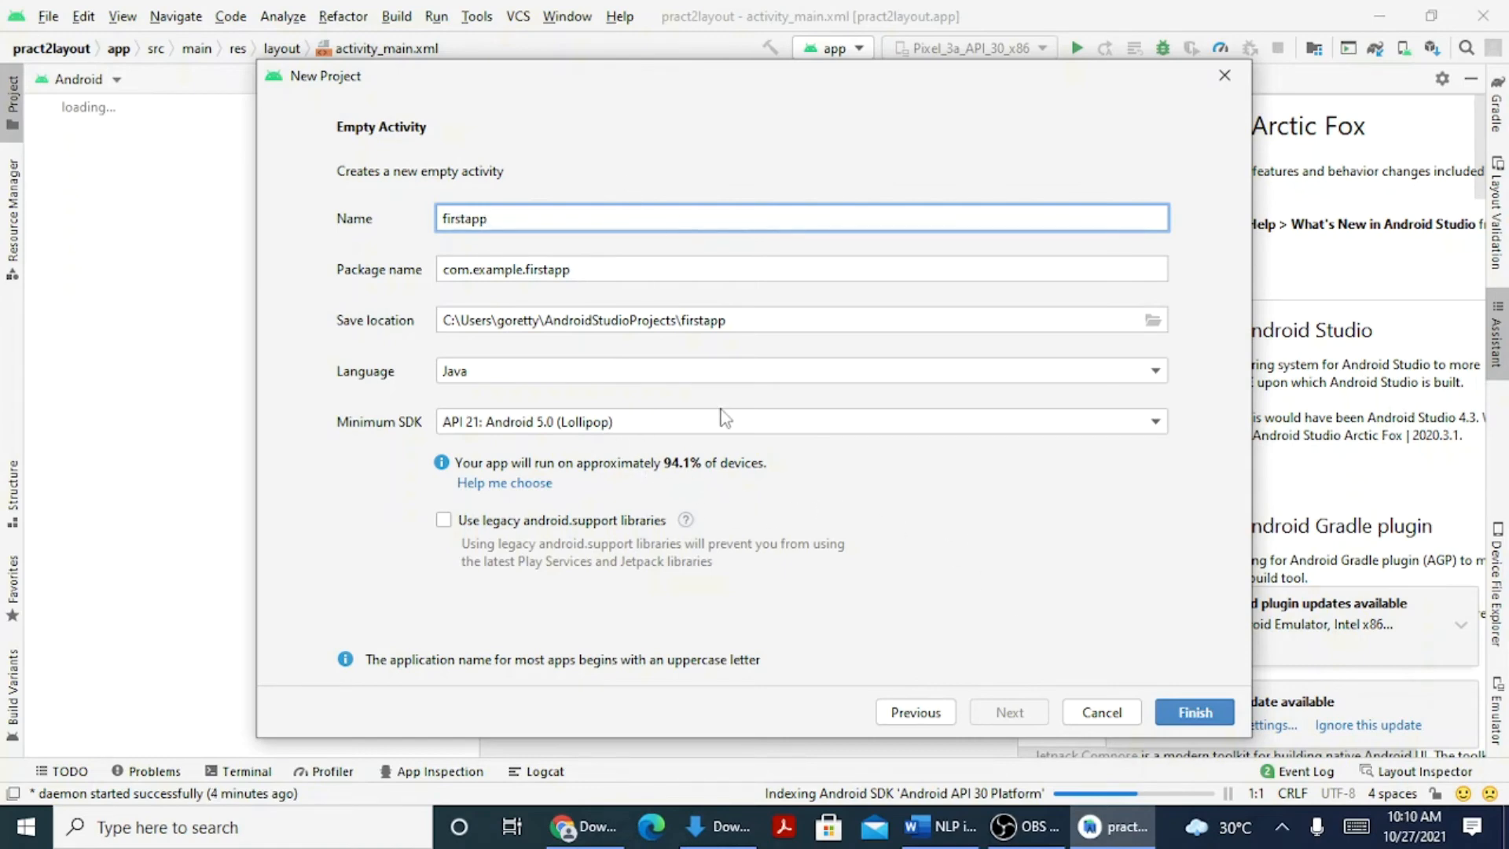
mouse_move(1195, 712)
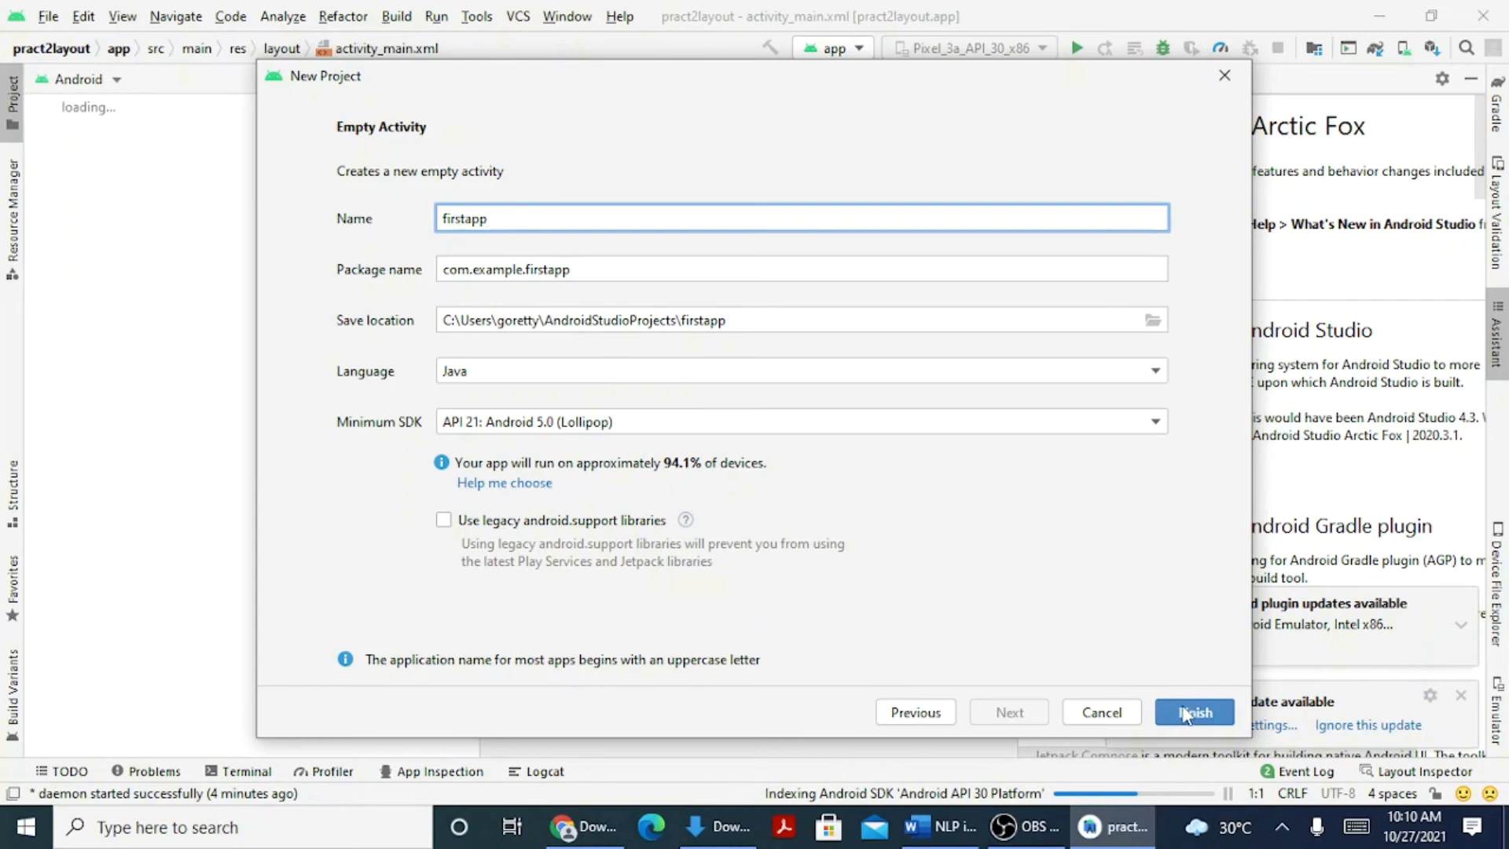
Finish creating firstapp, page through two tips, and close Tip of the Day.
click(1193, 712)
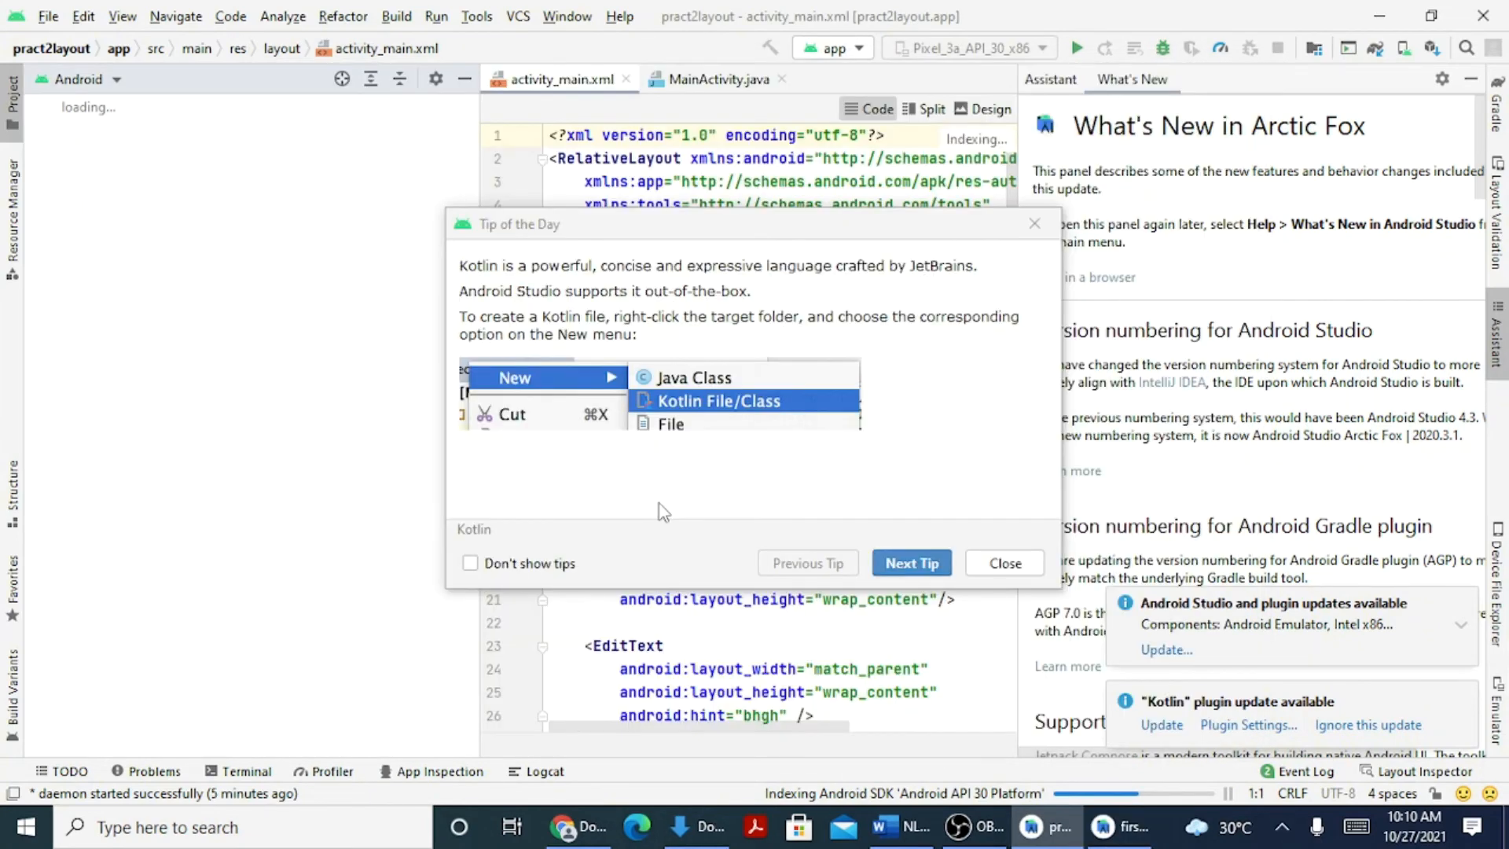
mouse_move(904, 535)
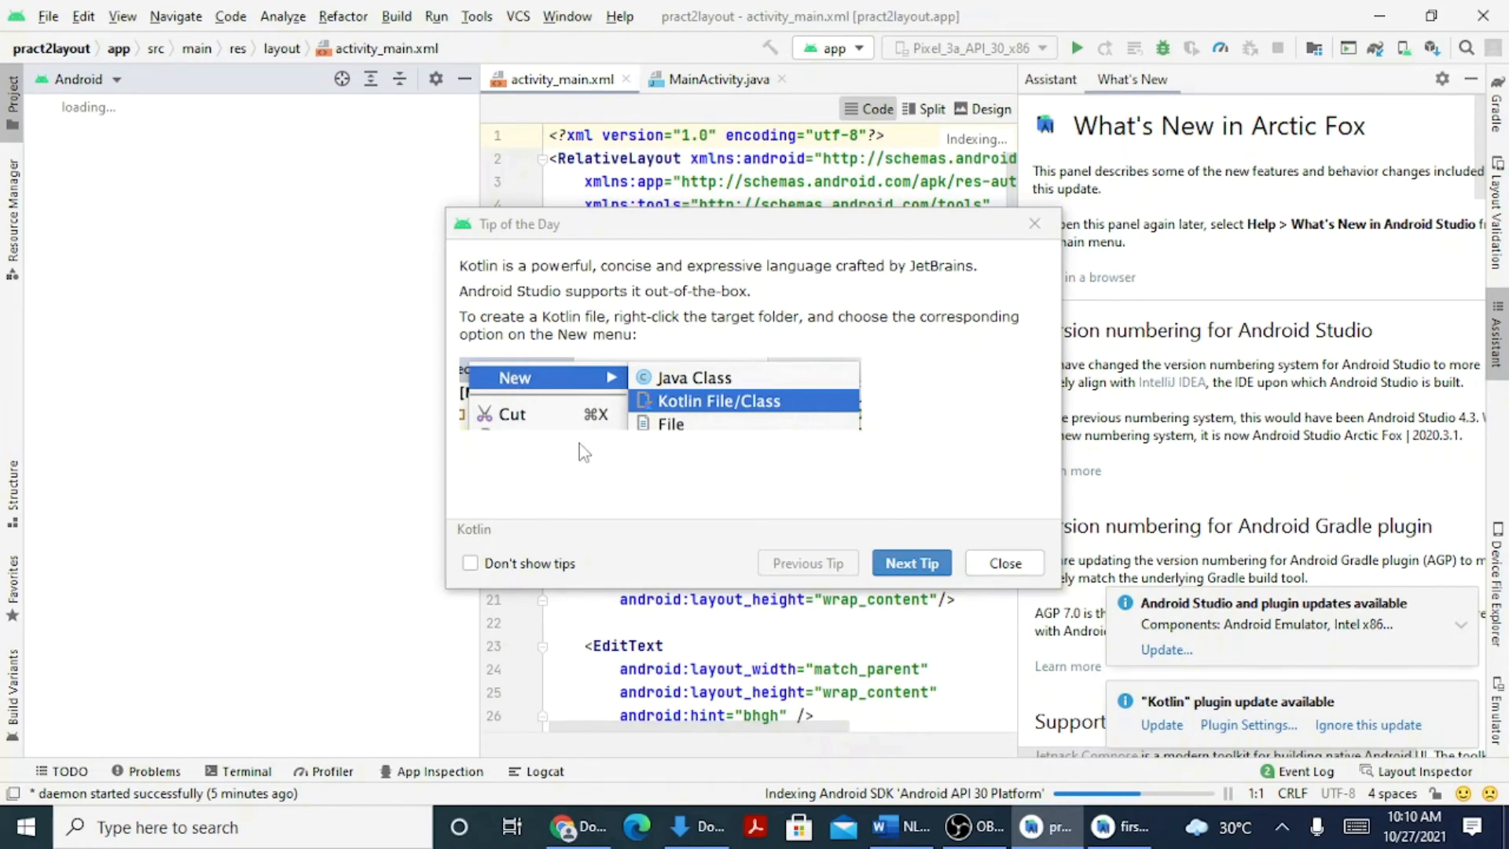
click(910, 563)
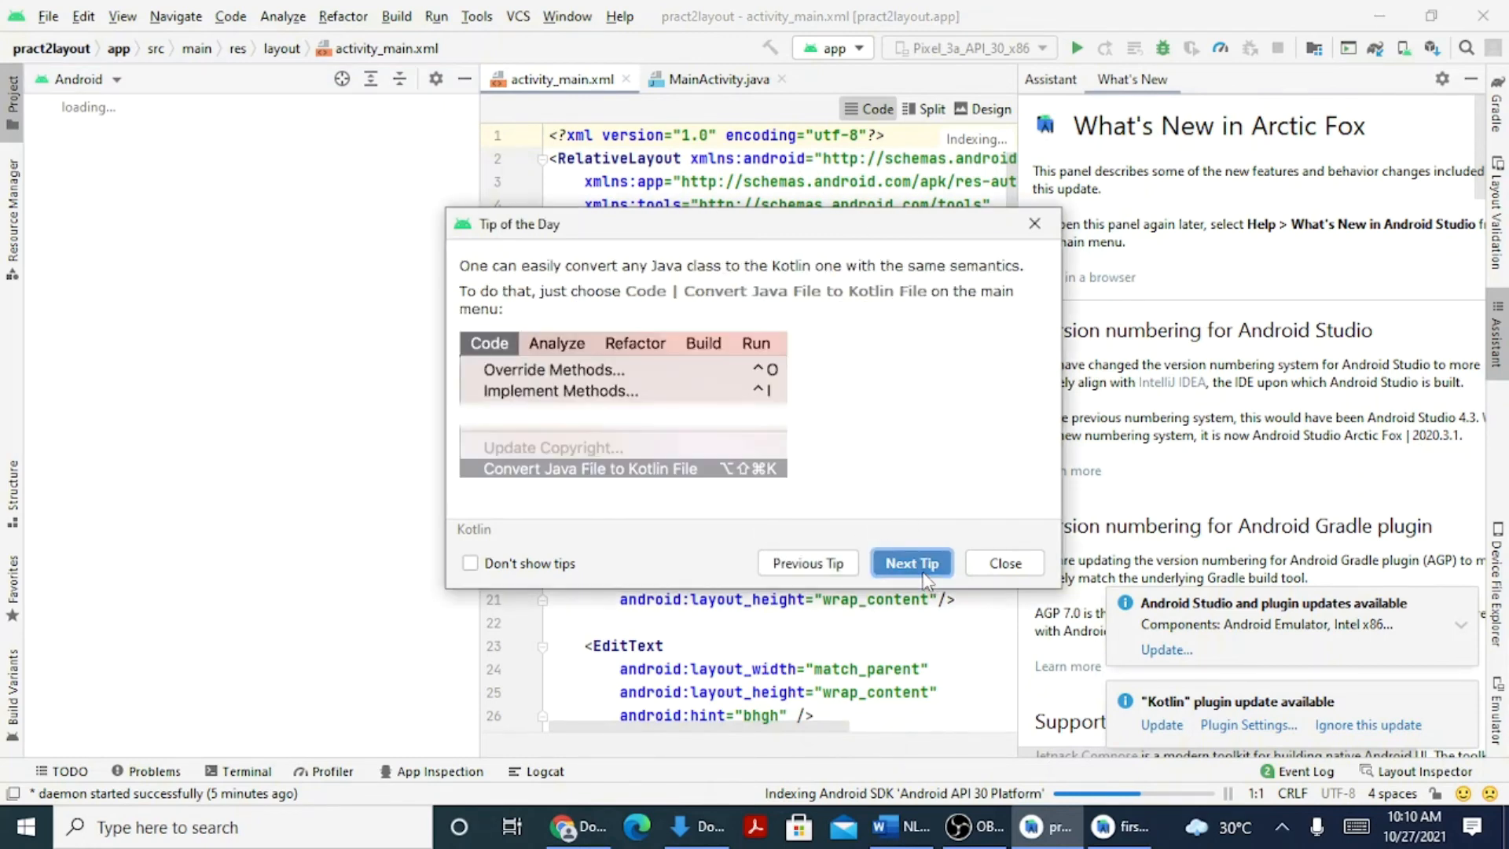
mouse_move(940, 297)
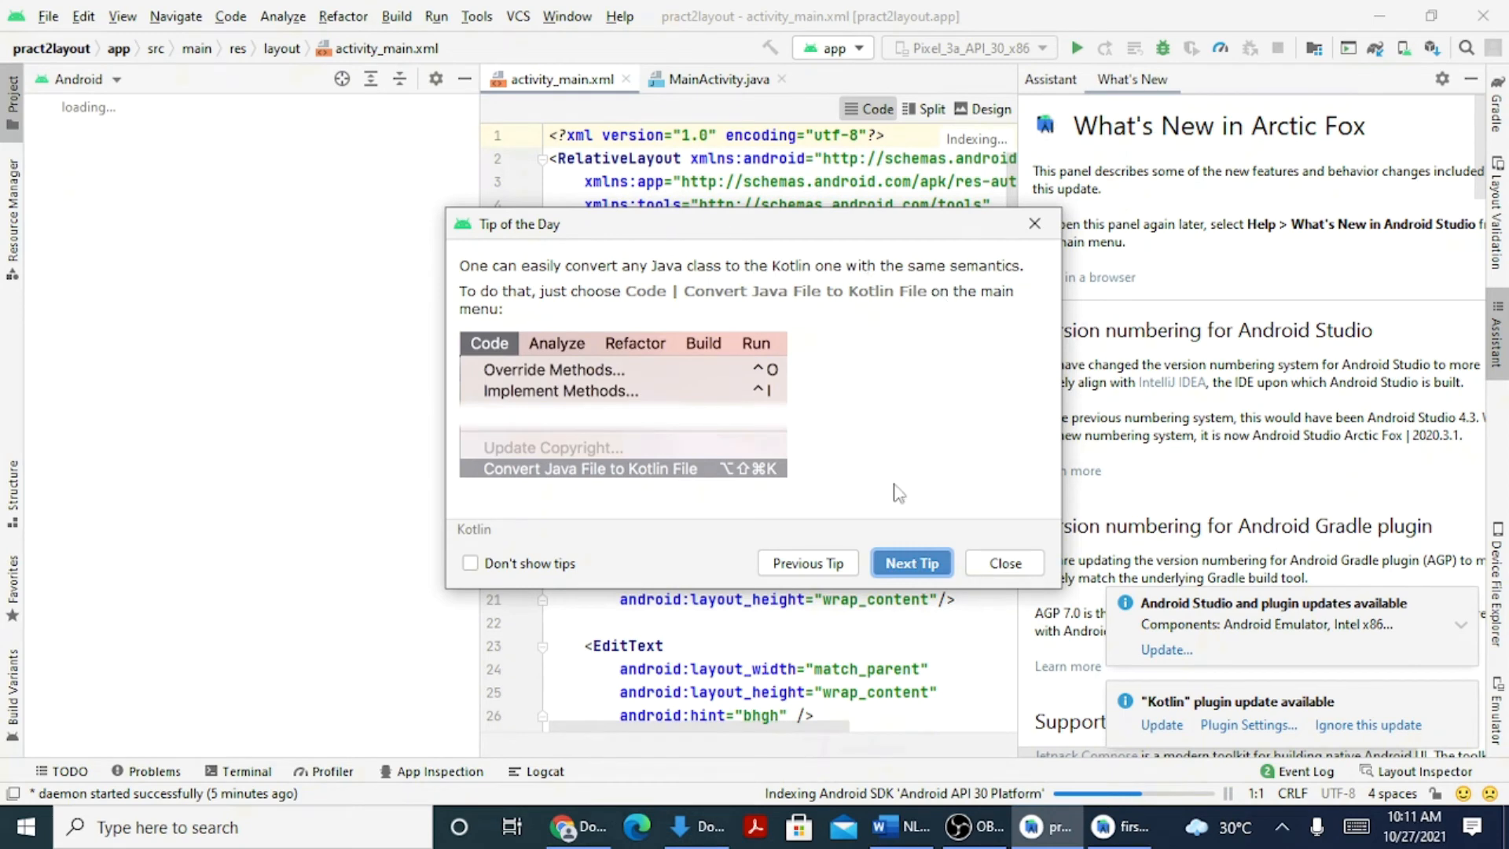
click(910, 562)
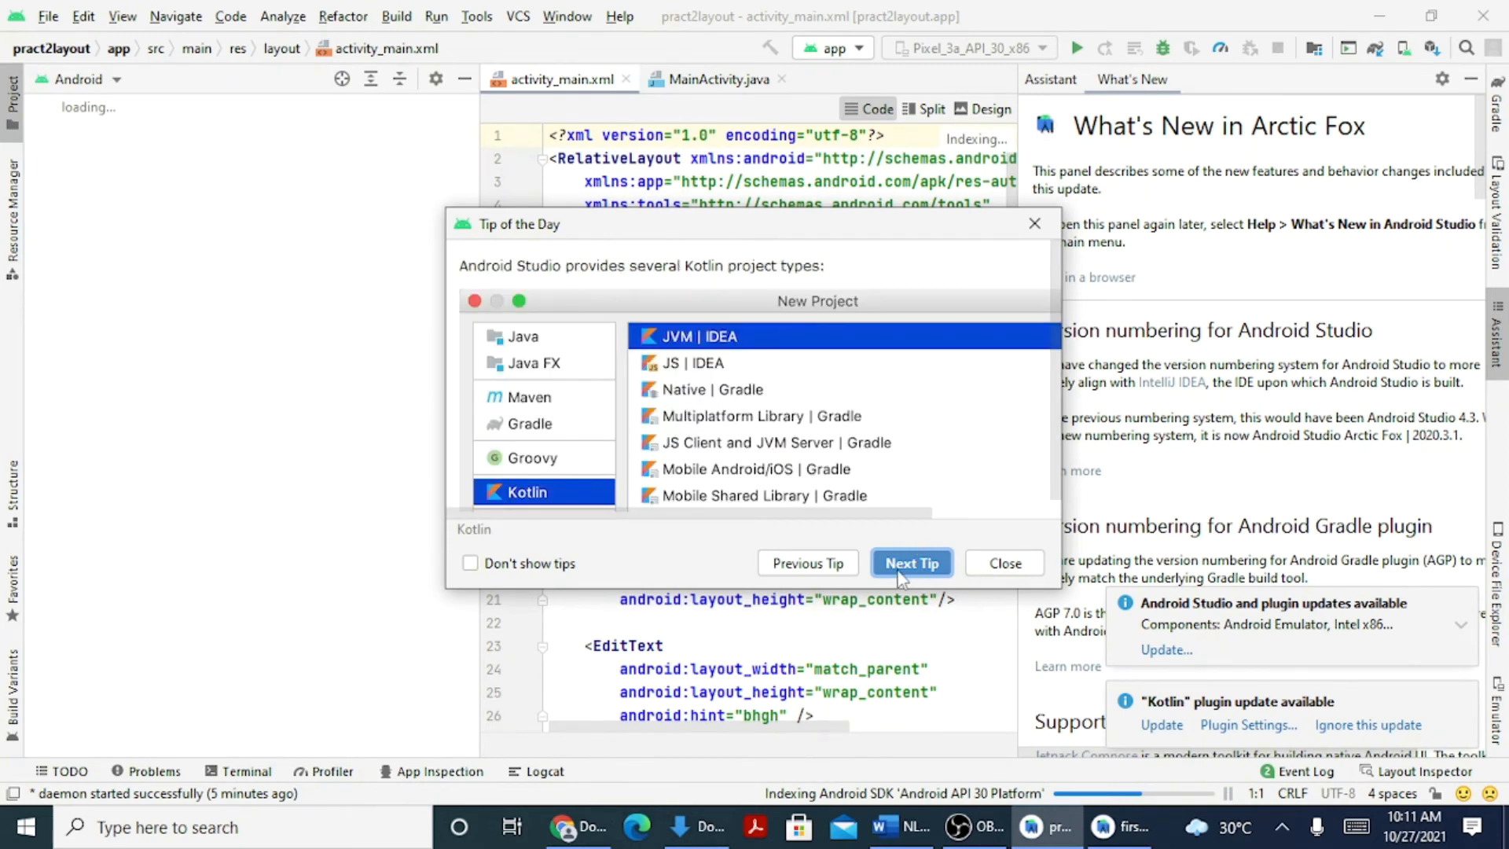
click(1004, 562)
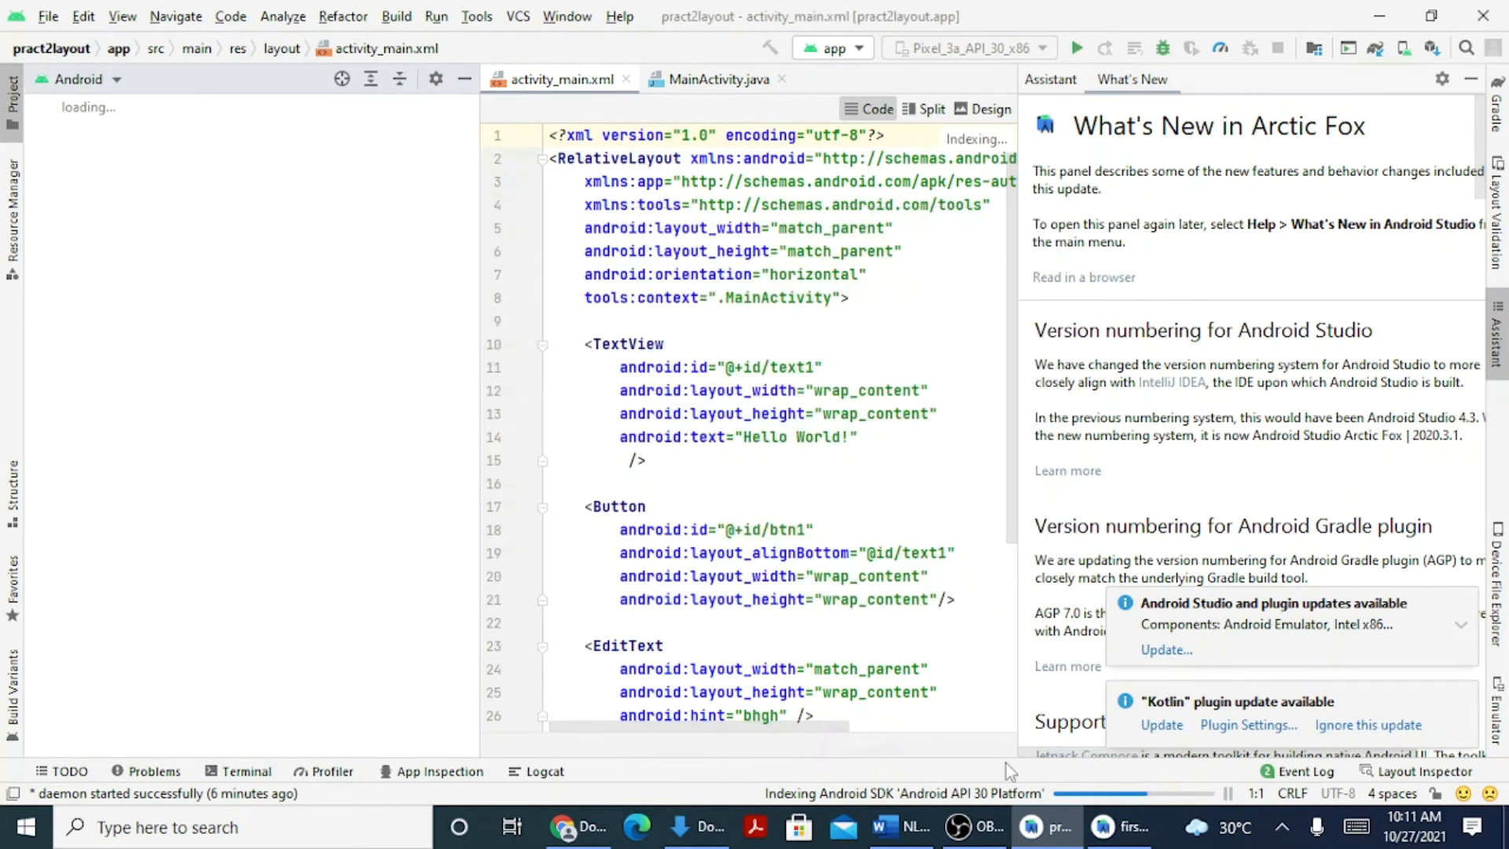
mouse_move(822, 820)
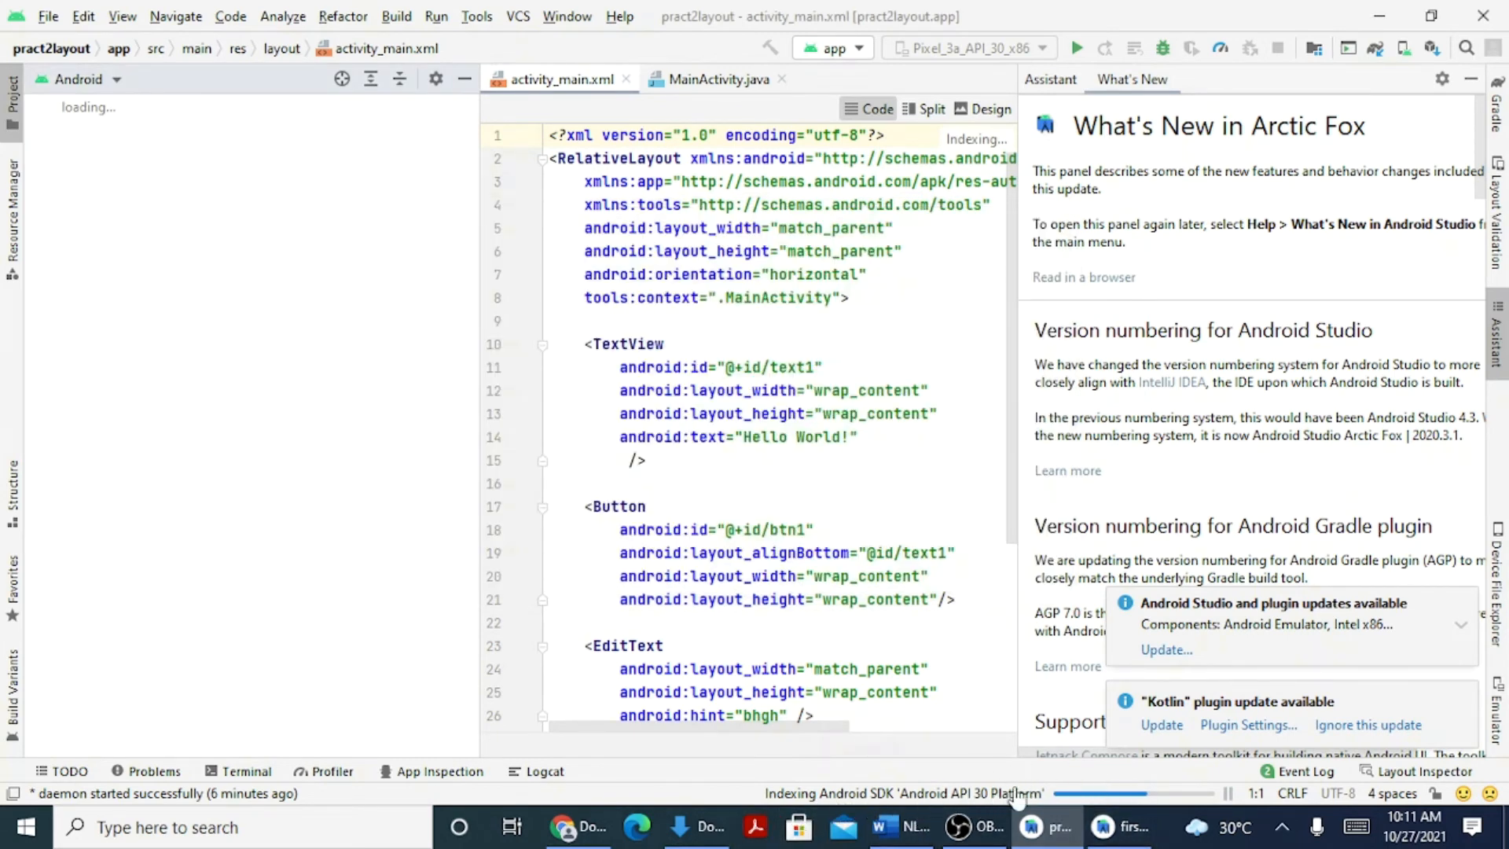
mouse_move(1179, 794)
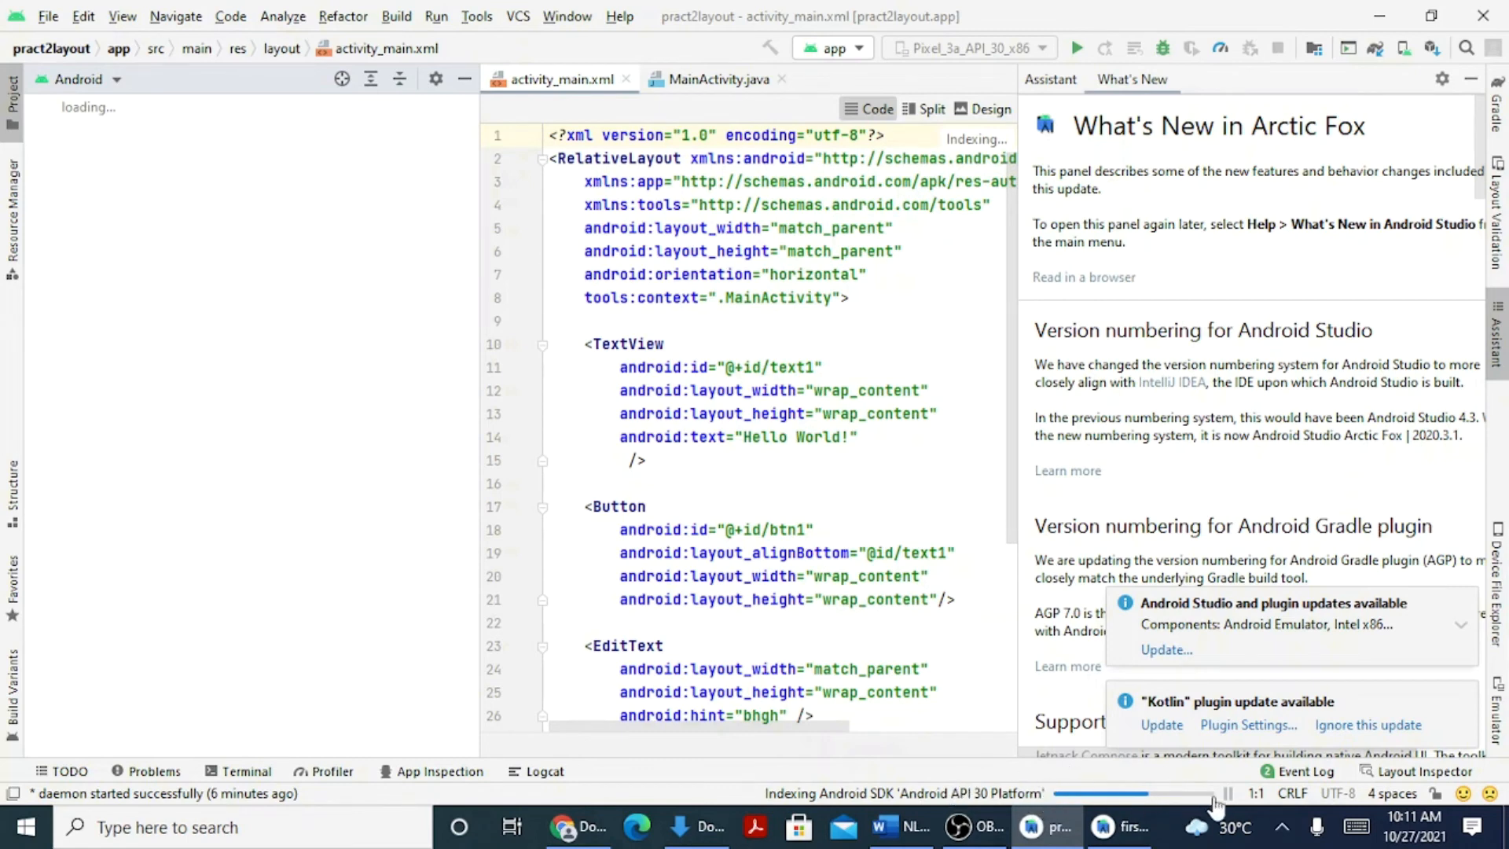
mouse_move(1176, 822)
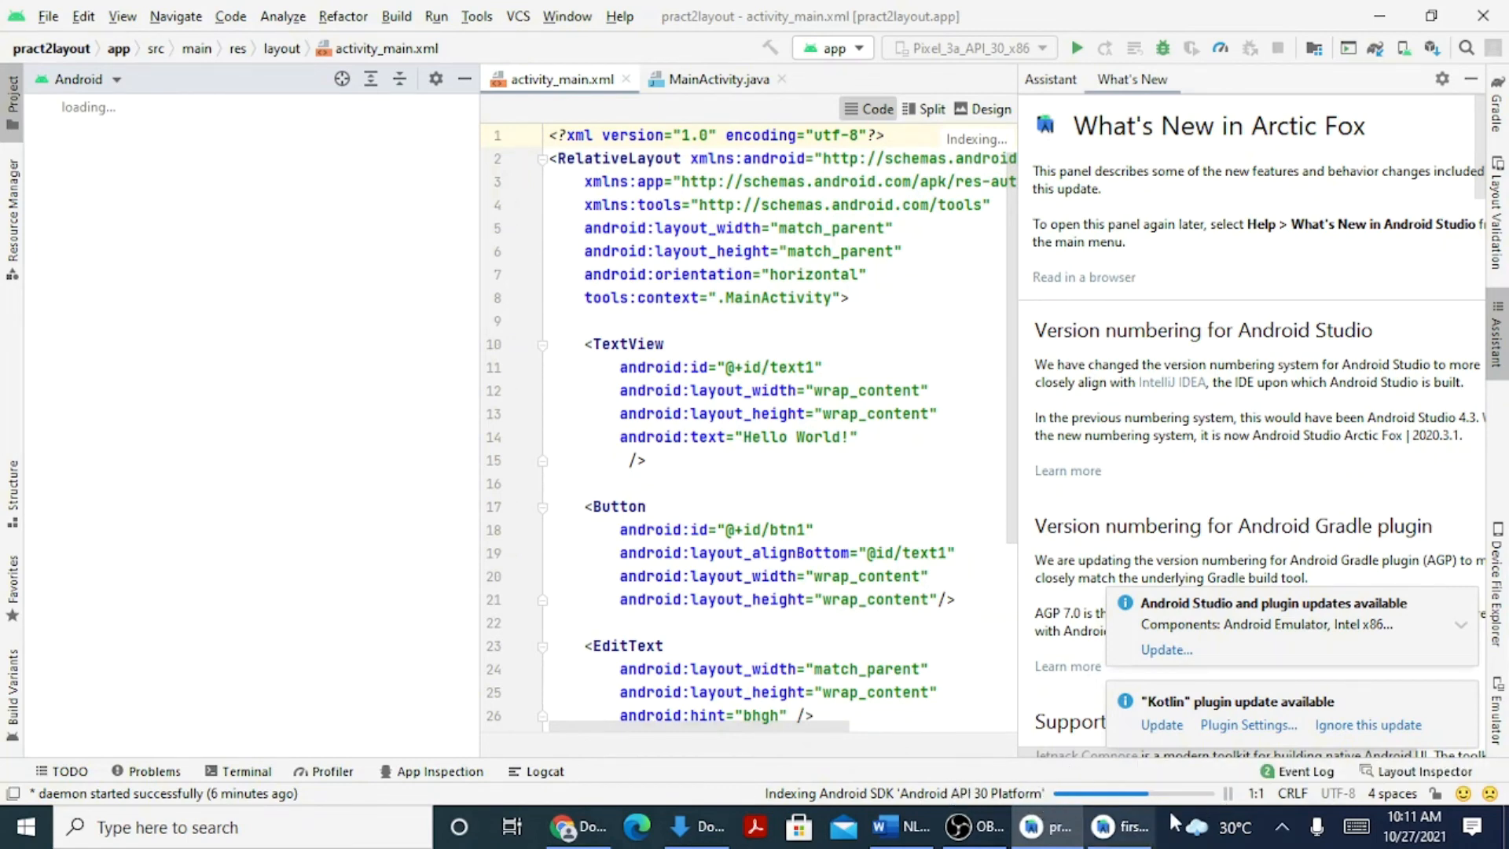
mouse_move(1257, 591)
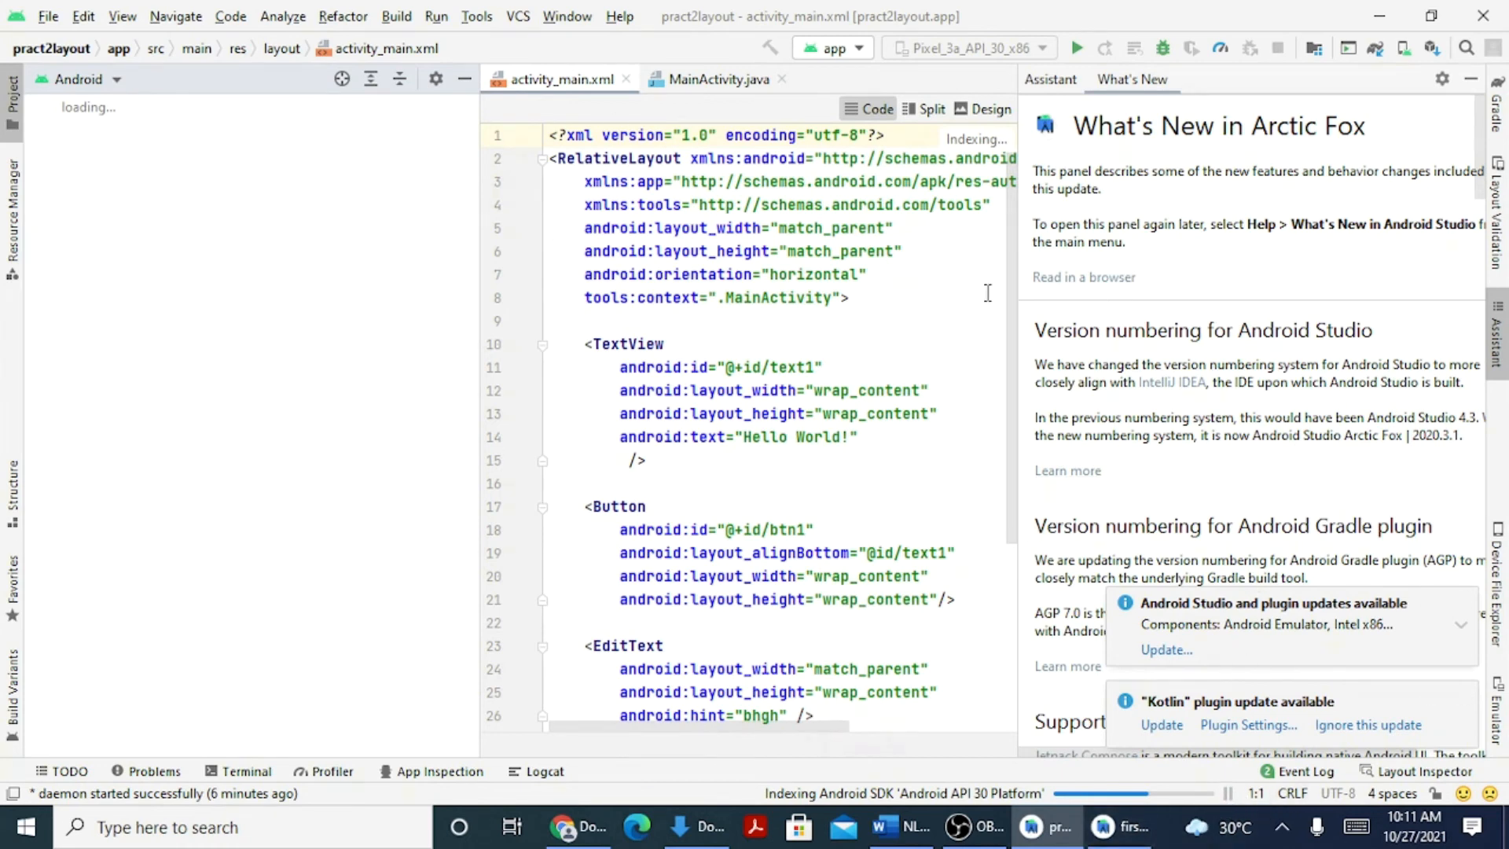
mouse_move(488, 472)
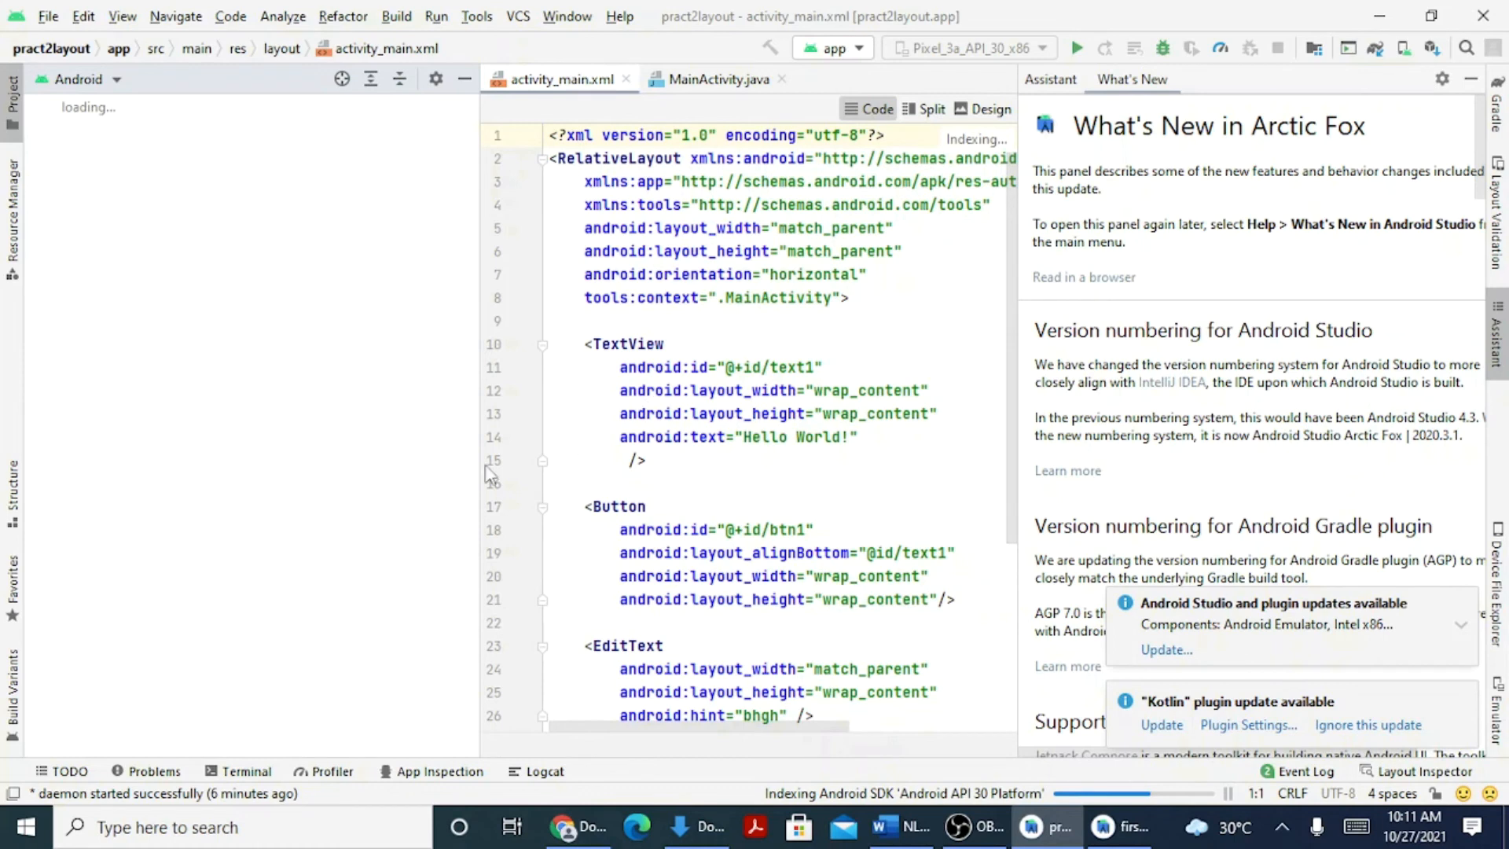
mouse_move(306, 429)
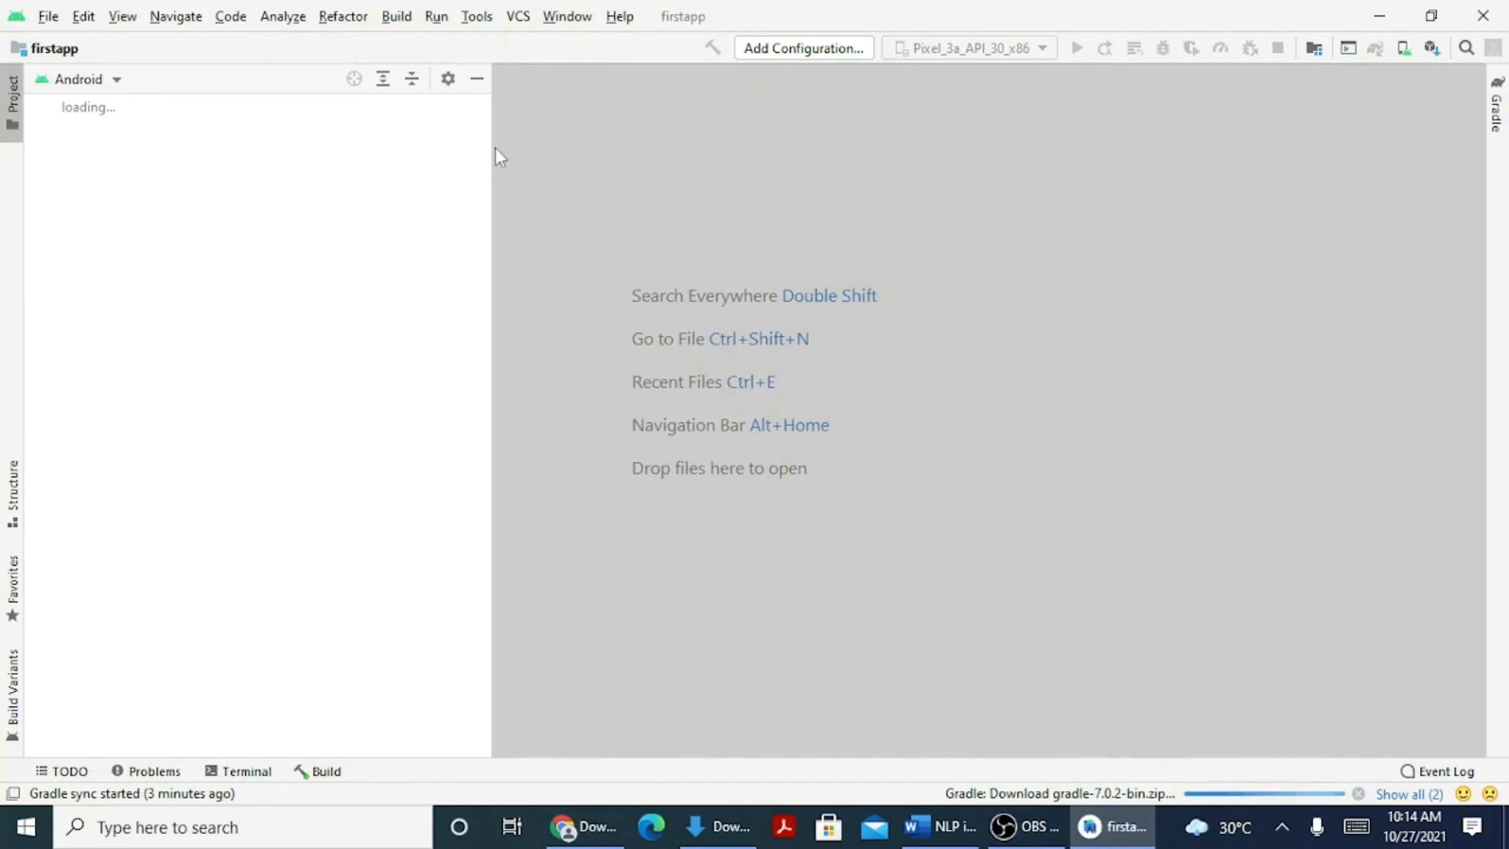
mouse_move(56, 75)
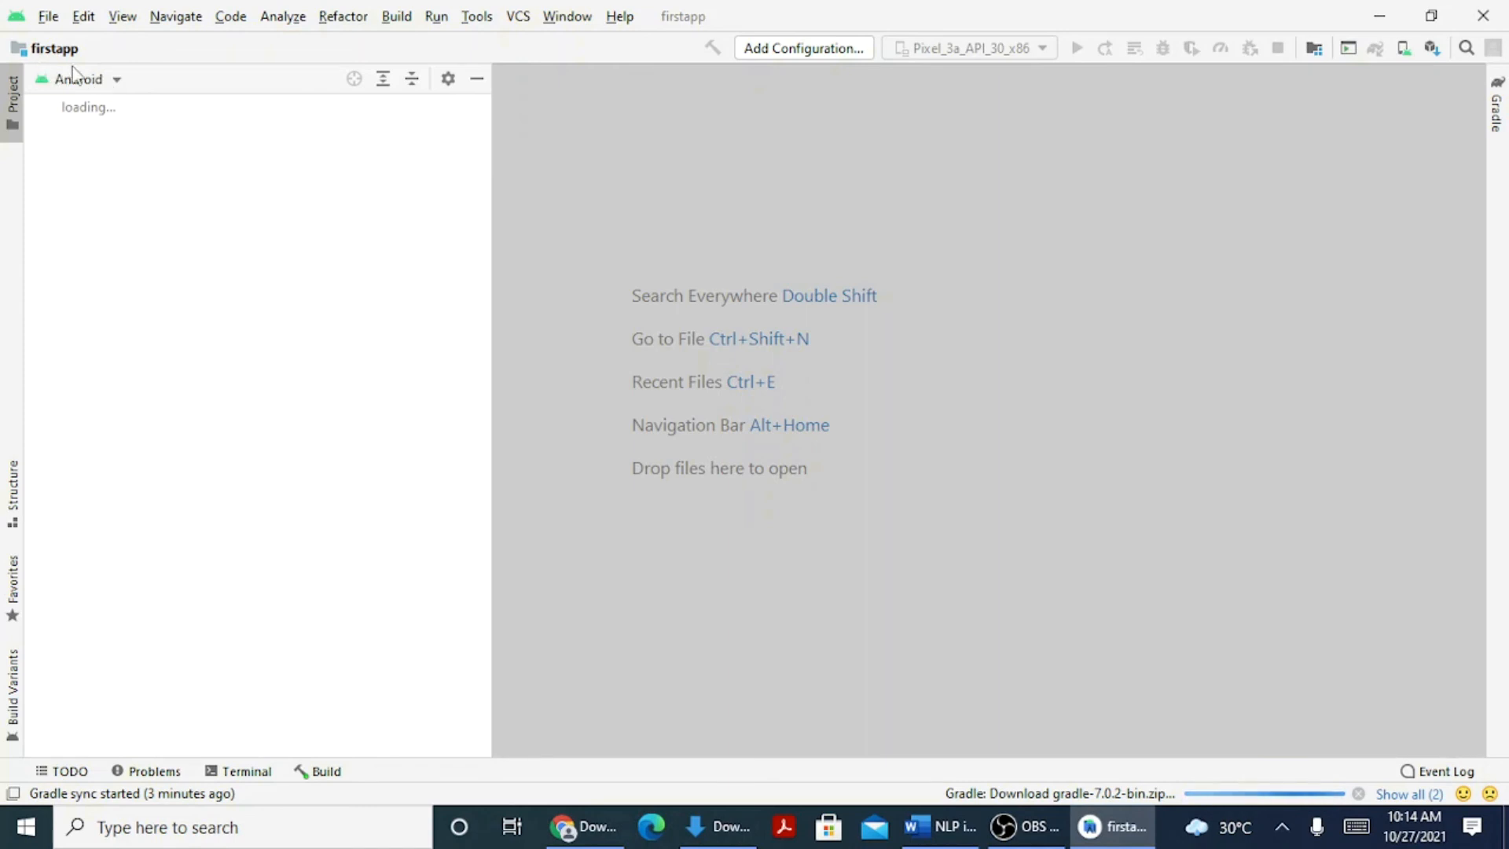
mouse_move(1182, 664)
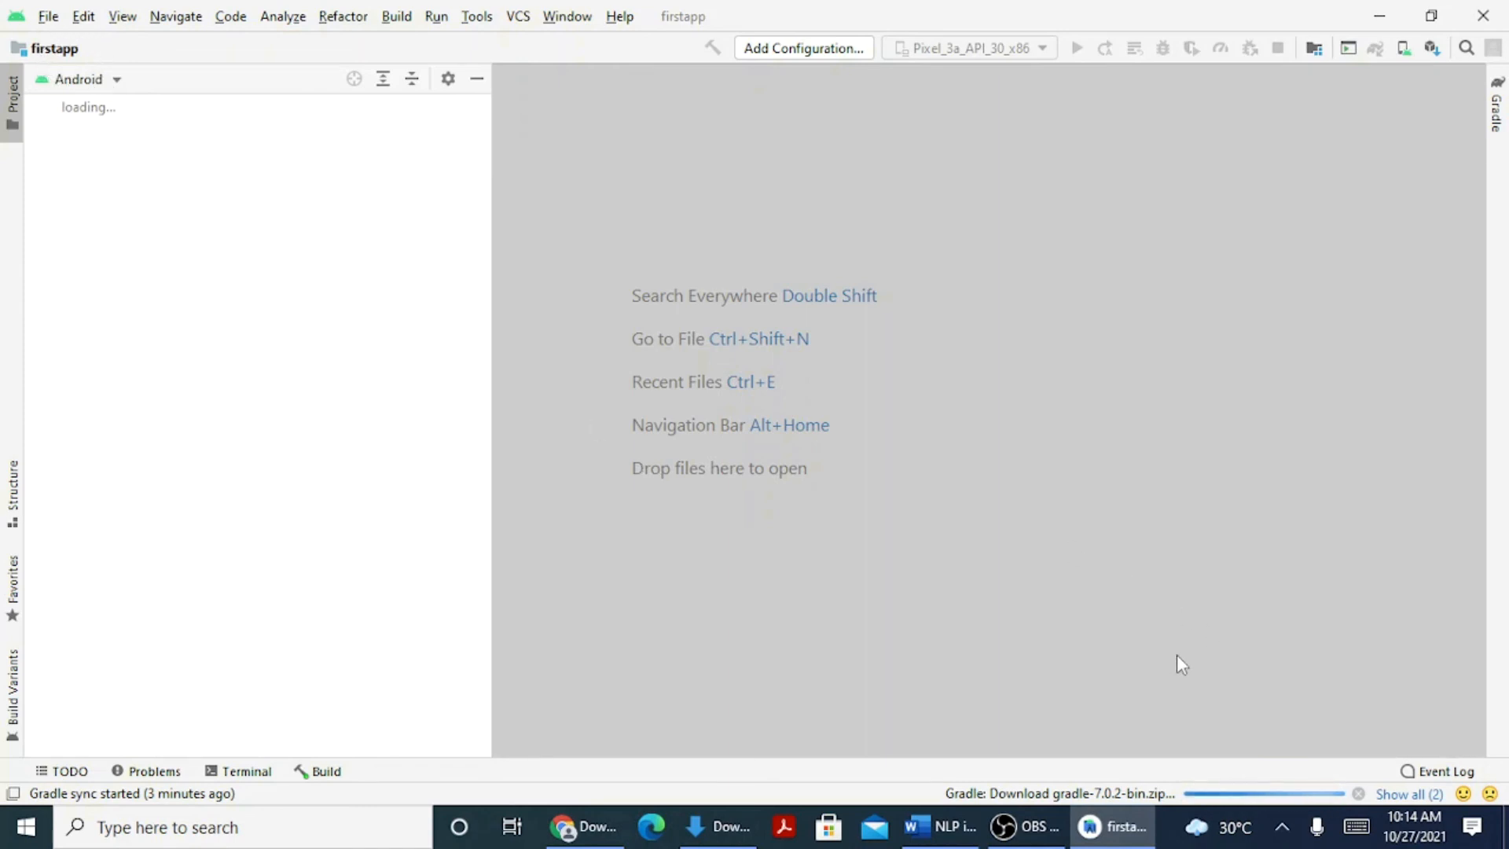
mouse_move(1411, 763)
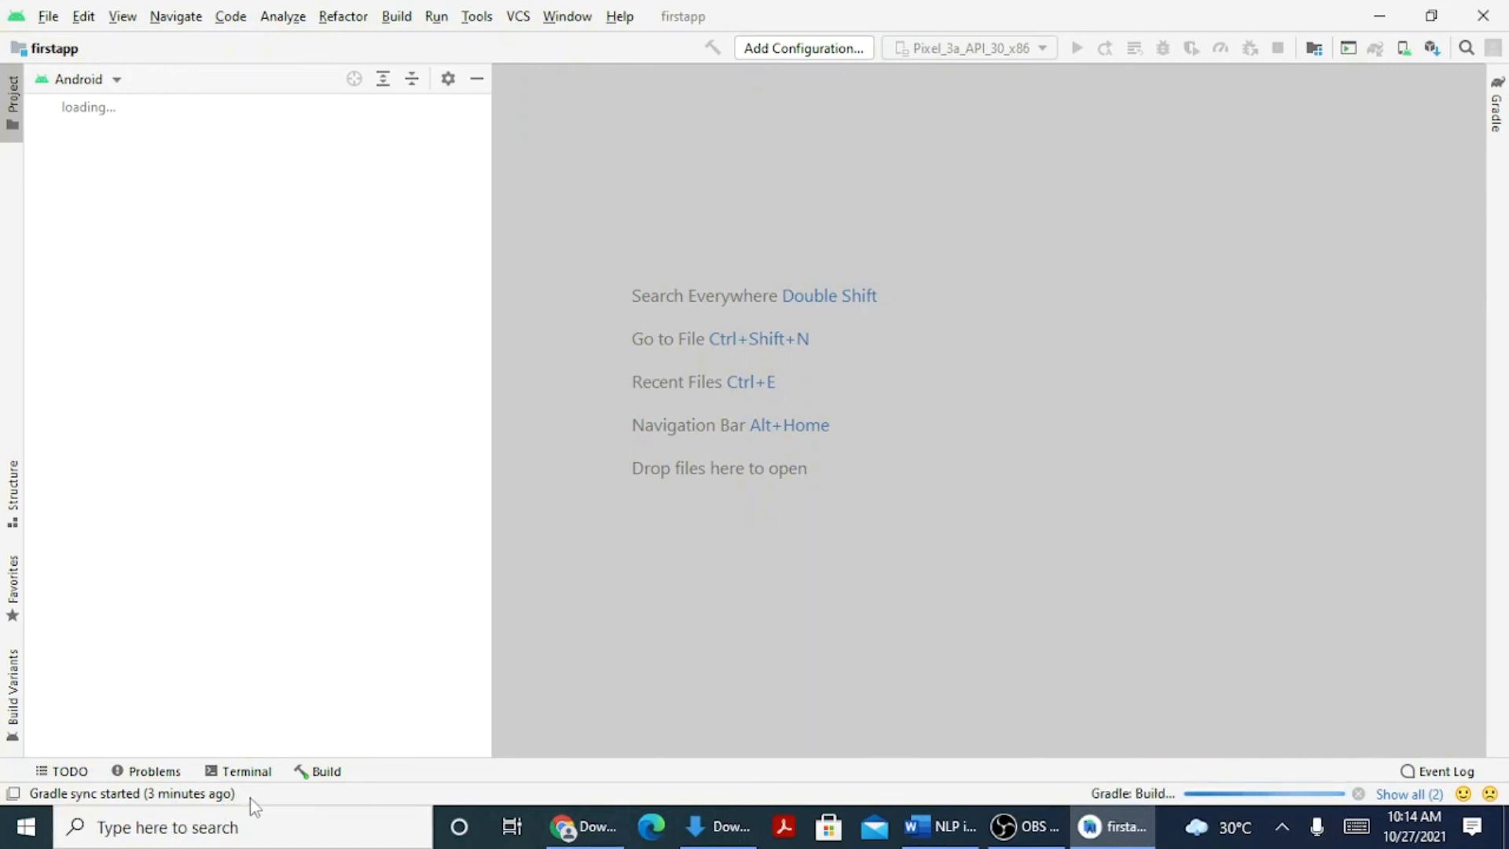
mouse_move(1295, 708)
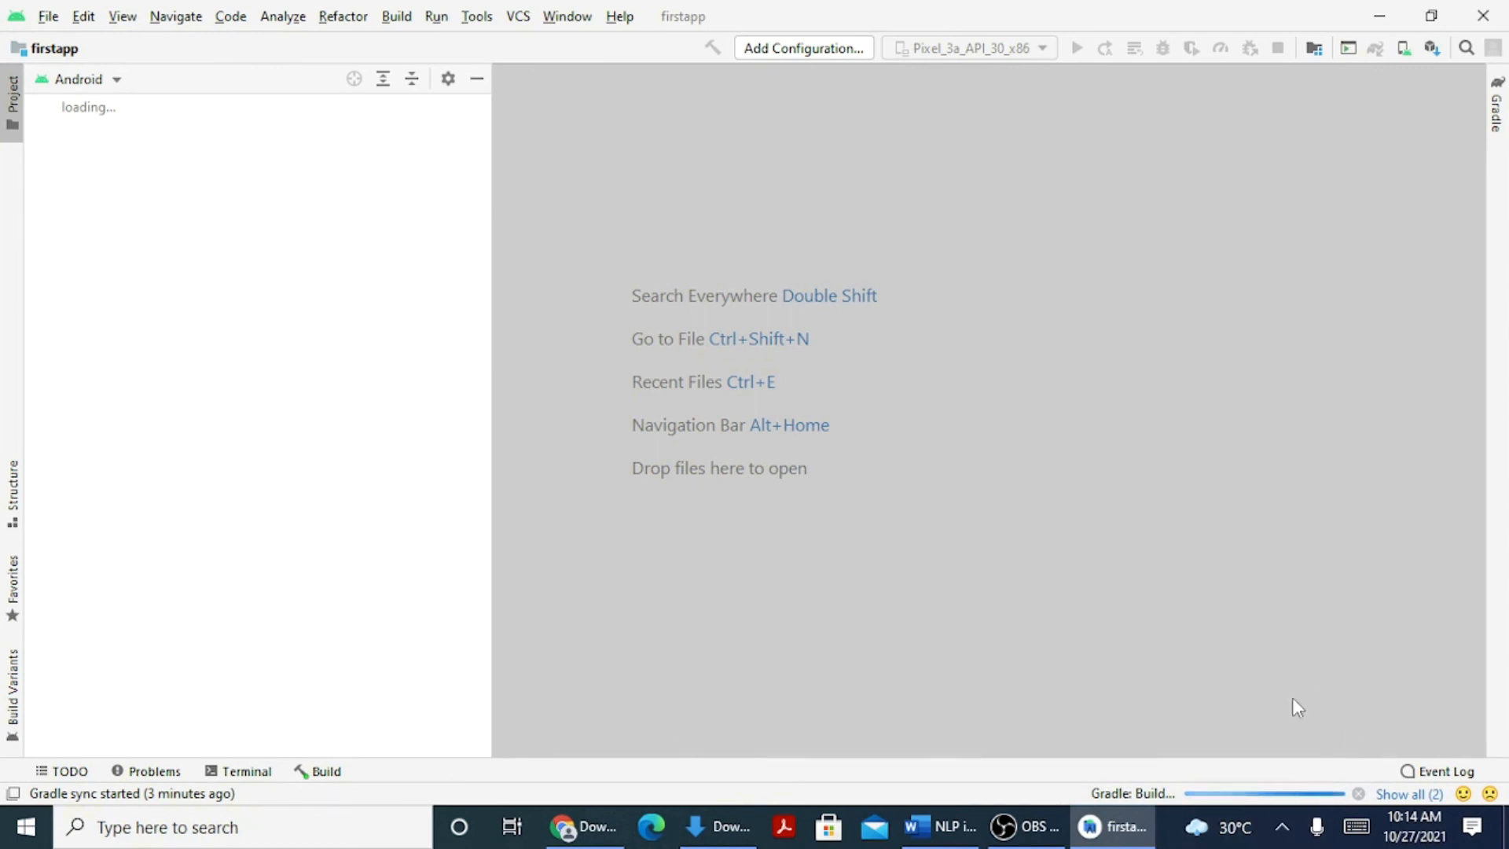
mouse_move(1100, 710)
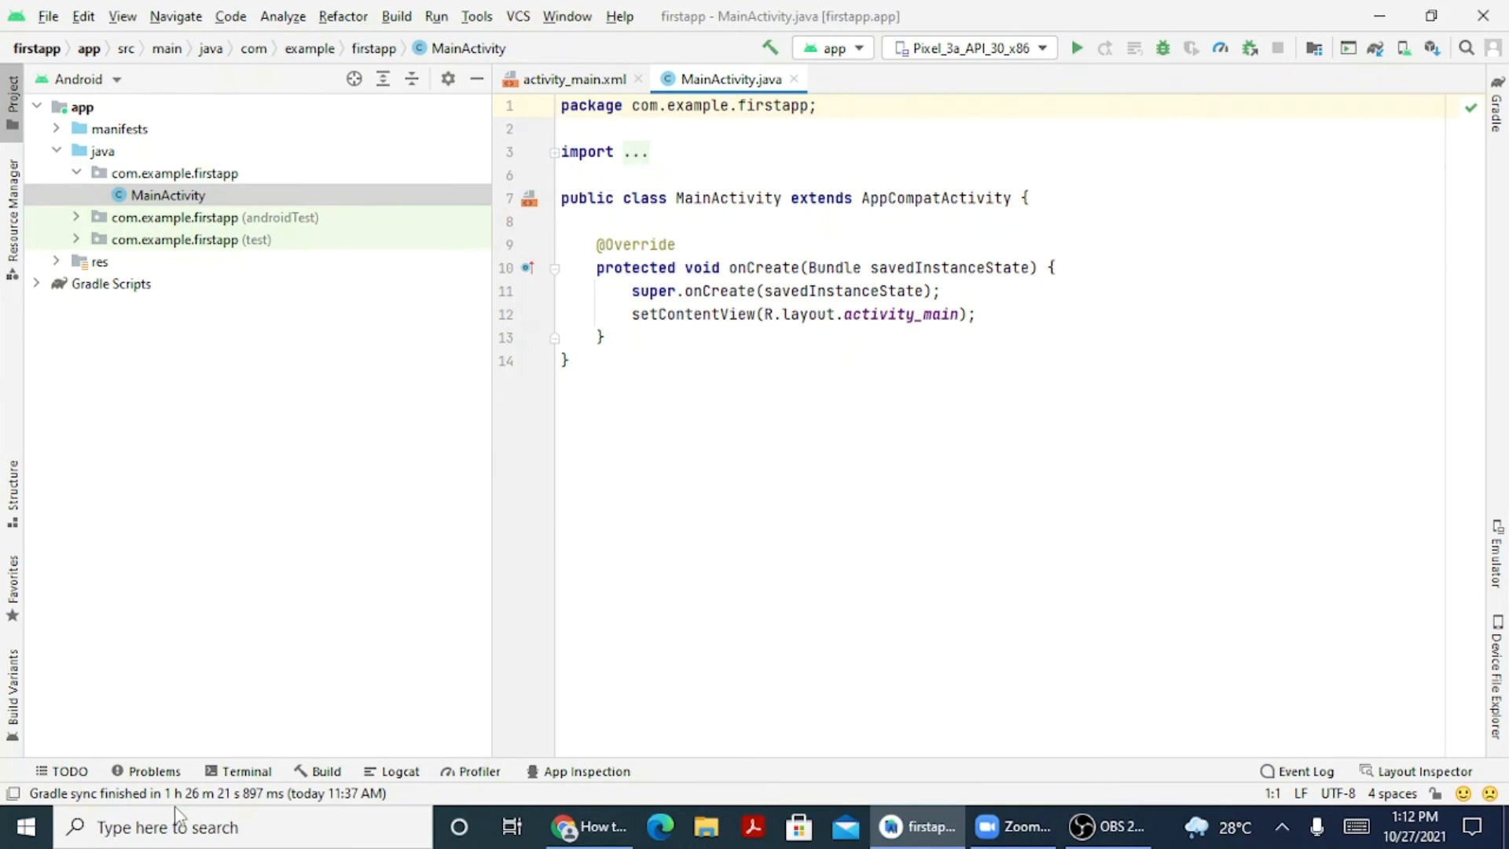
mouse_move(239, 813)
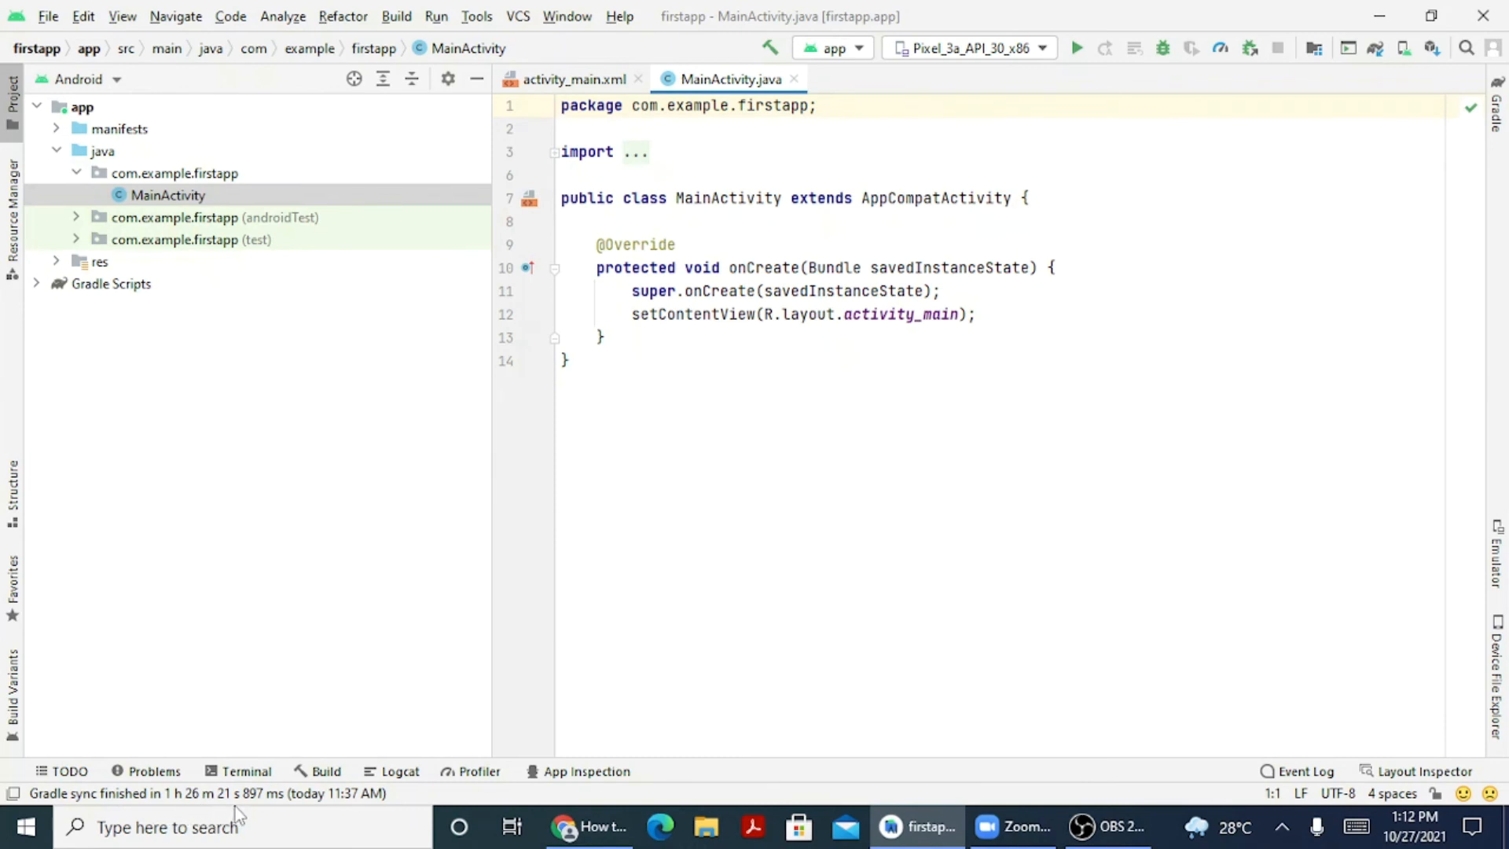